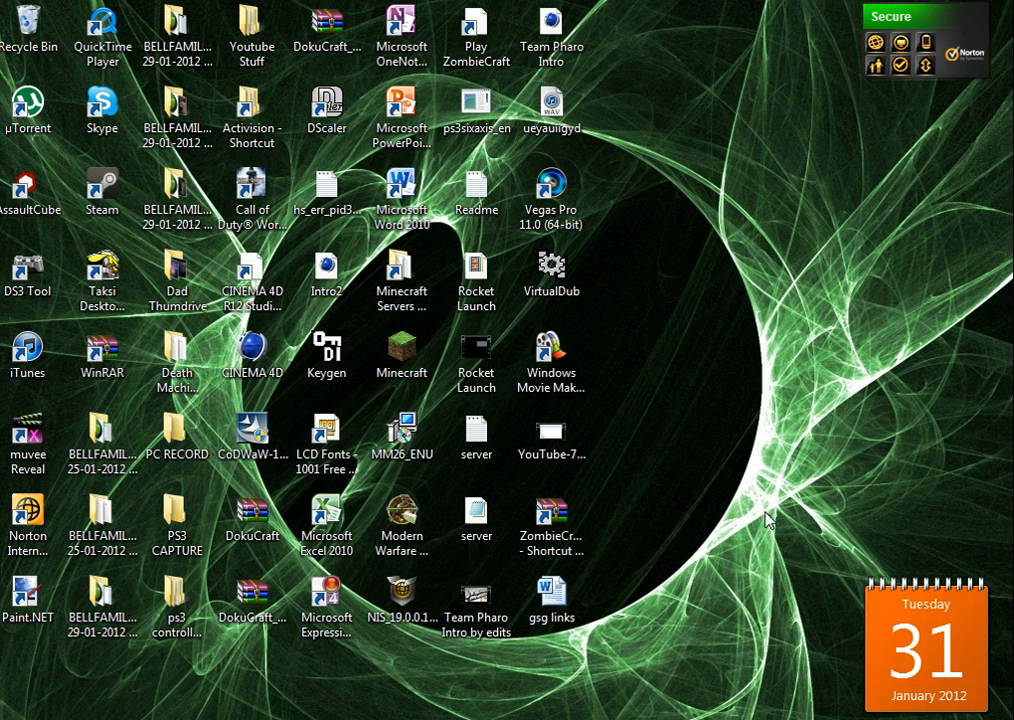
# Scroll through the PharoEdits YouTube channel page, then minimize the browser to the desktop.
pyautogui.click(551, 600)
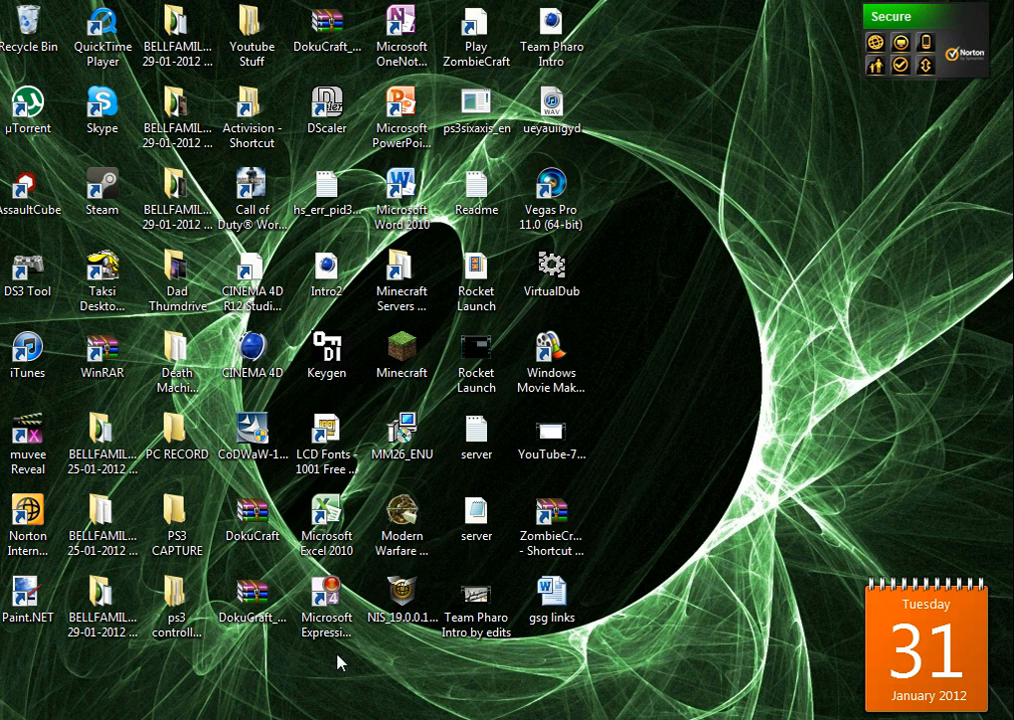
pyautogui.moveTo(873, 459)
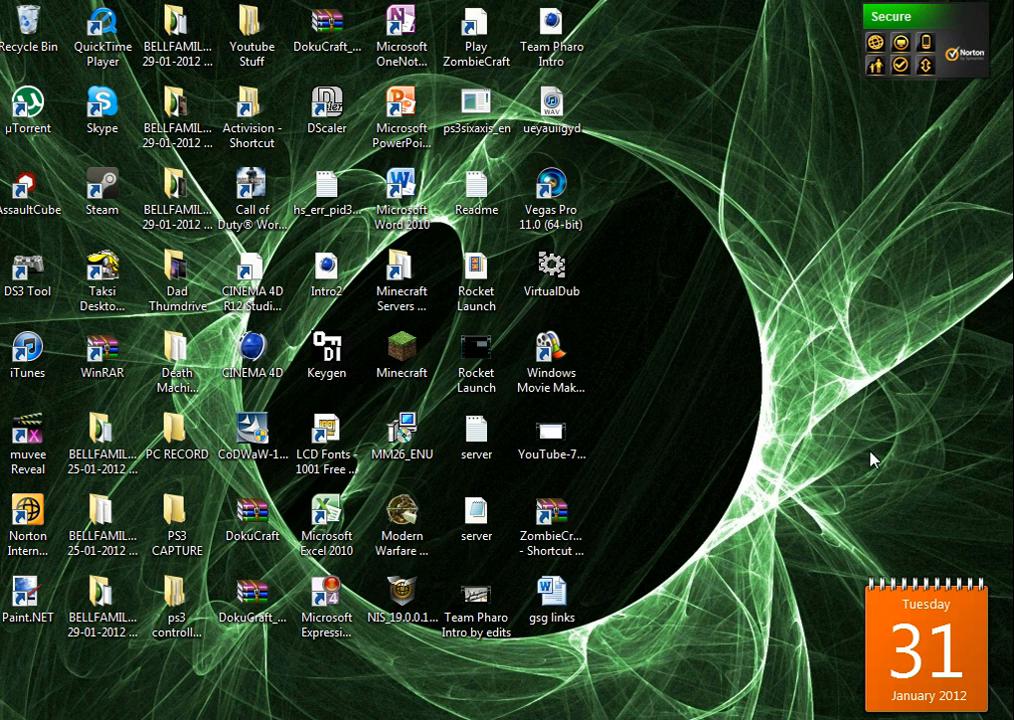
pyautogui.moveTo(185, 718)
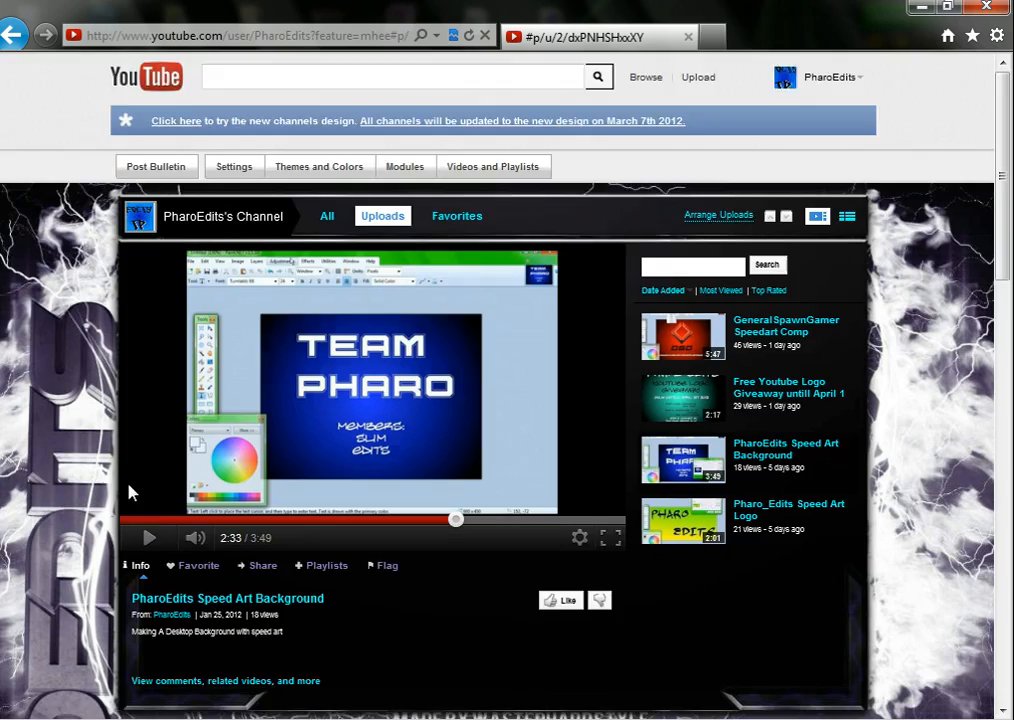
pyautogui.scroll(-3)
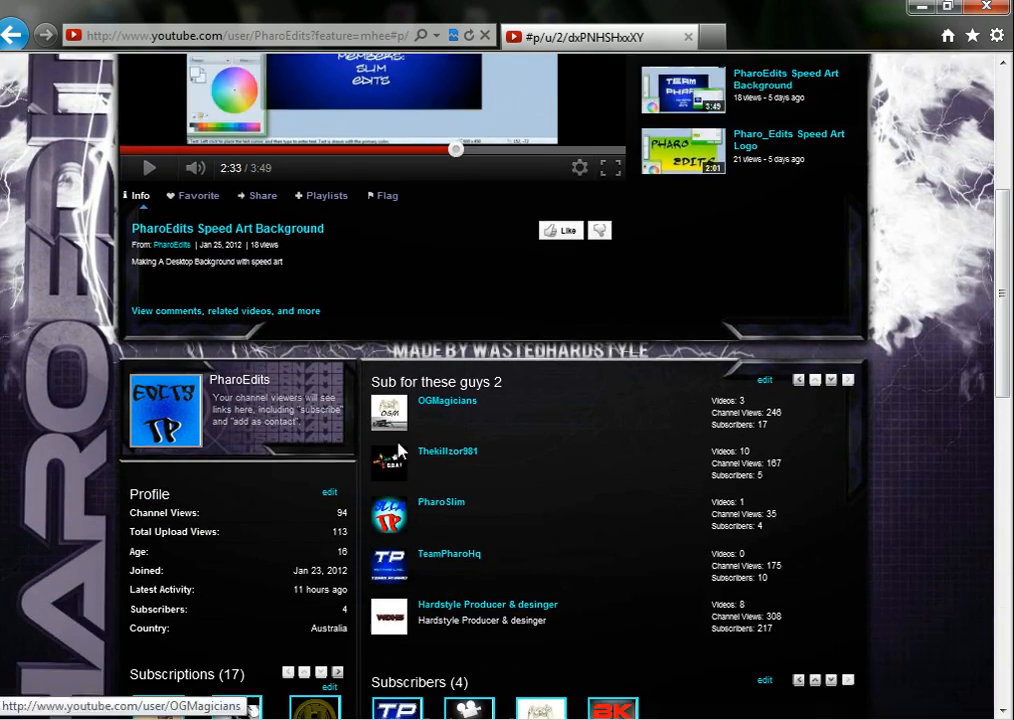
pyautogui.scroll(-3)
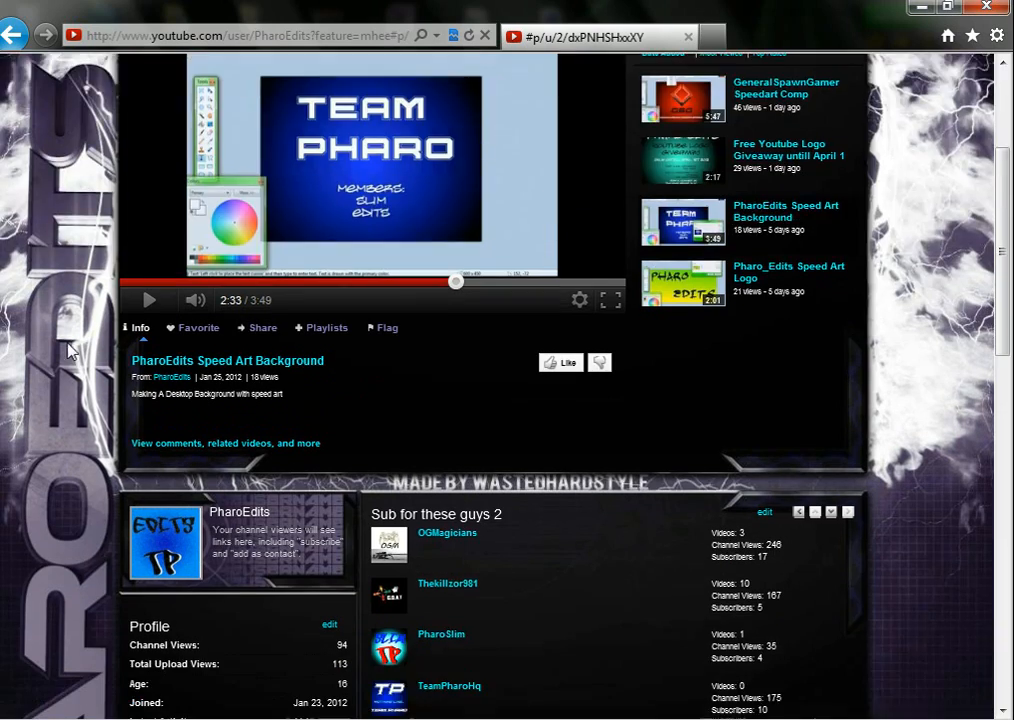
pyautogui.scroll(-3)
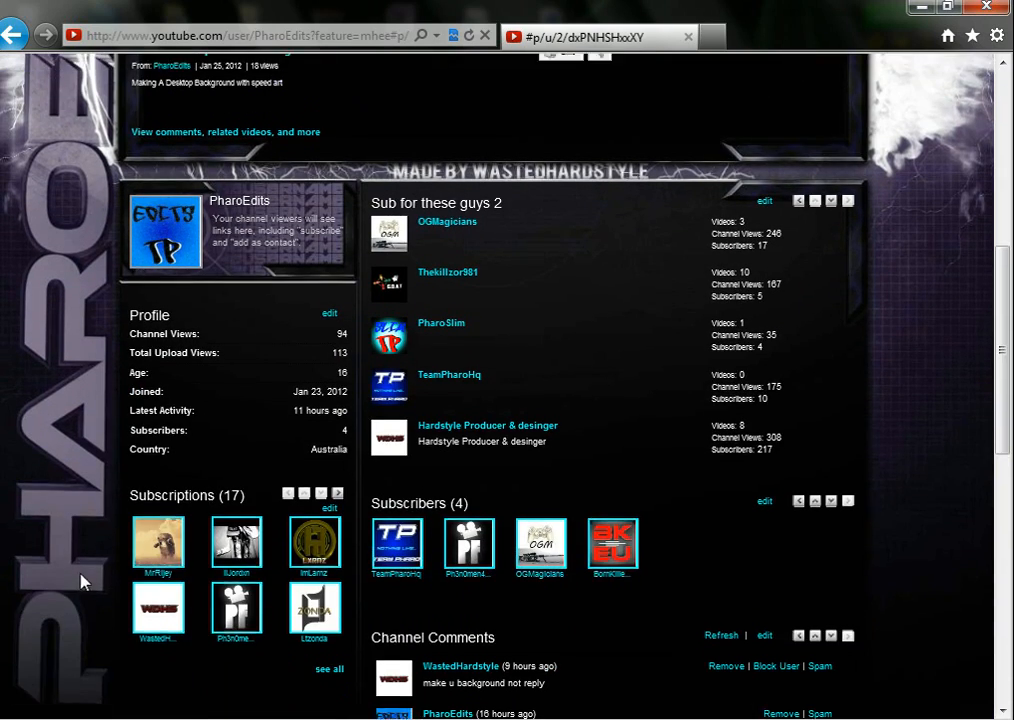
pyautogui.scroll(3)
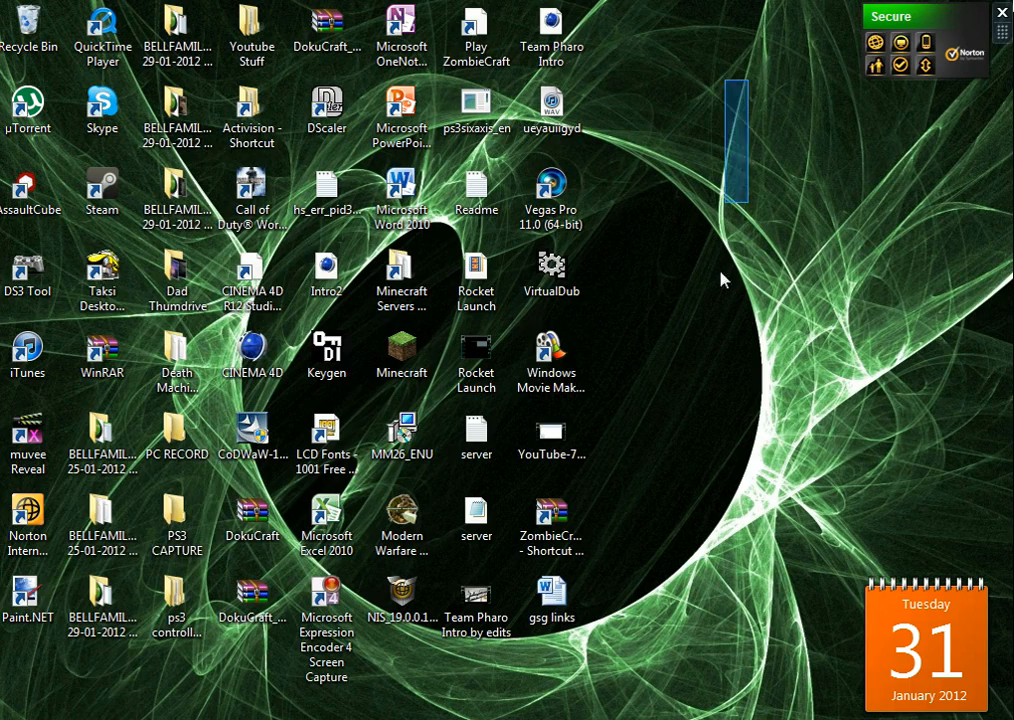
# Launch Paint.NET from the Start menu's program list.
pyautogui.click(8, 710)
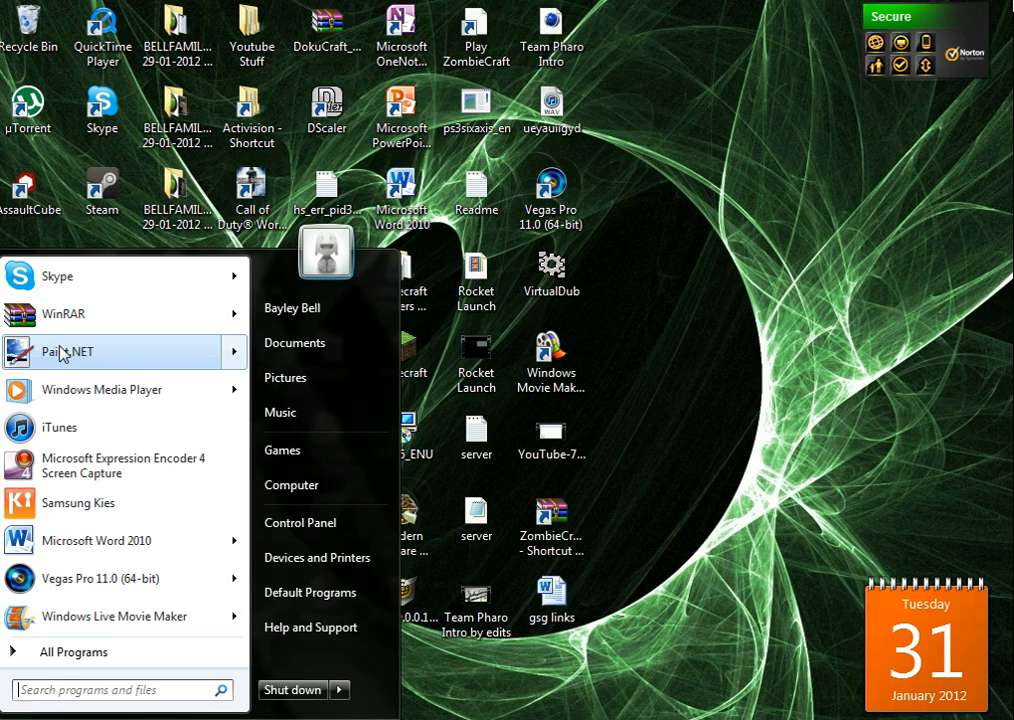
pyautogui.click(67, 351)
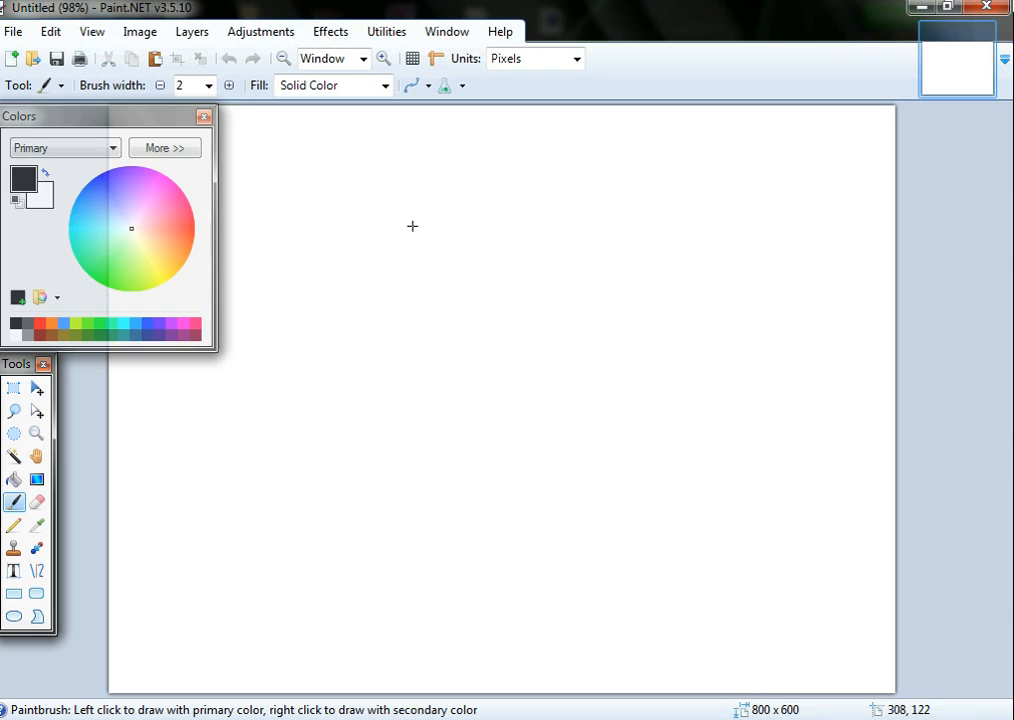
pyautogui.moveTo(592, 270)
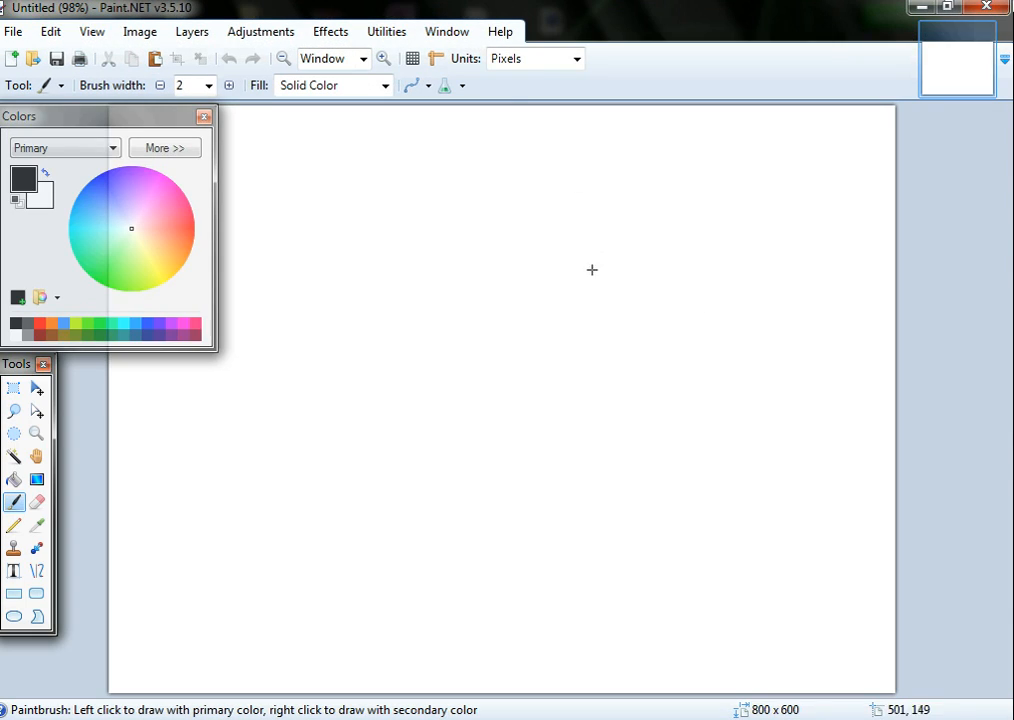
pyautogui.moveTo(507, 231)
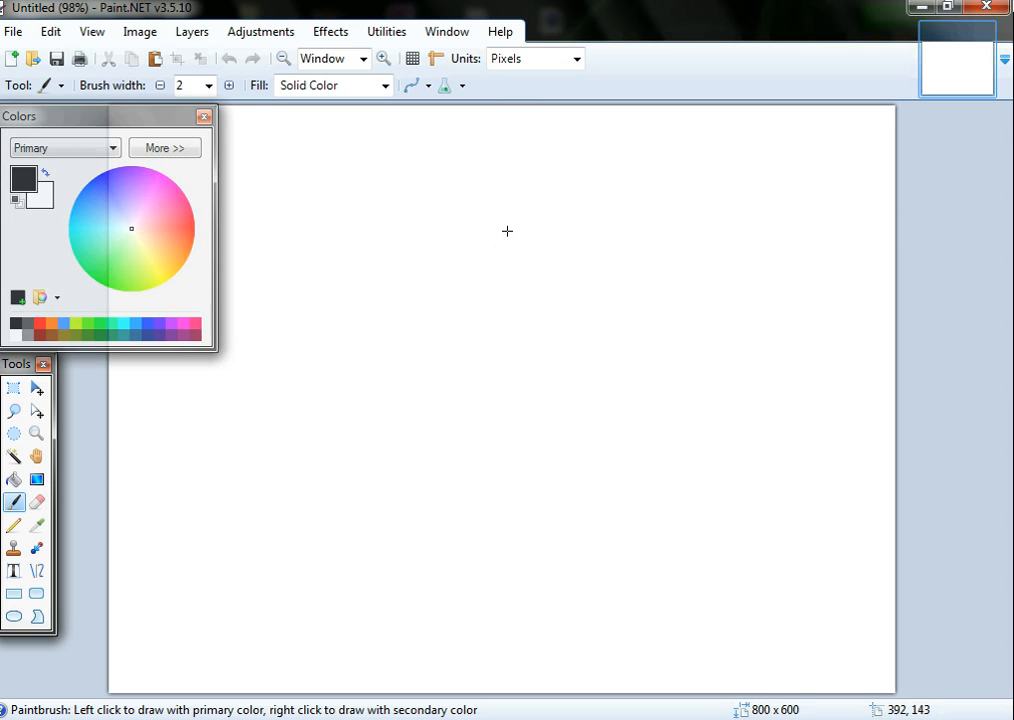
pyautogui.moveTo(676, 511)
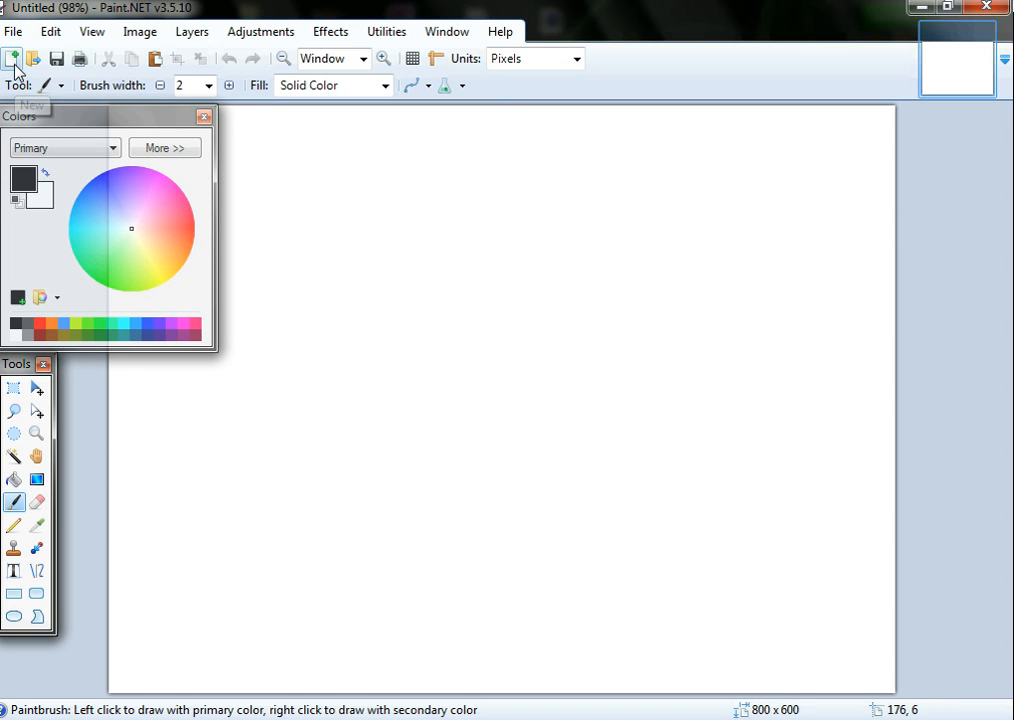
# Create a new image with width and height of 400 pixels.
pyautogui.click(13, 58)
pyautogui.write('400')
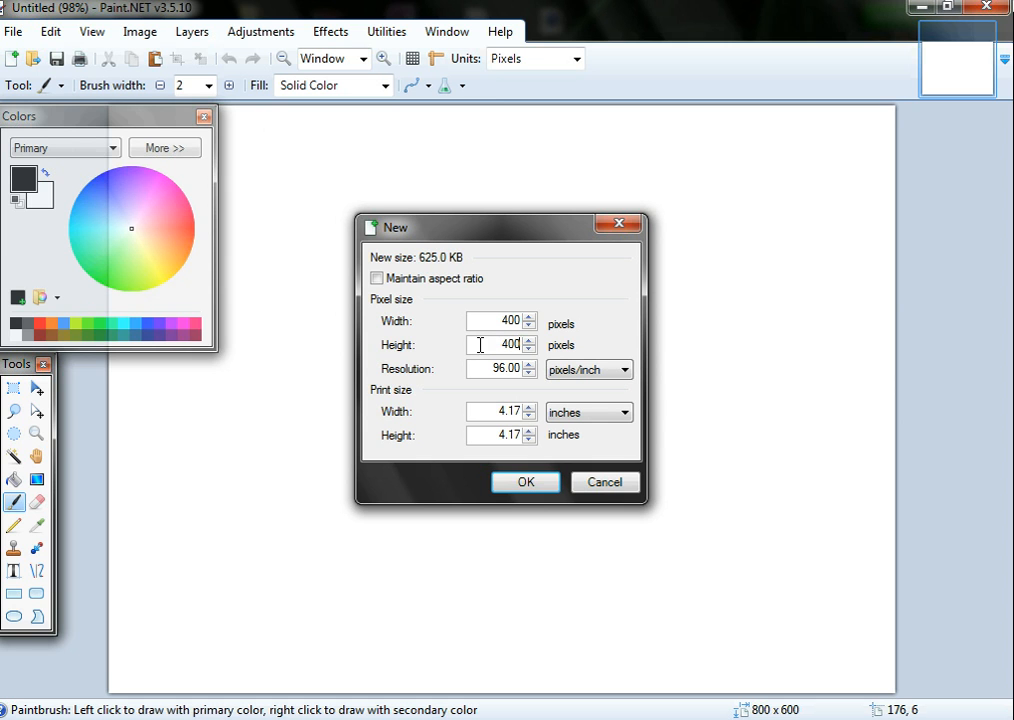
pyautogui.click(525, 482)
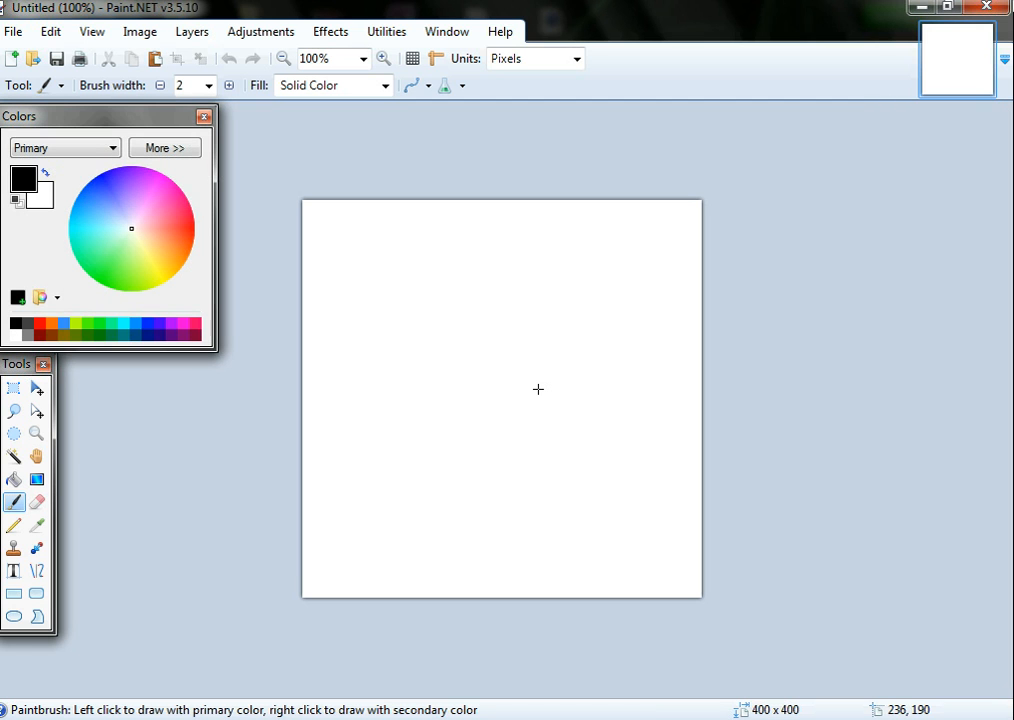
pyautogui.moveTo(477, 555)
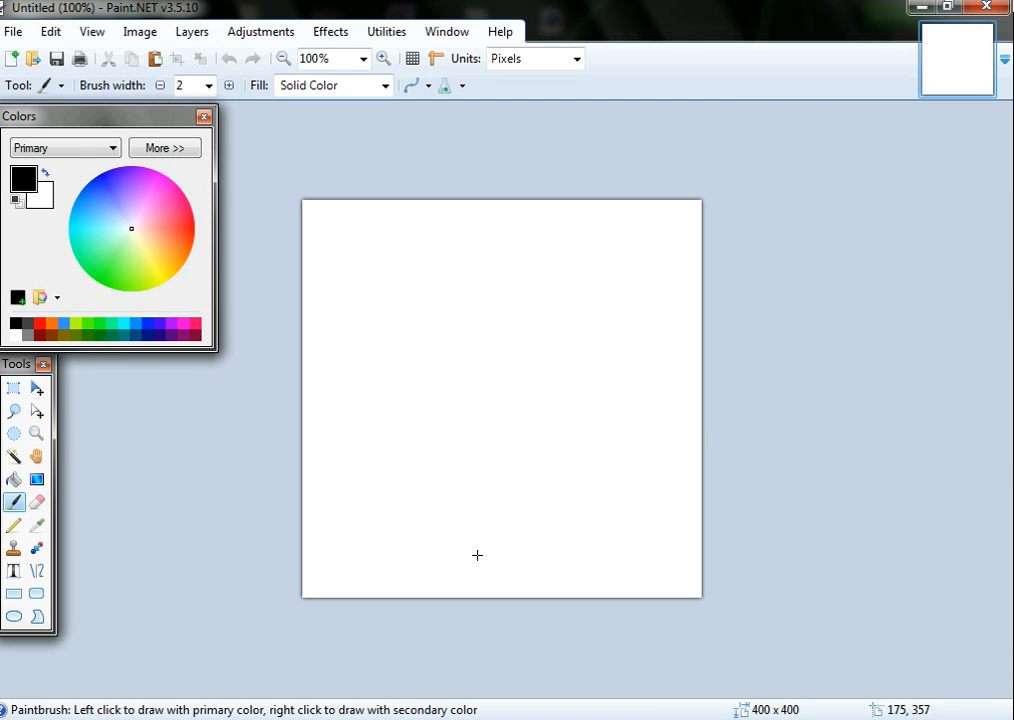
pyautogui.moveTo(37, 479)
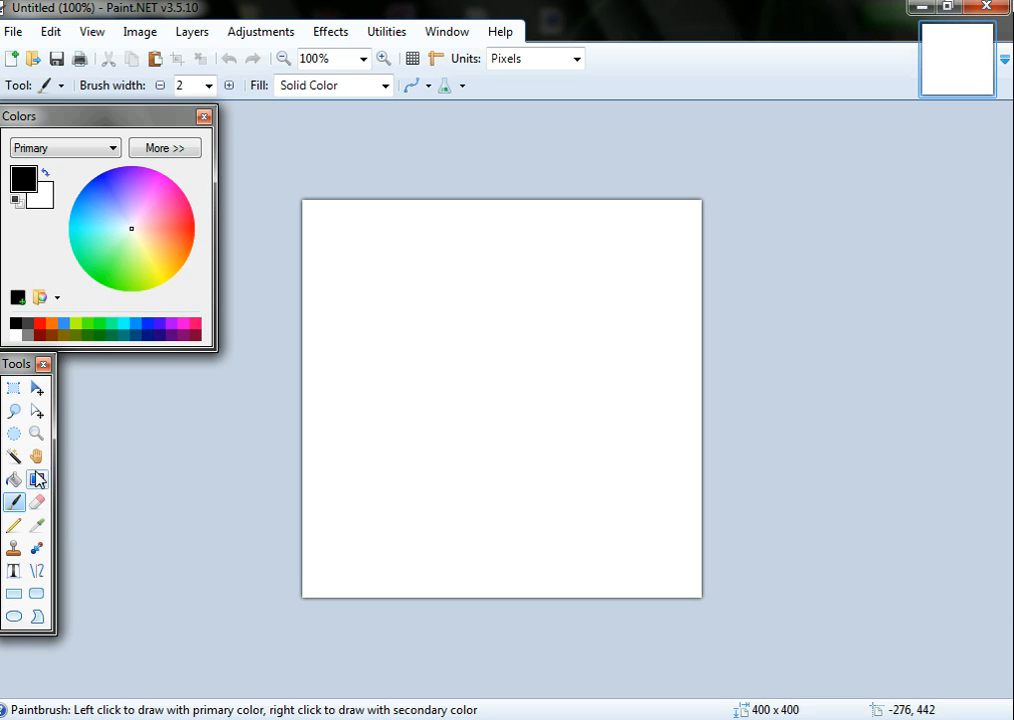
pyautogui.moveTo(37, 480)
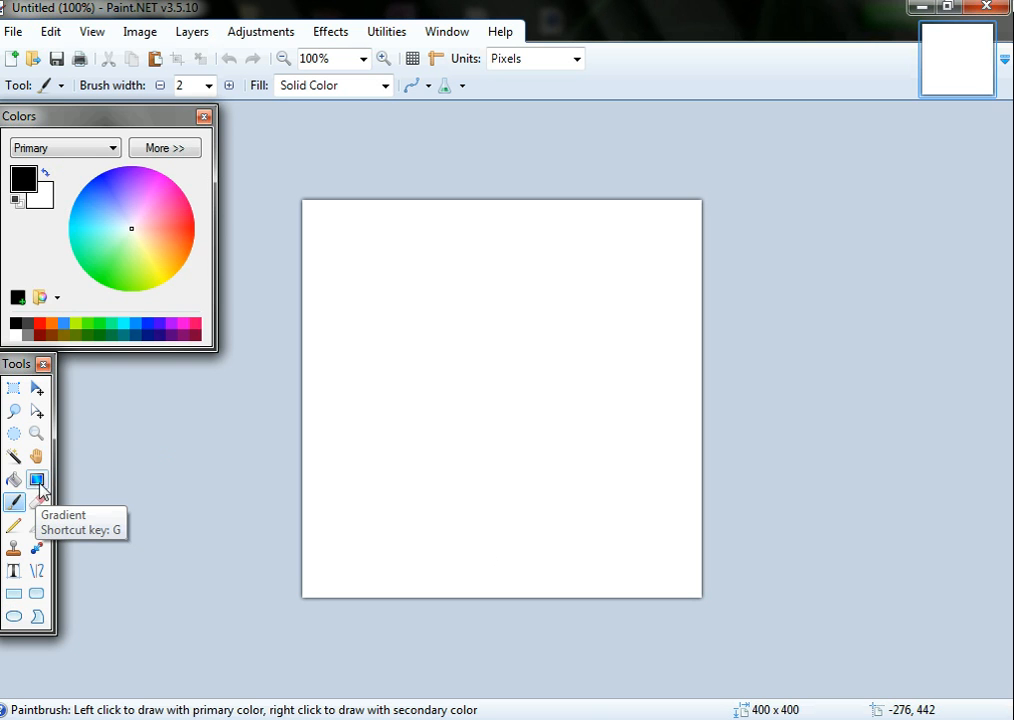
# Choose the Gradient tool with bright blue primary and black secondary colours.
pyautogui.click(37, 479)
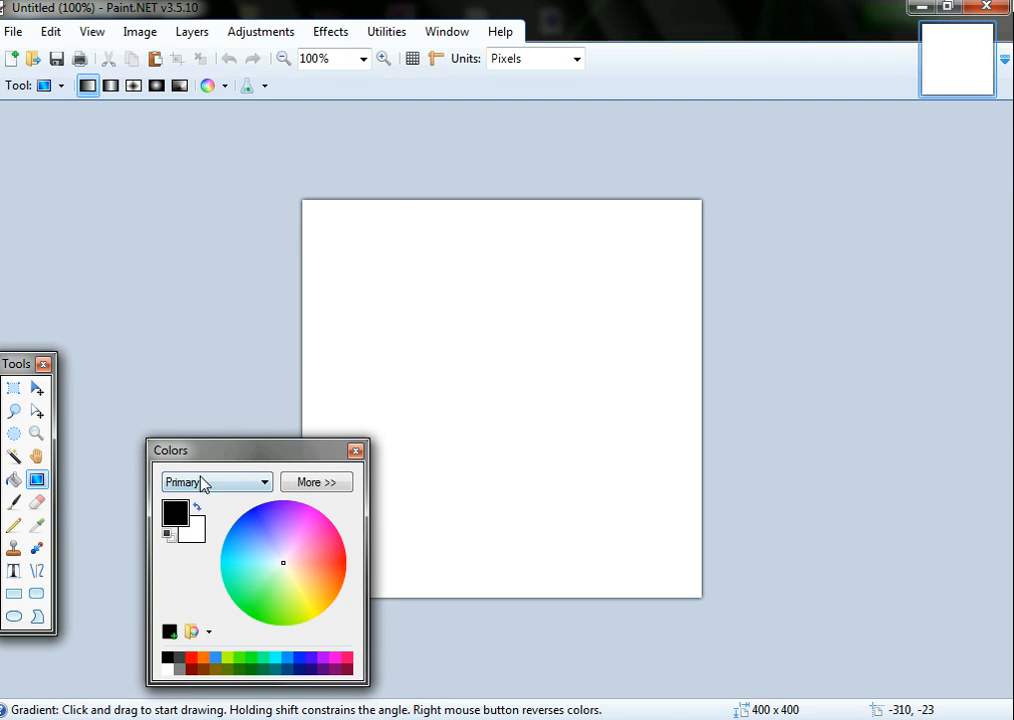
pyautogui.click(215, 481)
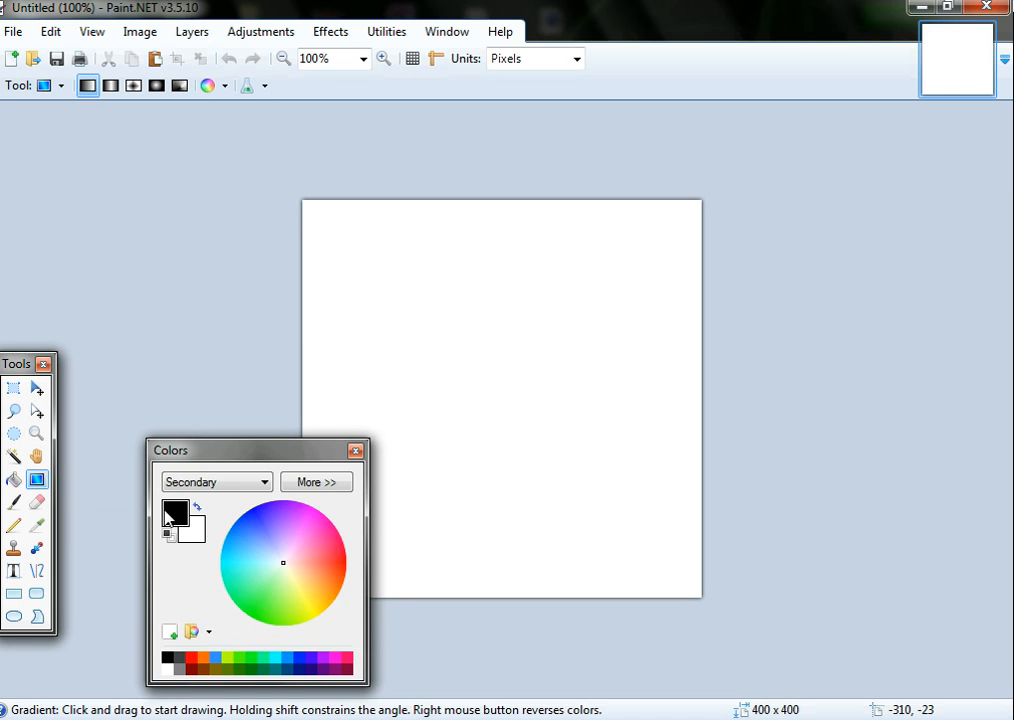
pyautogui.click(215, 482)
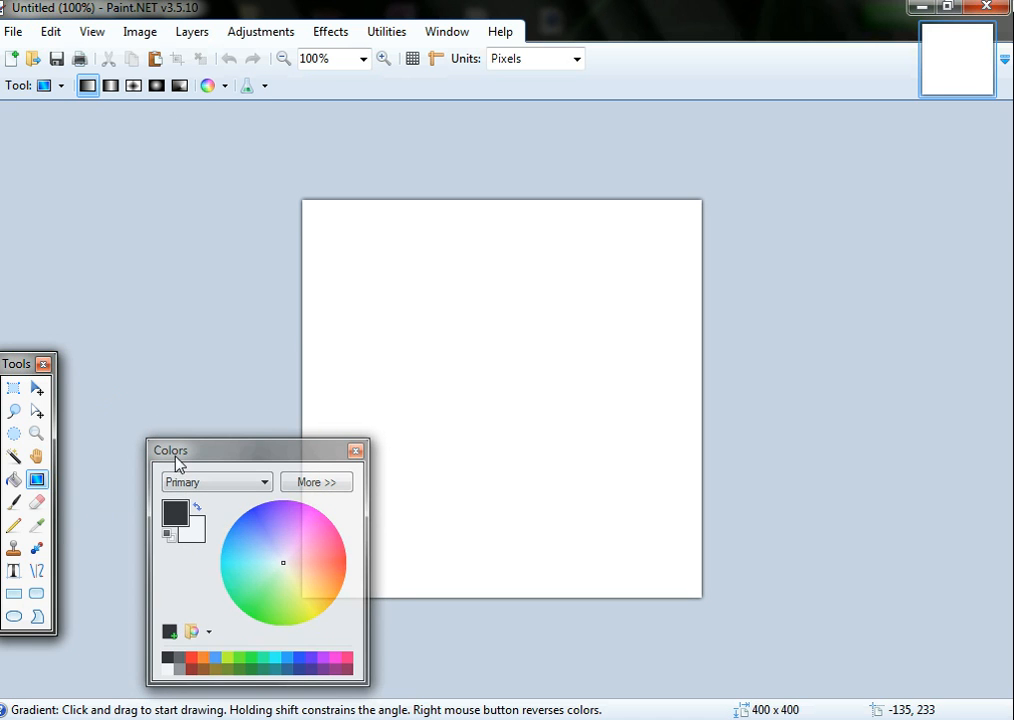
pyautogui.moveTo(255, 450); pyautogui.dragTo(185, 446)
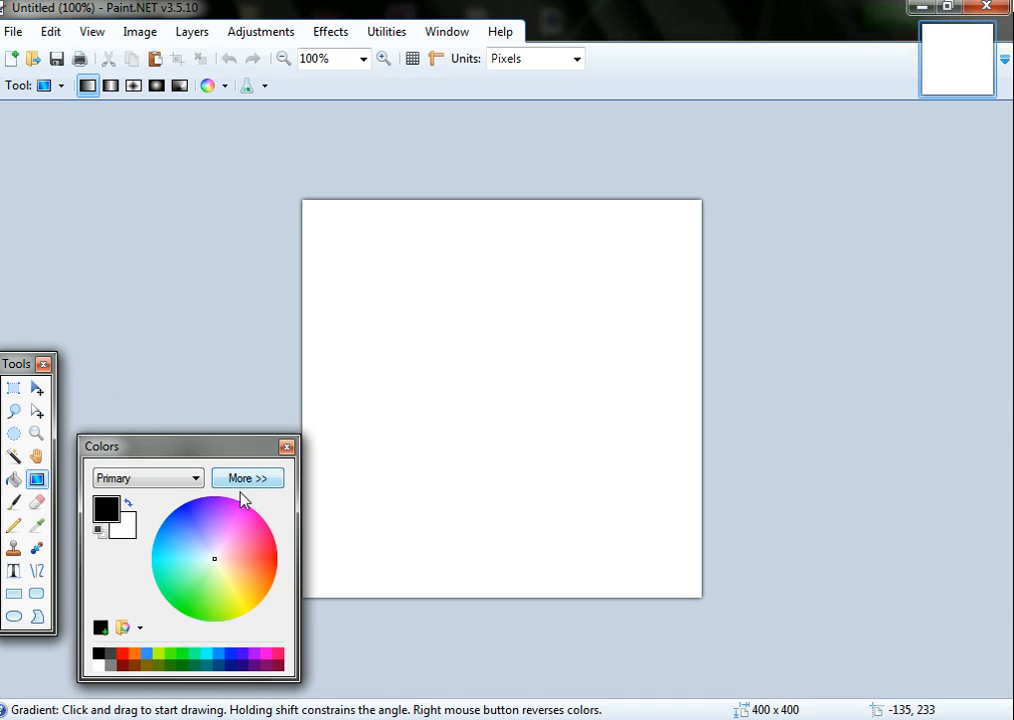
pyautogui.click(227, 546)
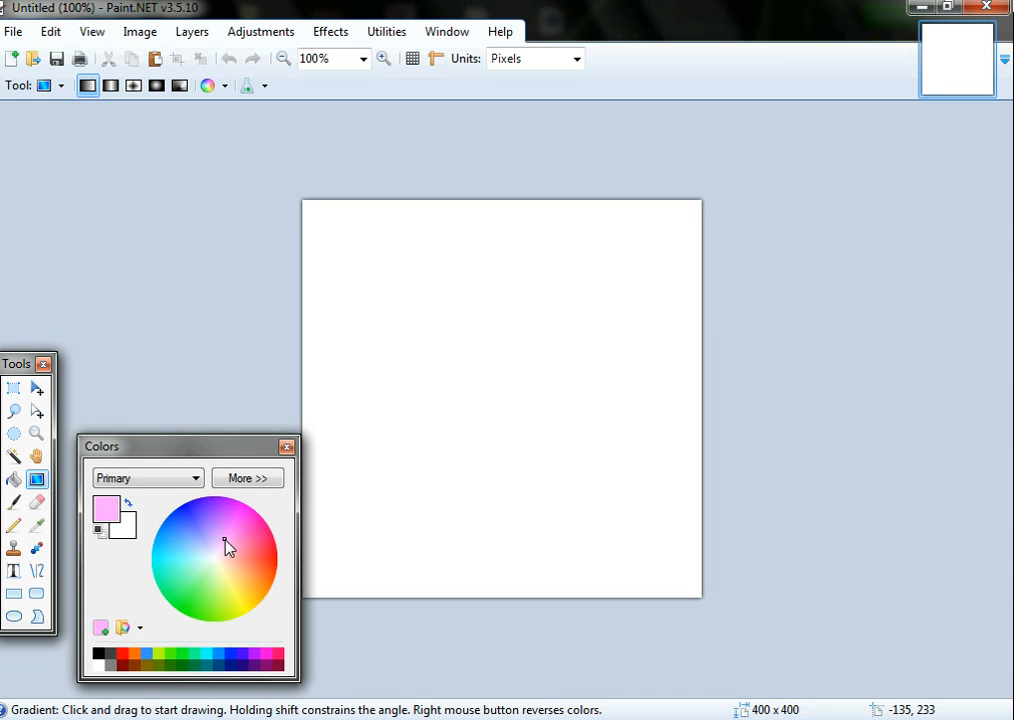
pyautogui.click(215, 543)
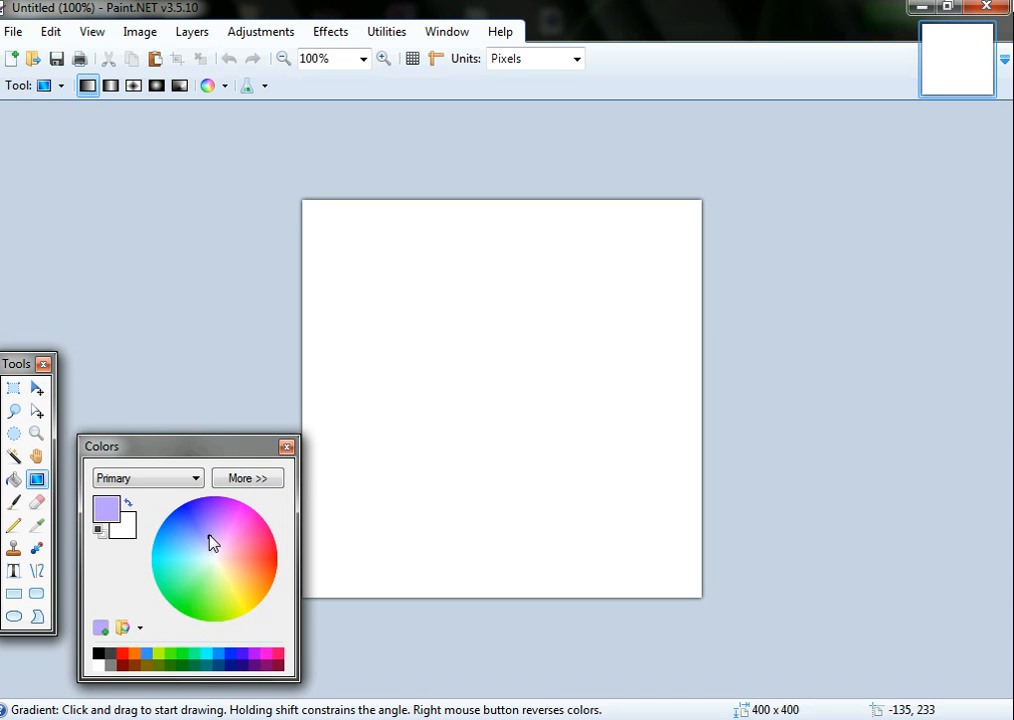
pyautogui.click(191, 517)
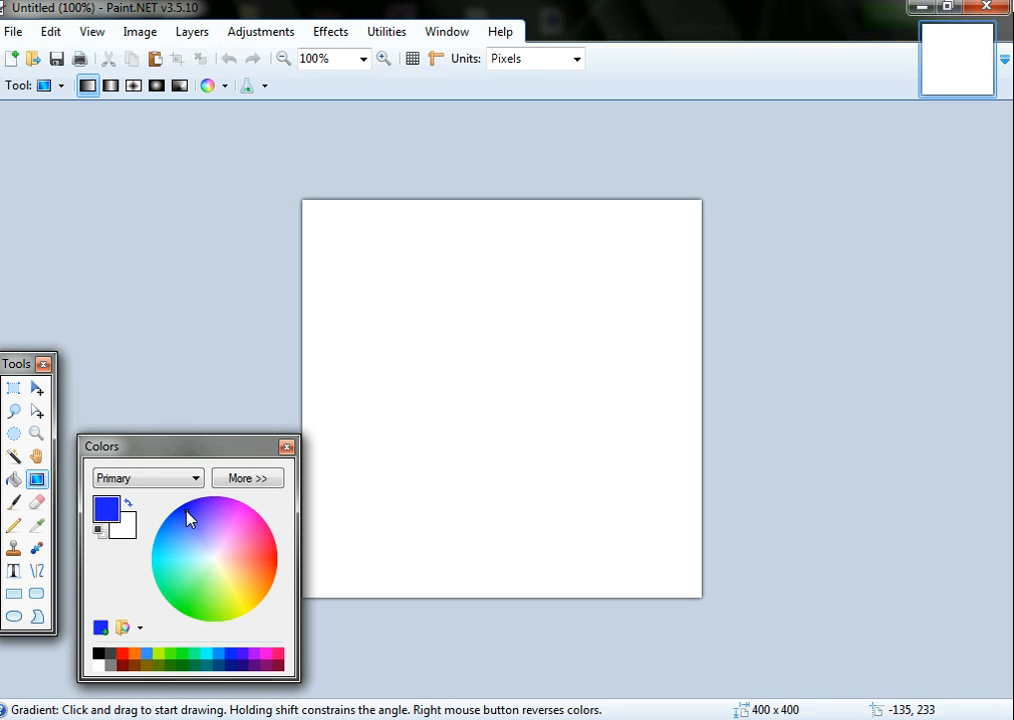
pyautogui.moveTo(132, 532)
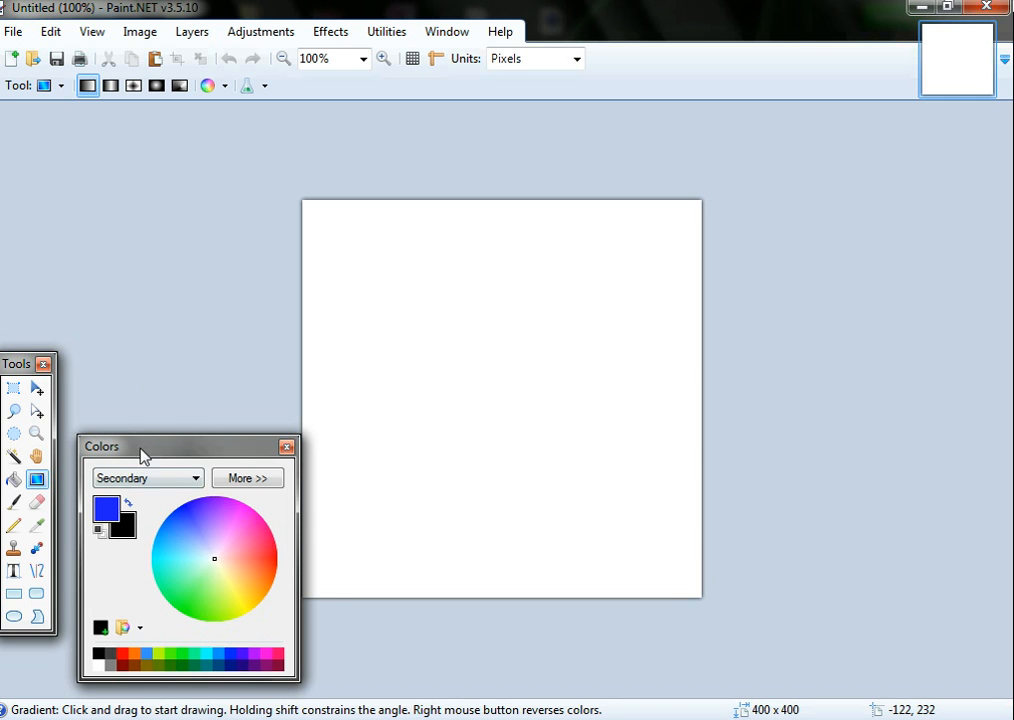
pyautogui.moveTo(142, 446); pyautogui.dragTo(145, 116)
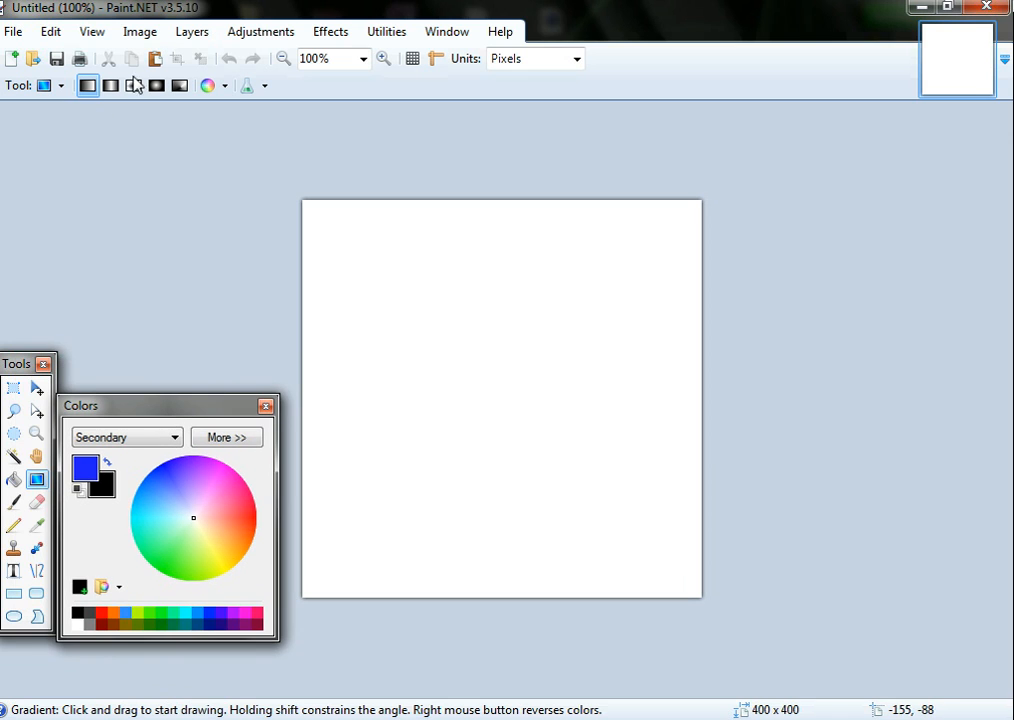
pyautogui.moveTo(179, 85)
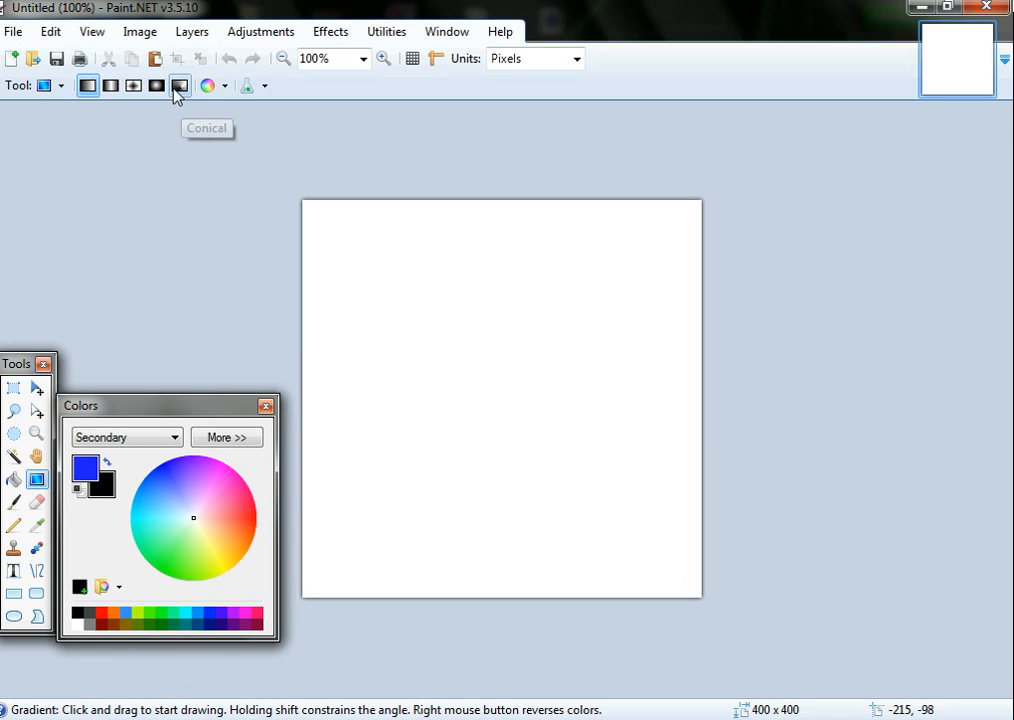
# Draw a Diamond gradient from the canvas centre, black at the middle fading to blue edges.
pyautogui.click(88, 85)
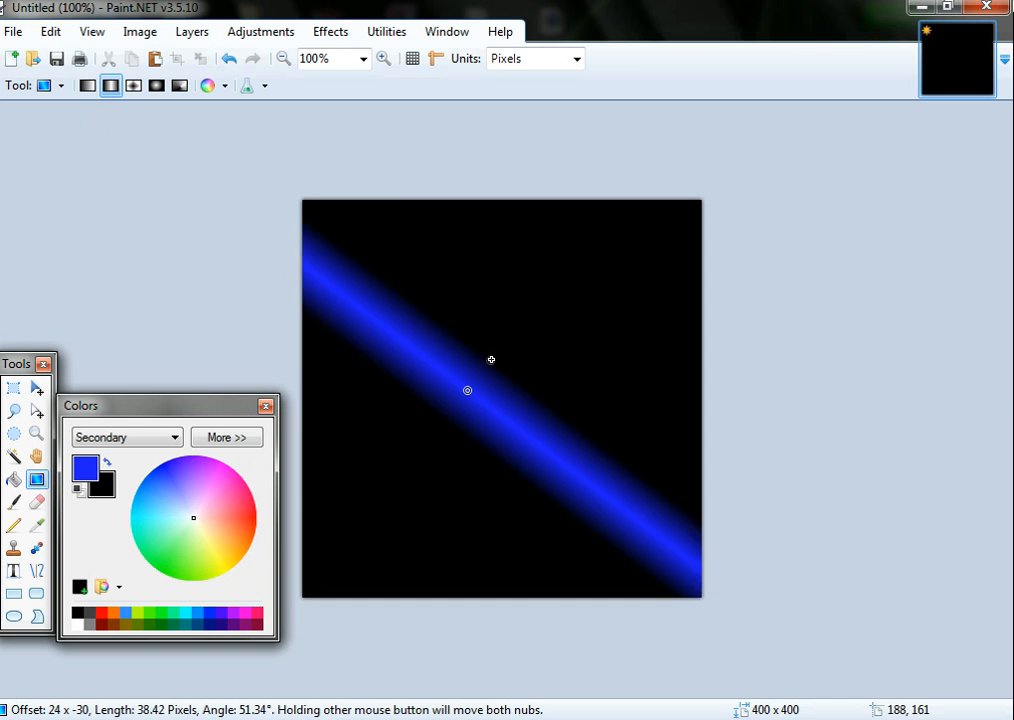
pyautogui.moveTo(467, 390); pyautogui.dragTo(643, 375)
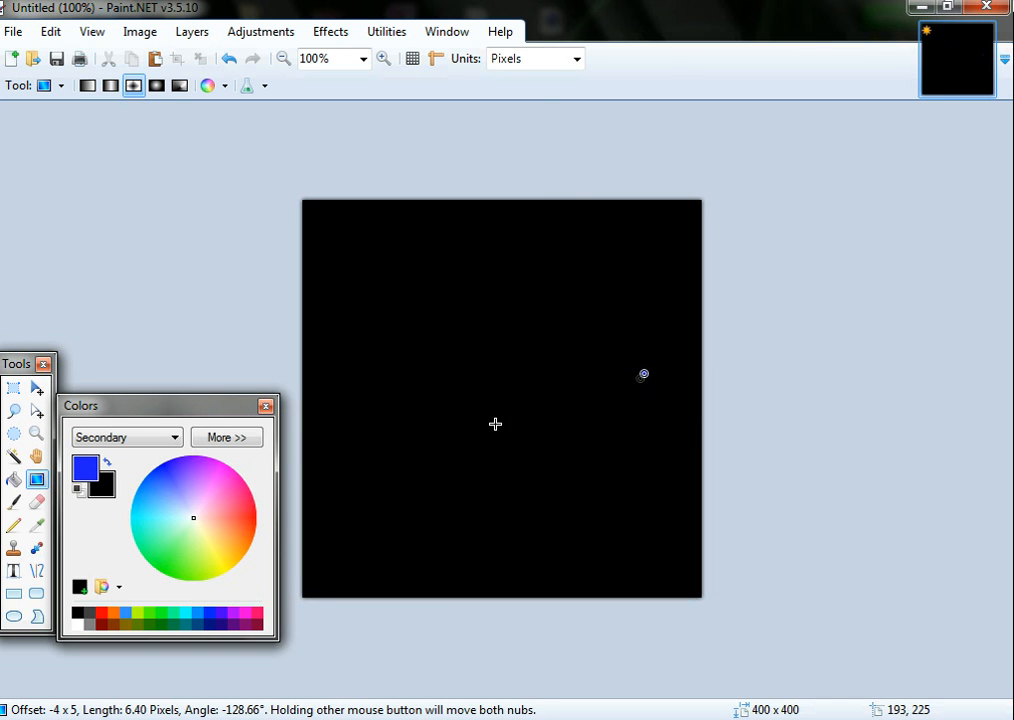
pyautogui.moveTo(643, 375); pyautogui.dragTo(495, 424)
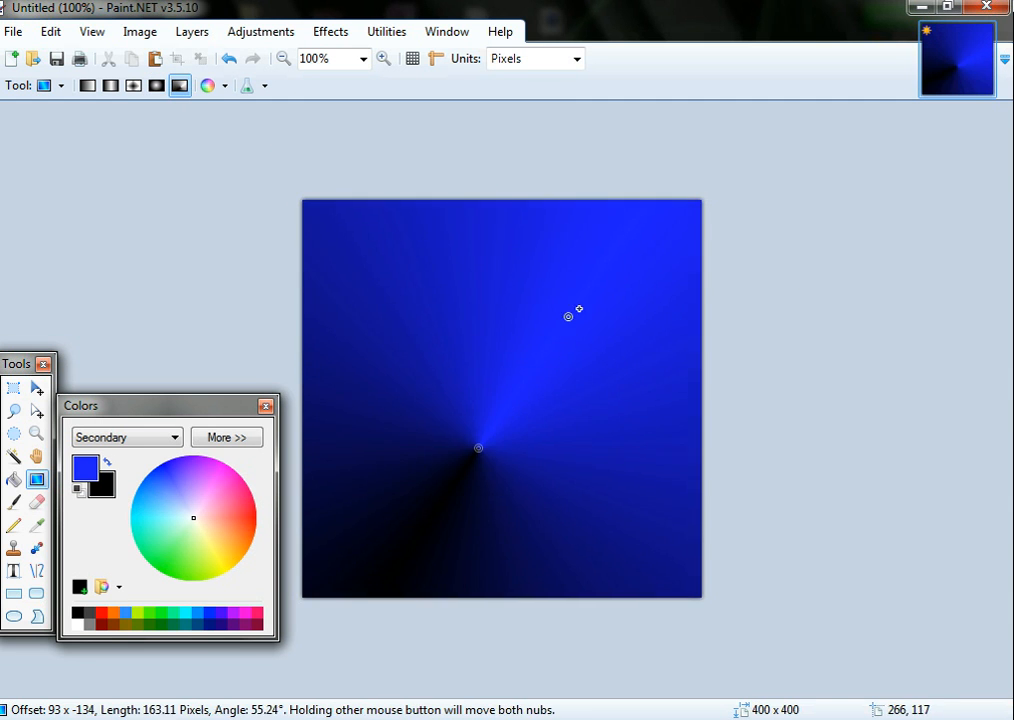
pyautogui.moveTo(575, 310); pyautogui.dragTo(482, 390)
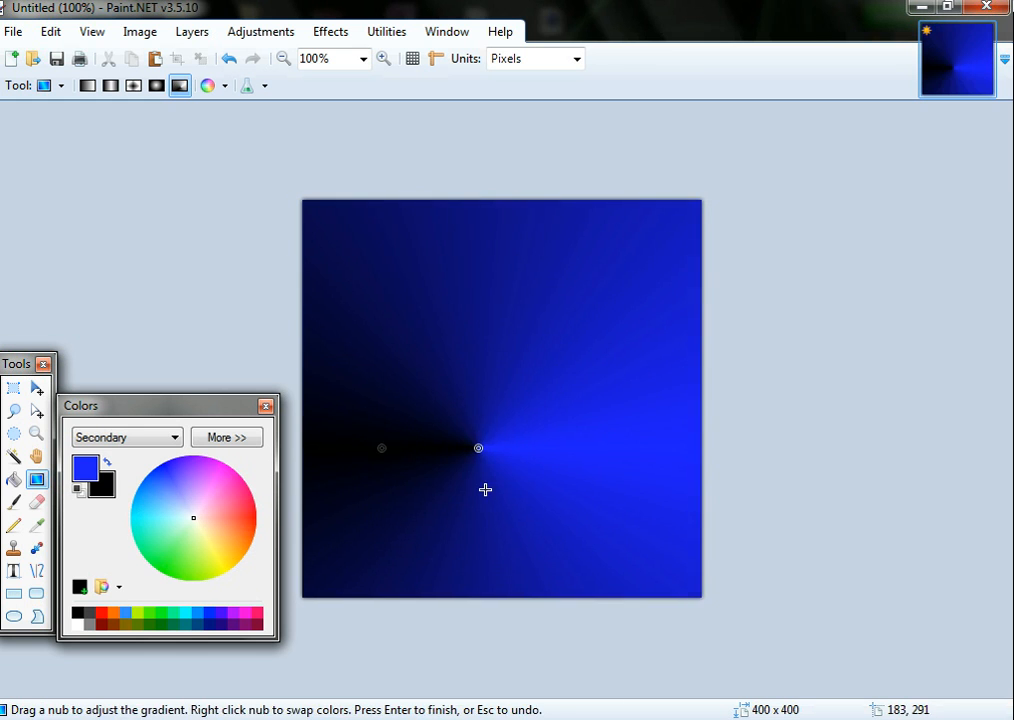
pyautogui.moveTo(478, 447); pyautogui.dragTo(485, 490)
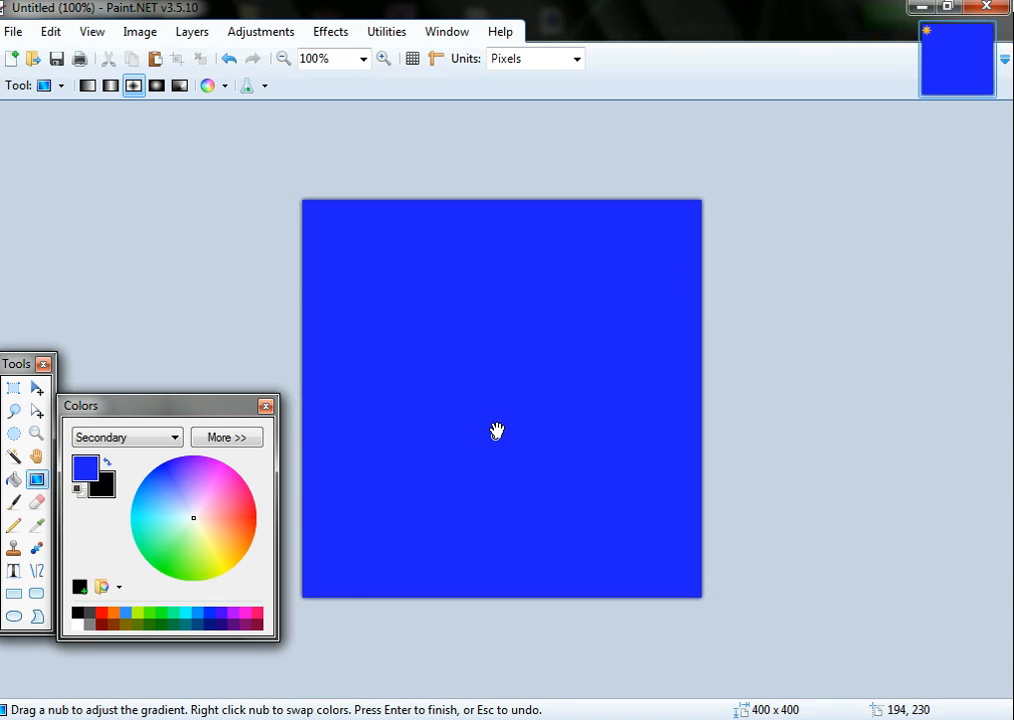
pyautogui.moveTo(494, 426); pyautogui.dragTo(632, 288)
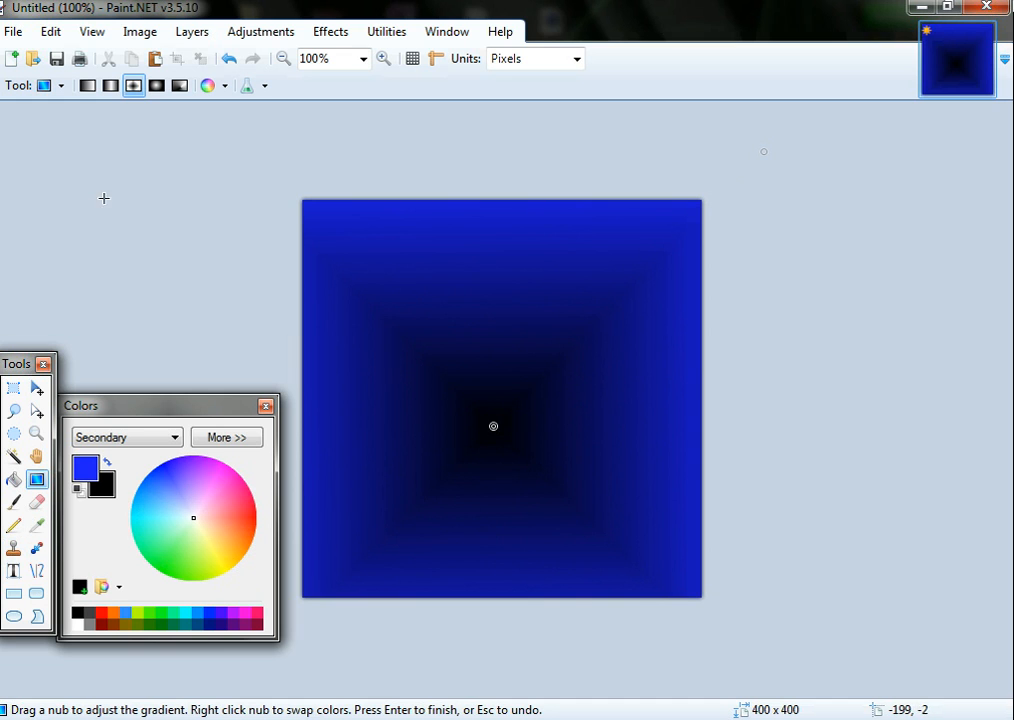
pyautogui.moveTo(167, 405); pyautogui.dragTo(110, 115)
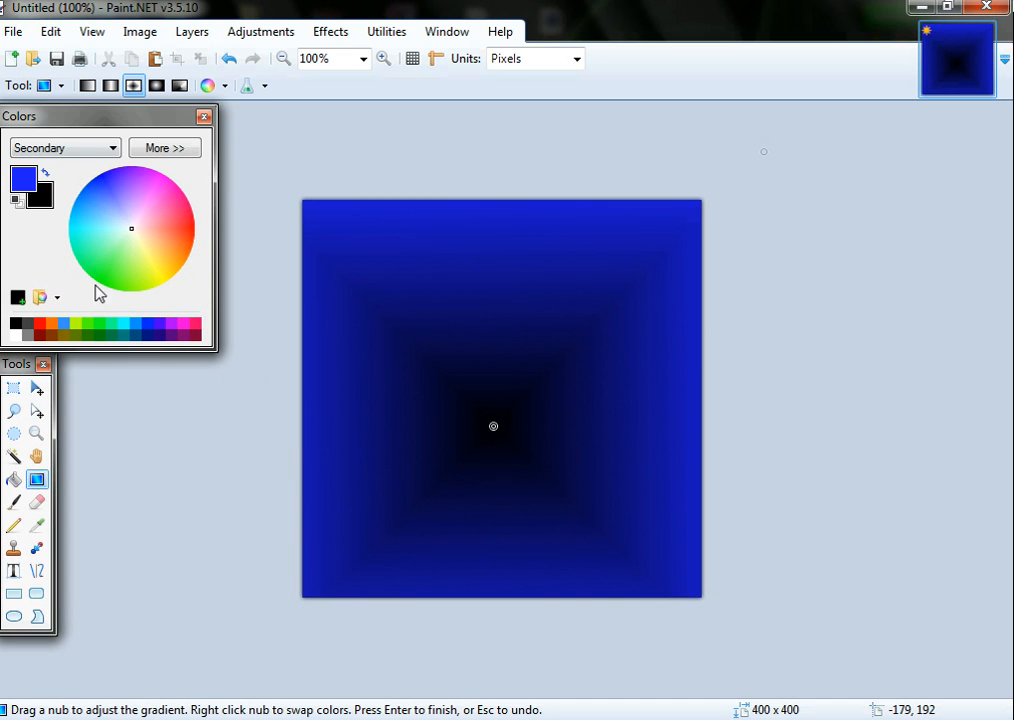
pyautogui.moveTo(15, 547)
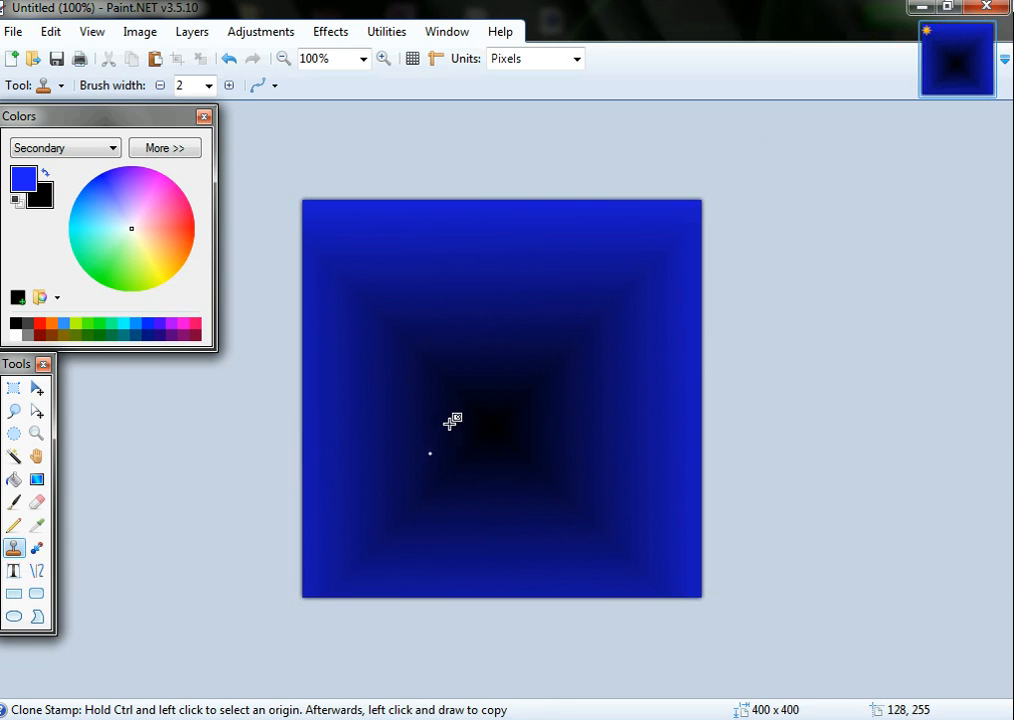
pyautogui.moveTo(112, 429)
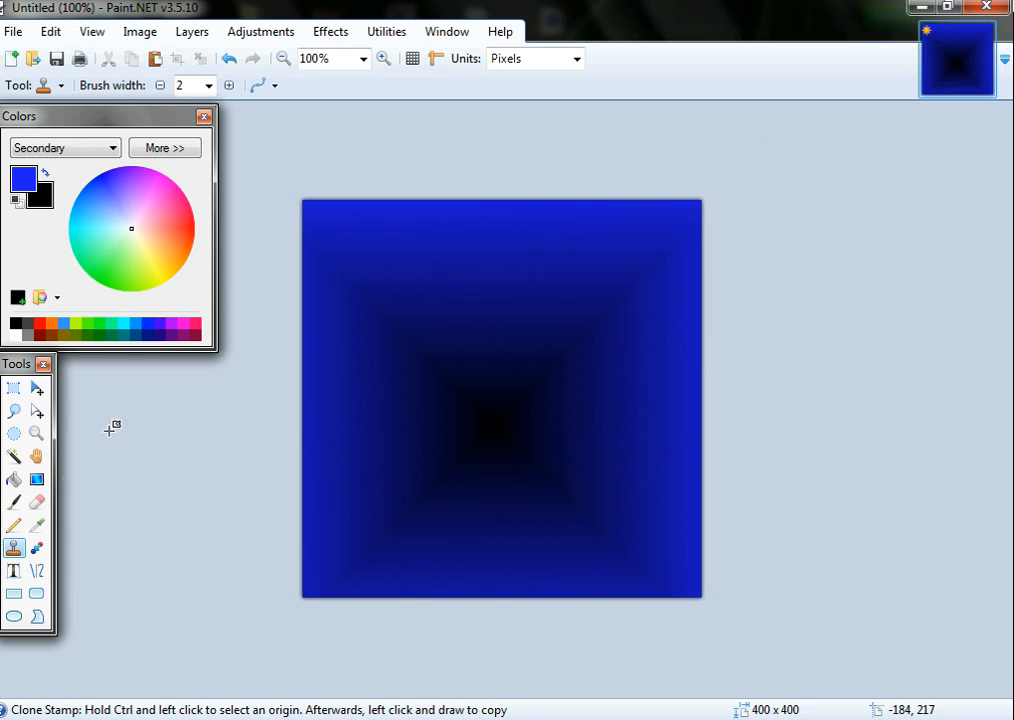
pyautogui.moveTo(350, 10)
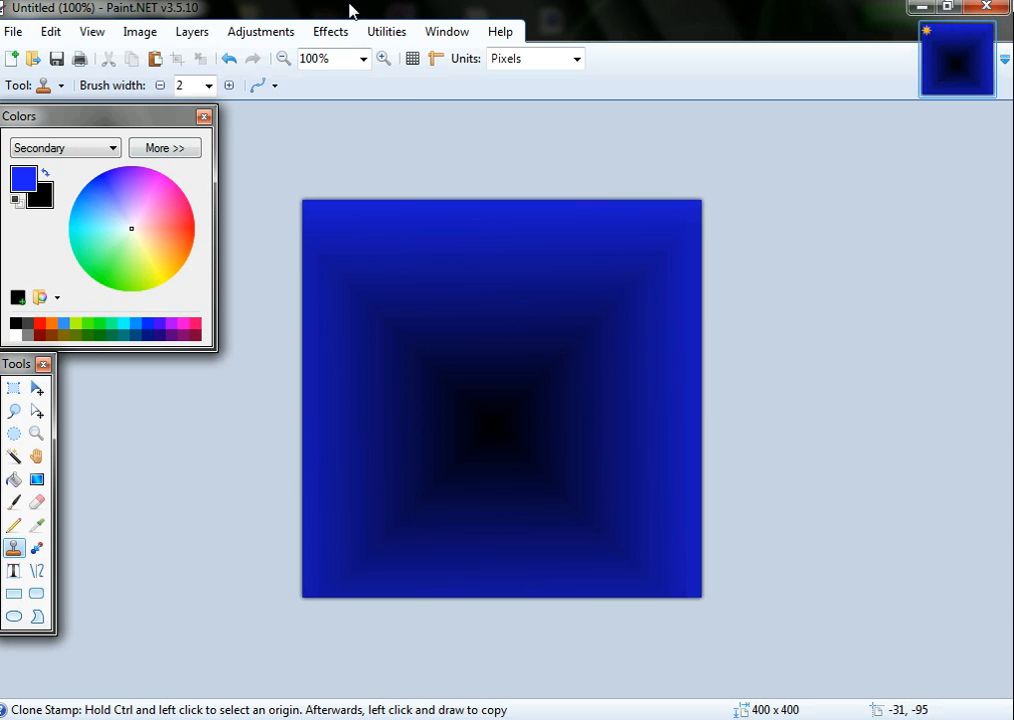
# Open the Effects menu and show the Distort submenu.
pyautogui.click(330, 31)
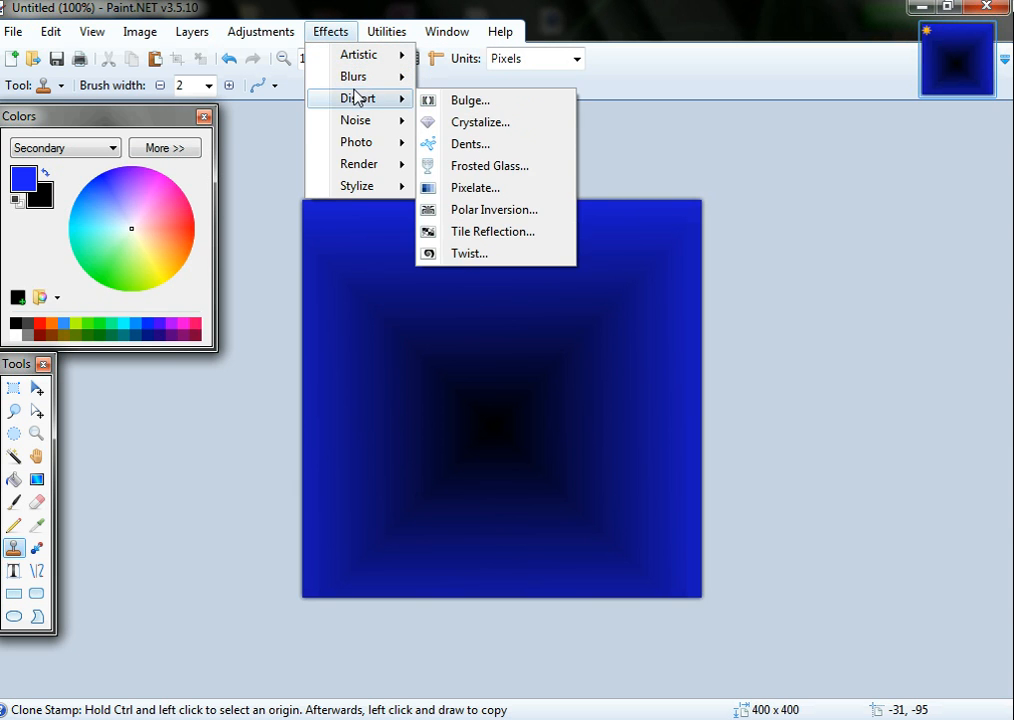
pyautogui.moveTo(358, 164)
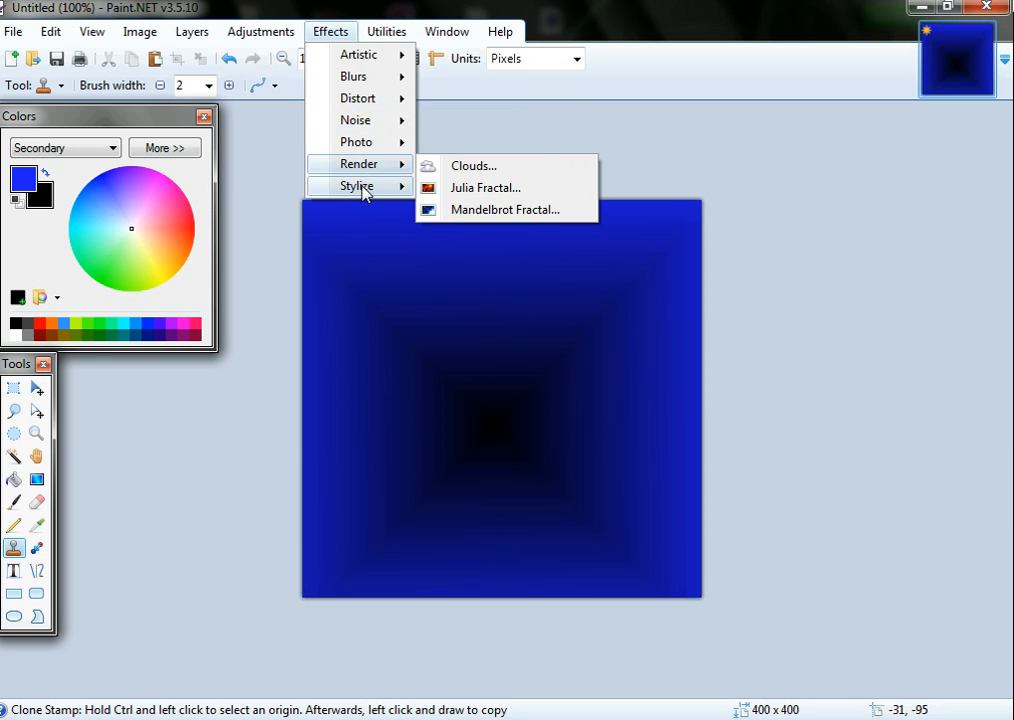
pyautogui.moveTo(356, 120)
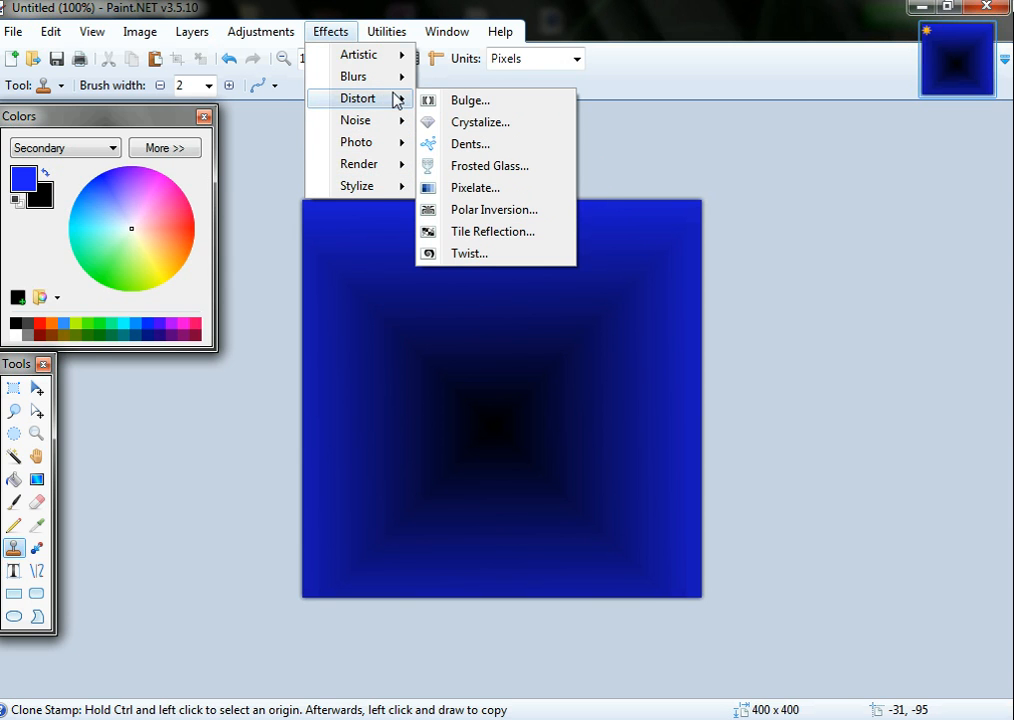
# Apply Distort > Twist with Amount 200 and Size 2.00.
pyautogui.click(468, 252)
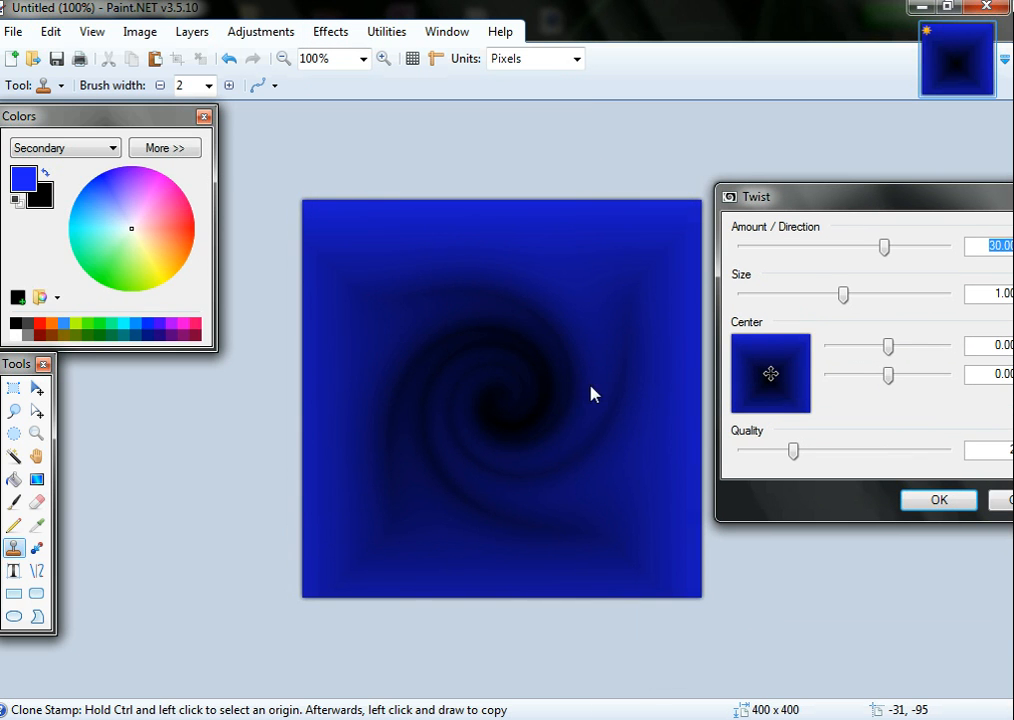
pyautogui.moveTo(883, 247); pyautogui.dragTo(910, 247)
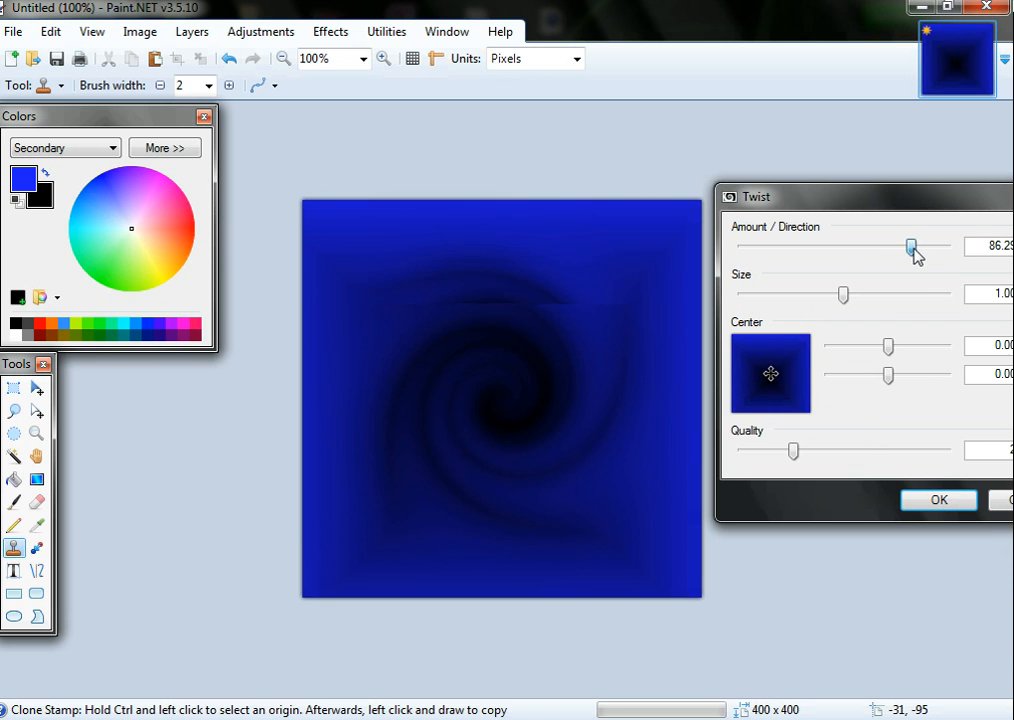
pyautogui.moveTo(910, 248); pyautogui.dragTo(945, 248)
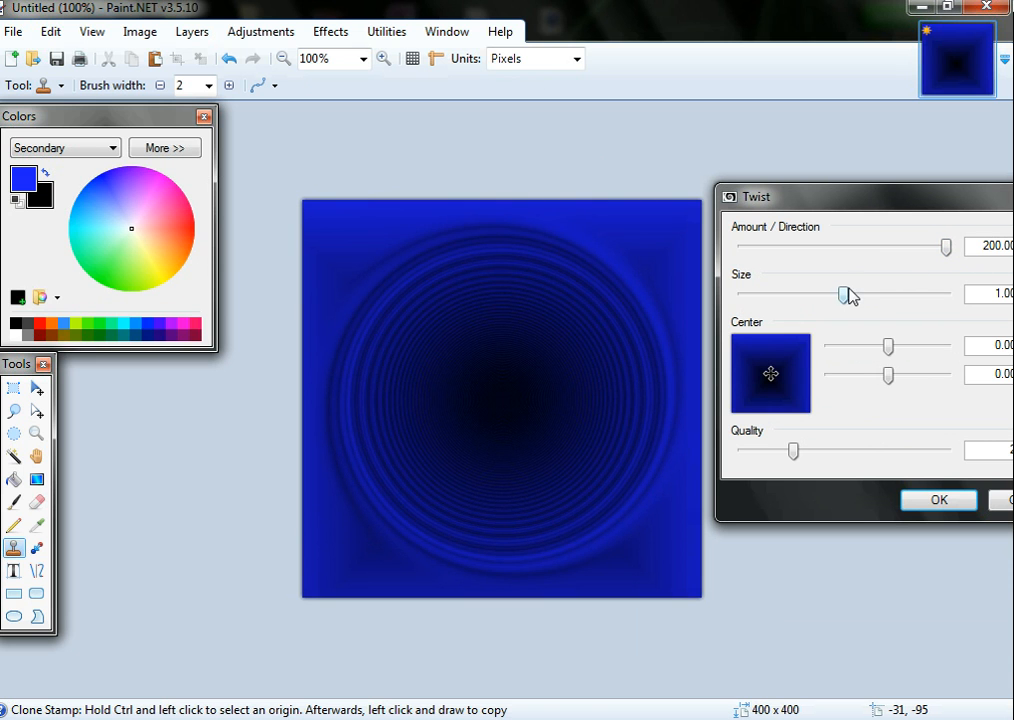
pyautogui.moveTo(848, 294); pyautogui.dragTo(945, 294)
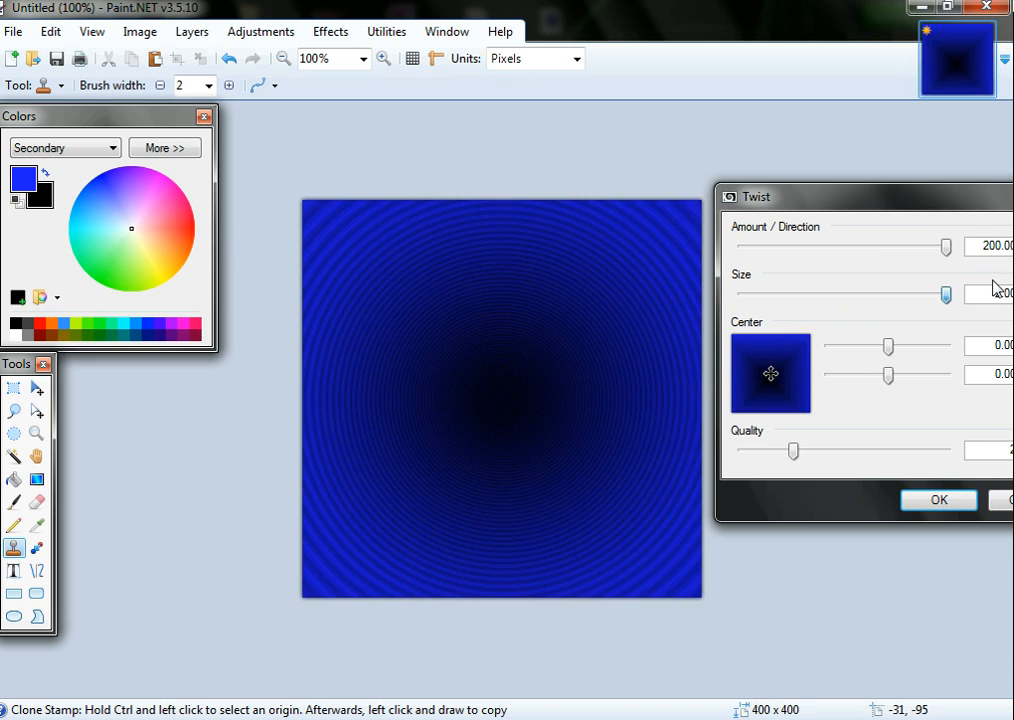
pyautogui.moveTo(945, 293); pyautogui.dragTo(755, 293)
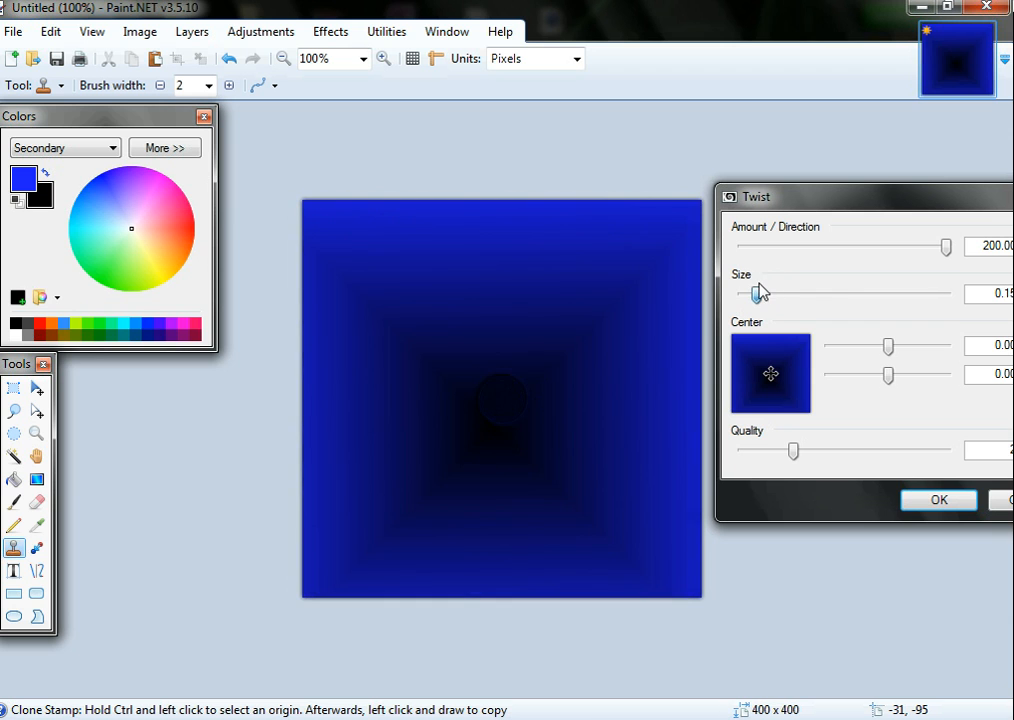
pyautogui.moveTo(755, 293); pyautogui.dragTo(945, 293)
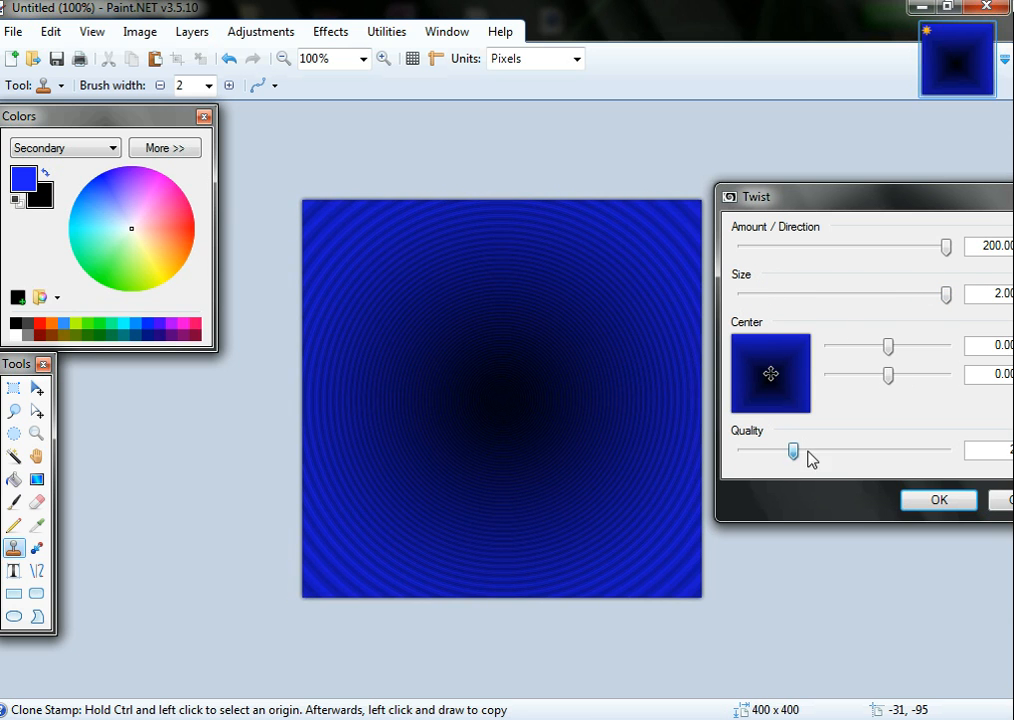
pyautogui.click(937, 500)
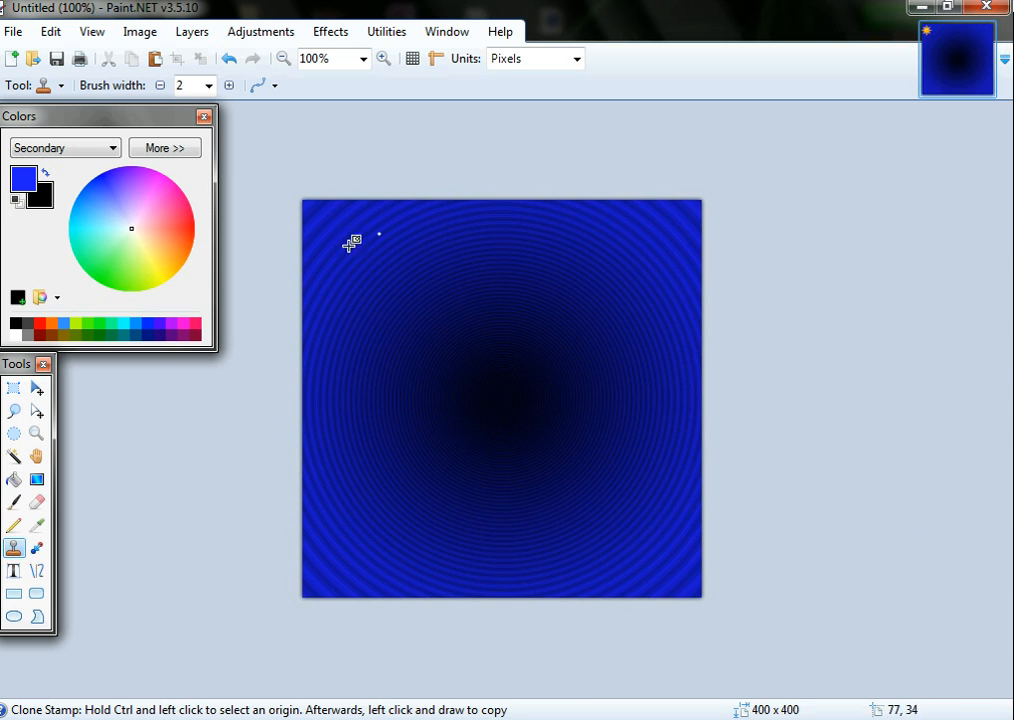
pyautogui.moveTo(335, 456)
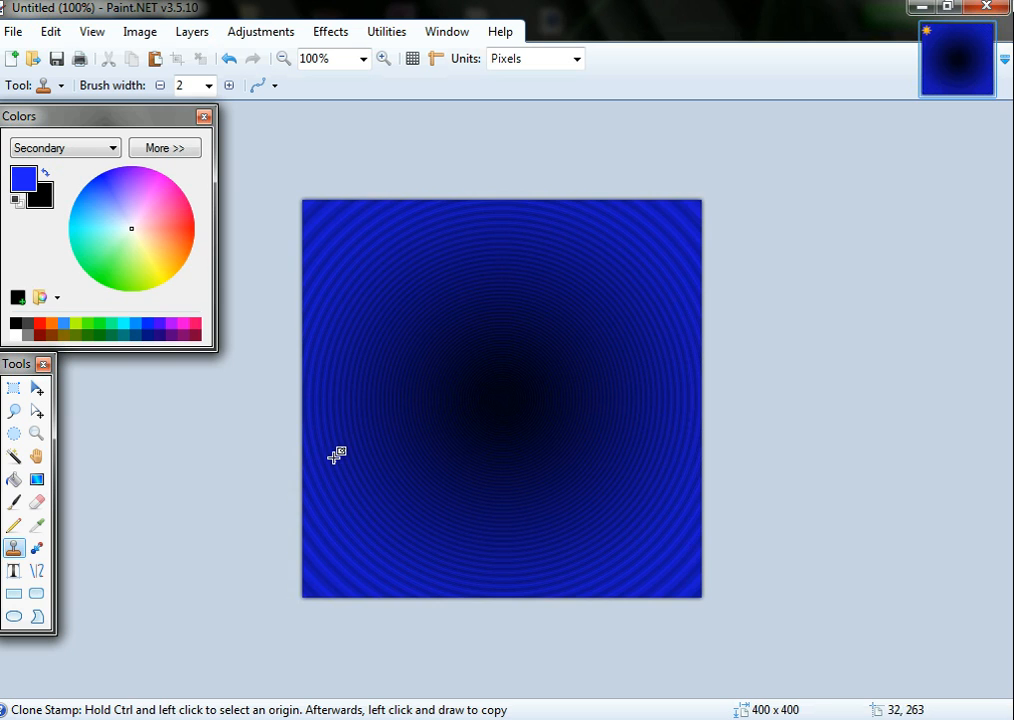
pyautogui.moveTo(16, 571)
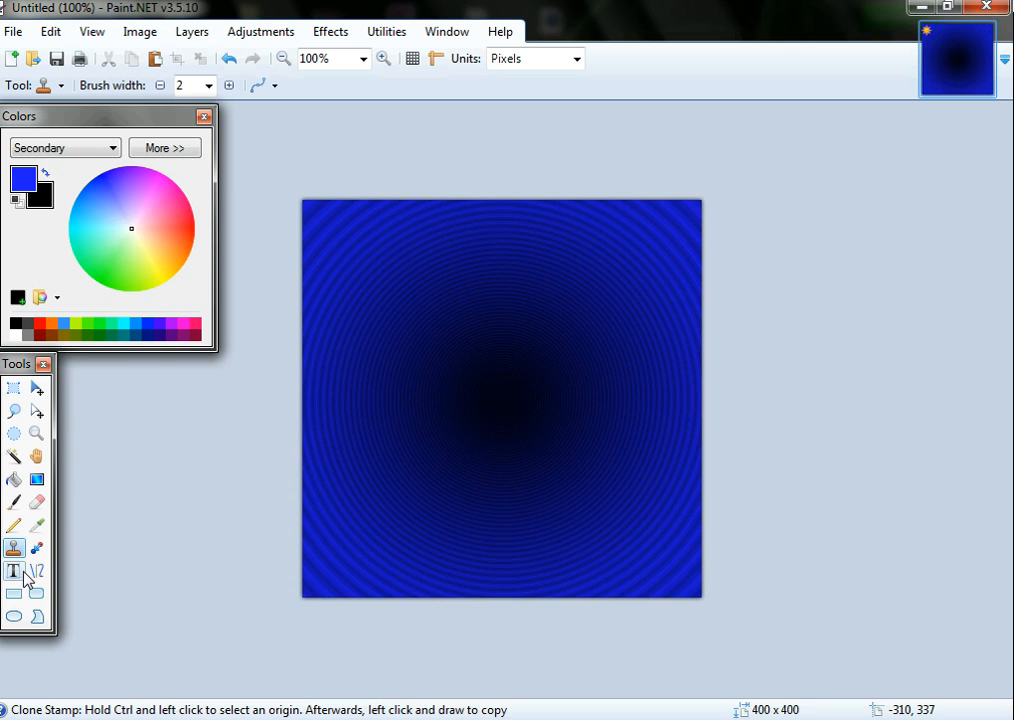
pyautogui.moveTo(15, 571)
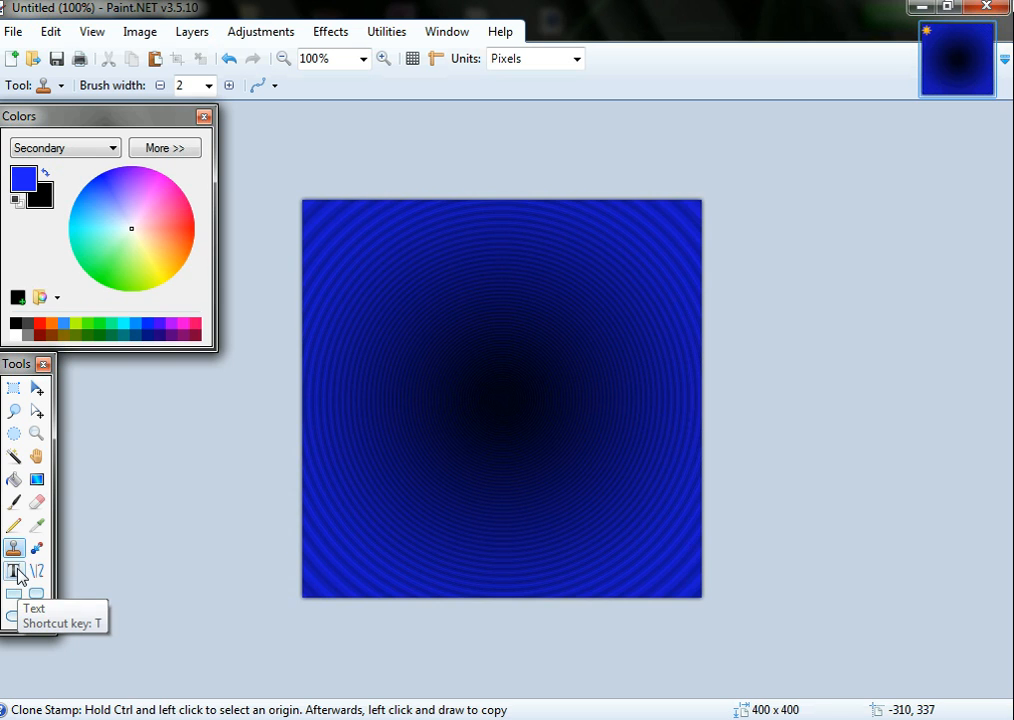
# Select the Text tool, place the cursor on the canvas and set size 108.
pyautogui.click(14, 570)
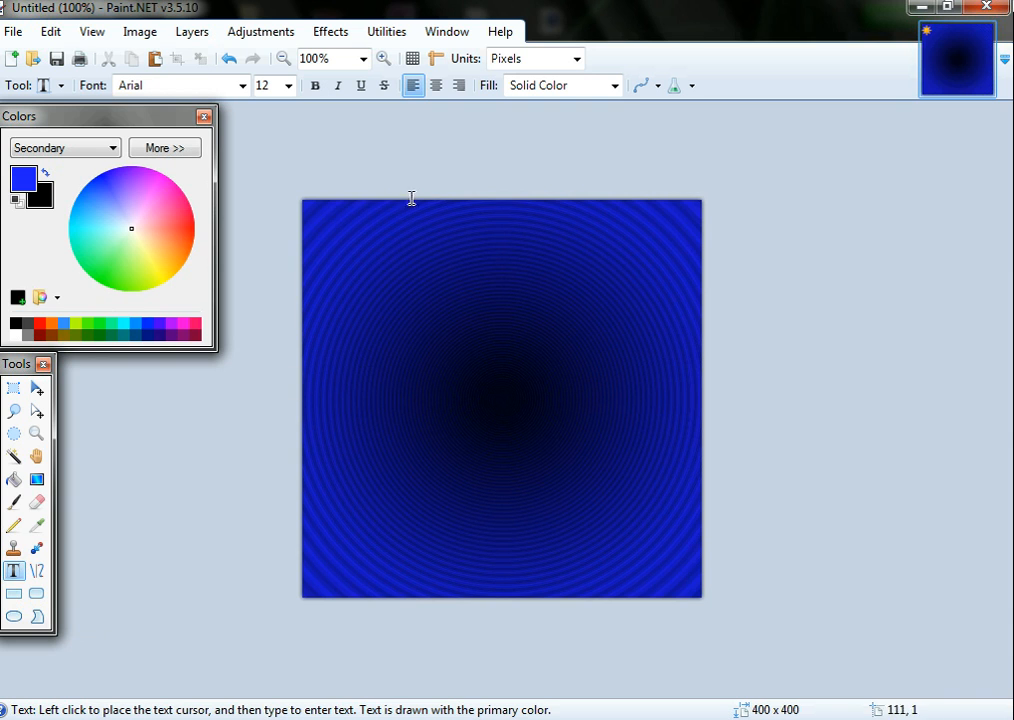
pyautogui.moveTo(360, 247)
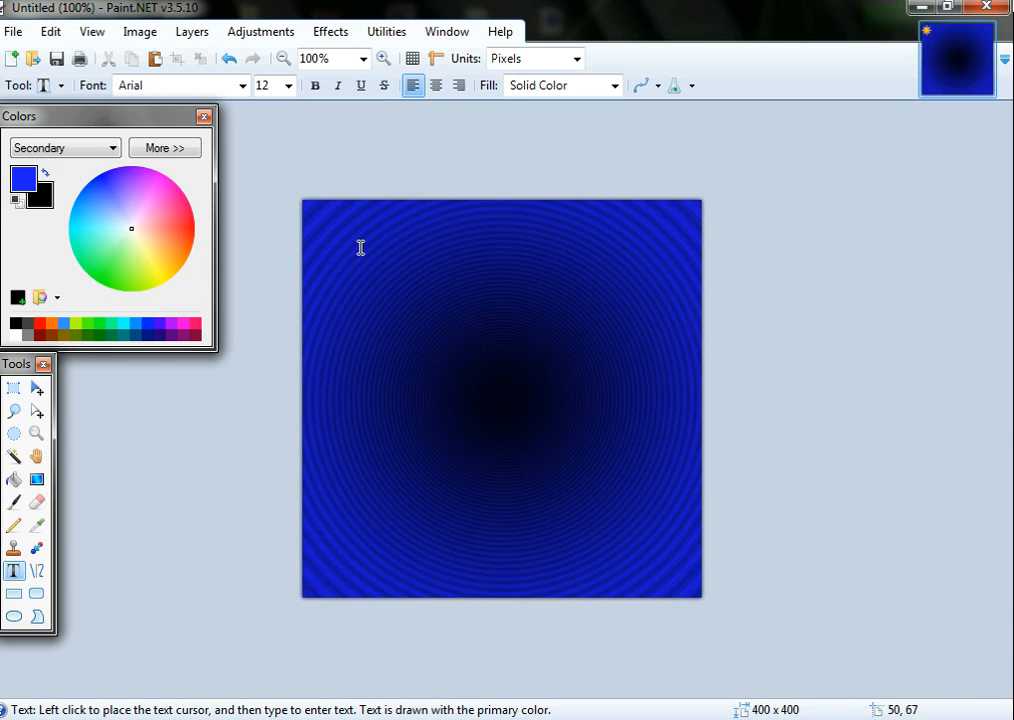
pyautogui.click(368, 287)
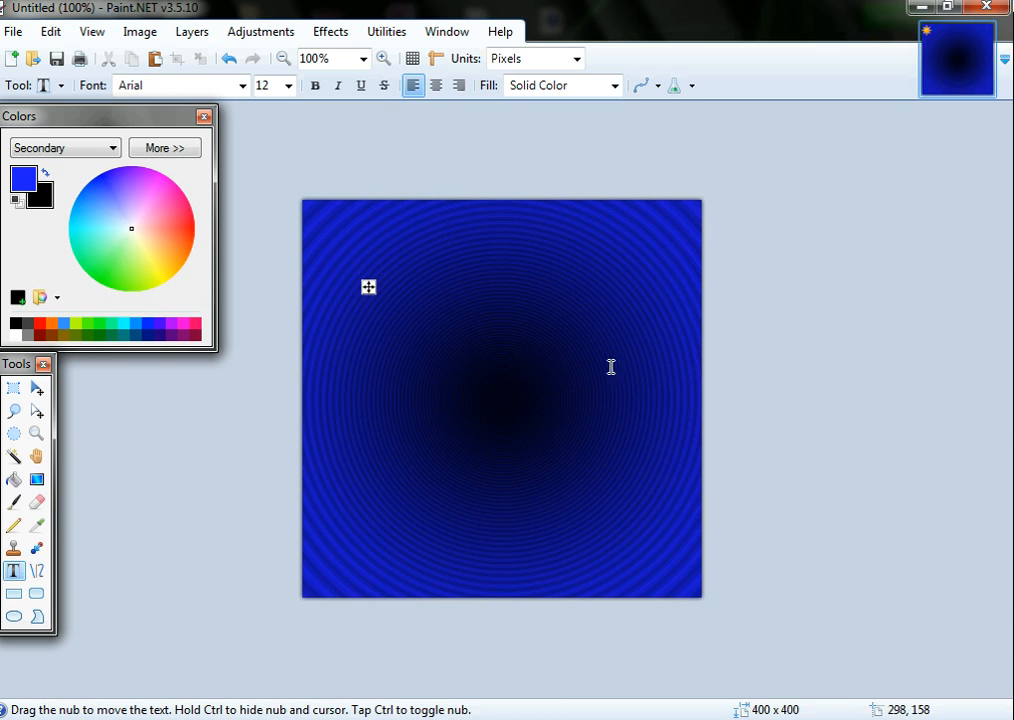
pyautogui.click(288, 85)
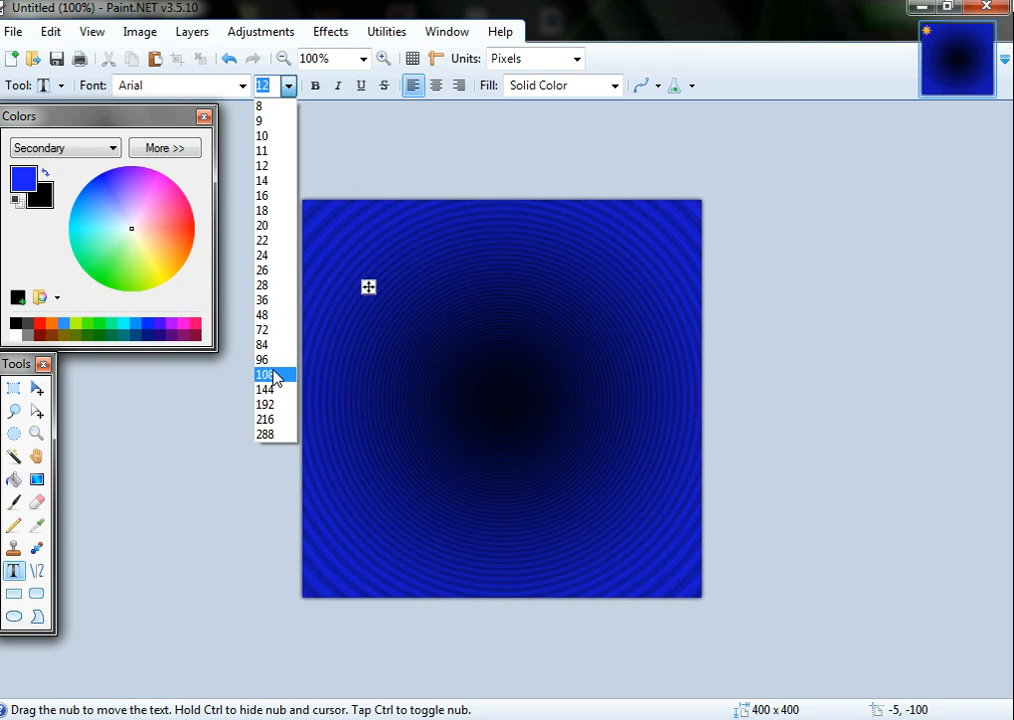
pyautogui.click(243, 85)
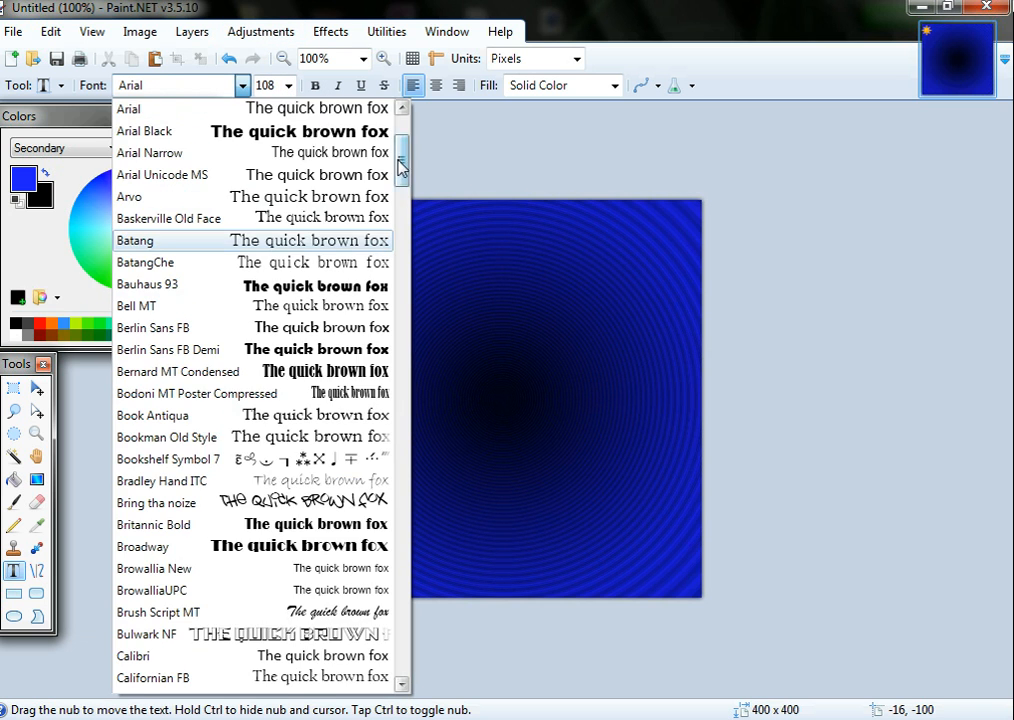
# Scroll the font list and choose Pirulen.
pyautogui.scroll(-3)
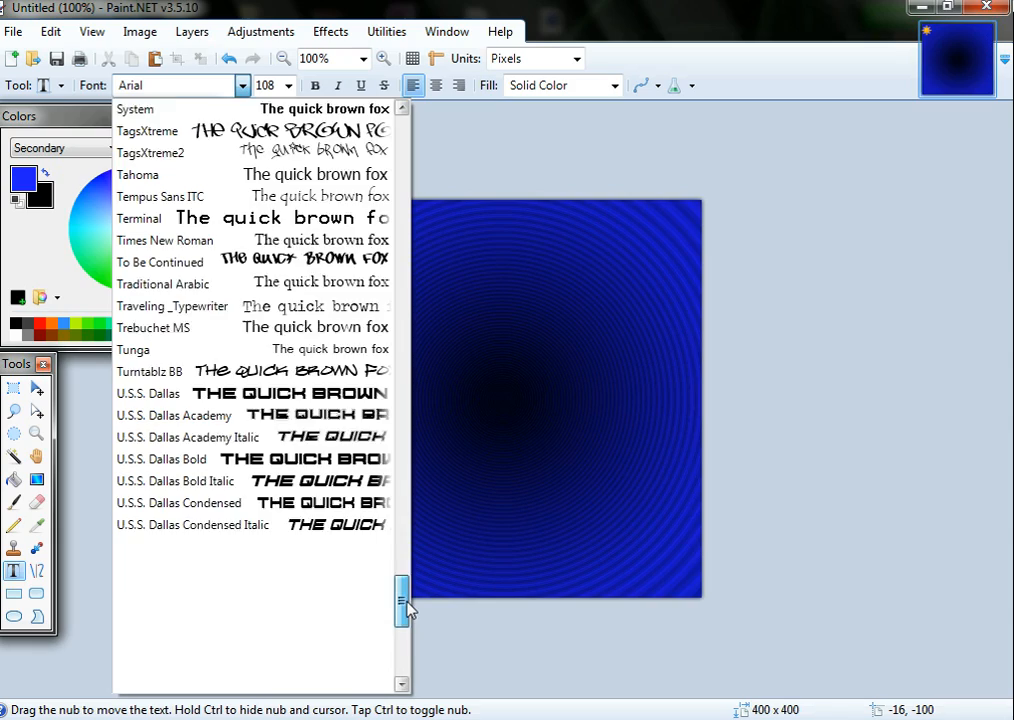
pyautogui.scroll(3)
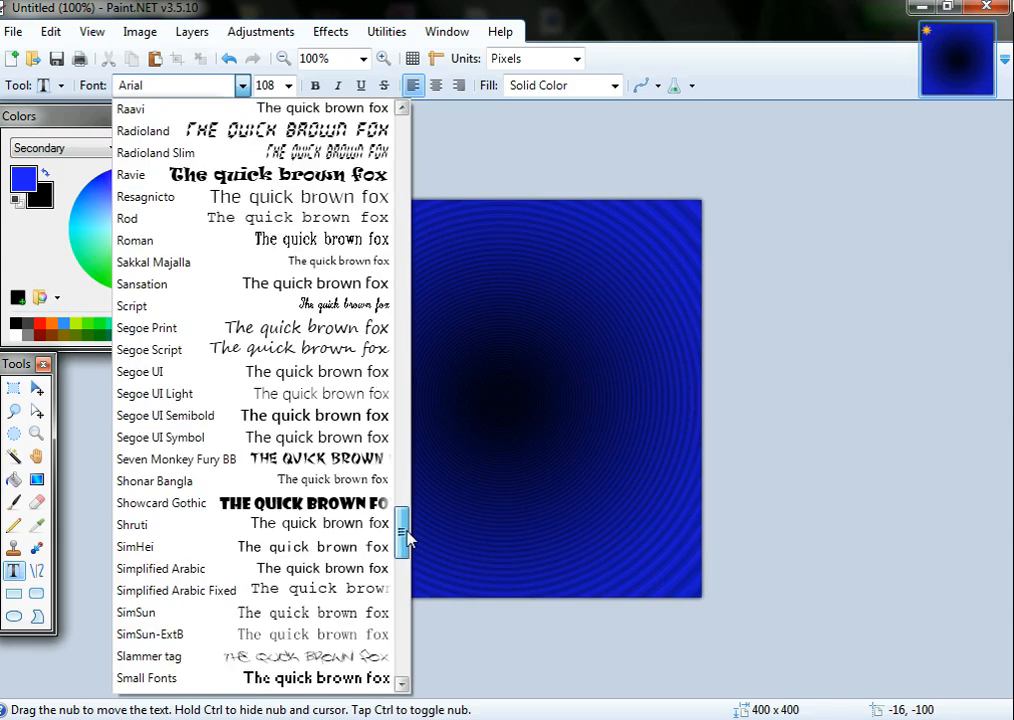
pyautogui.scroll(3)
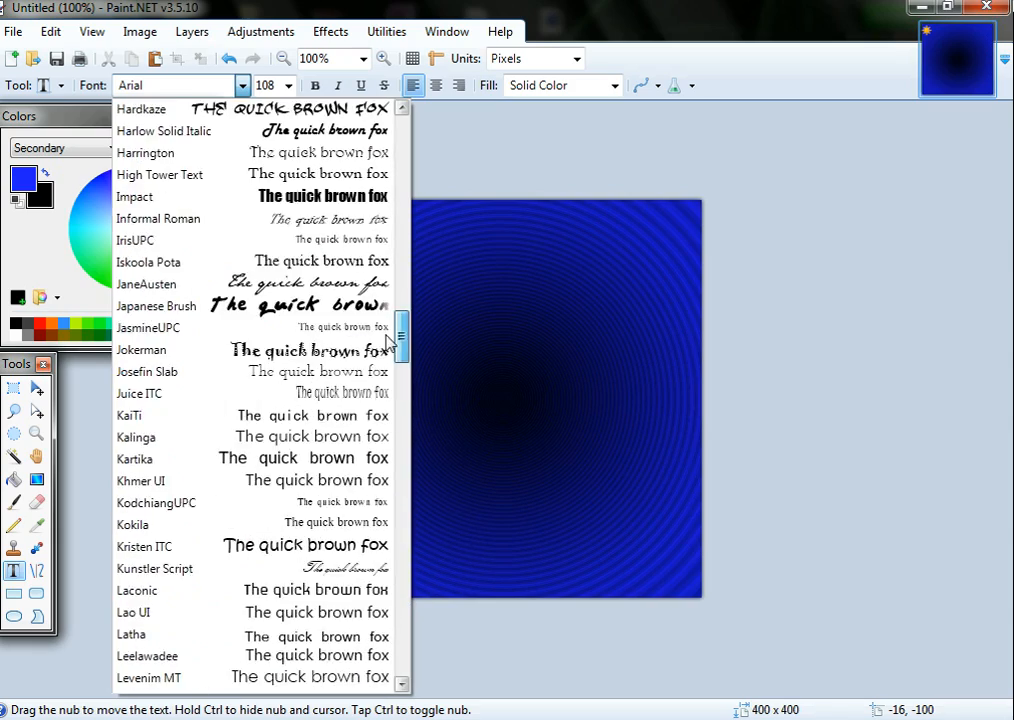
pyautogui.scroll(-3)
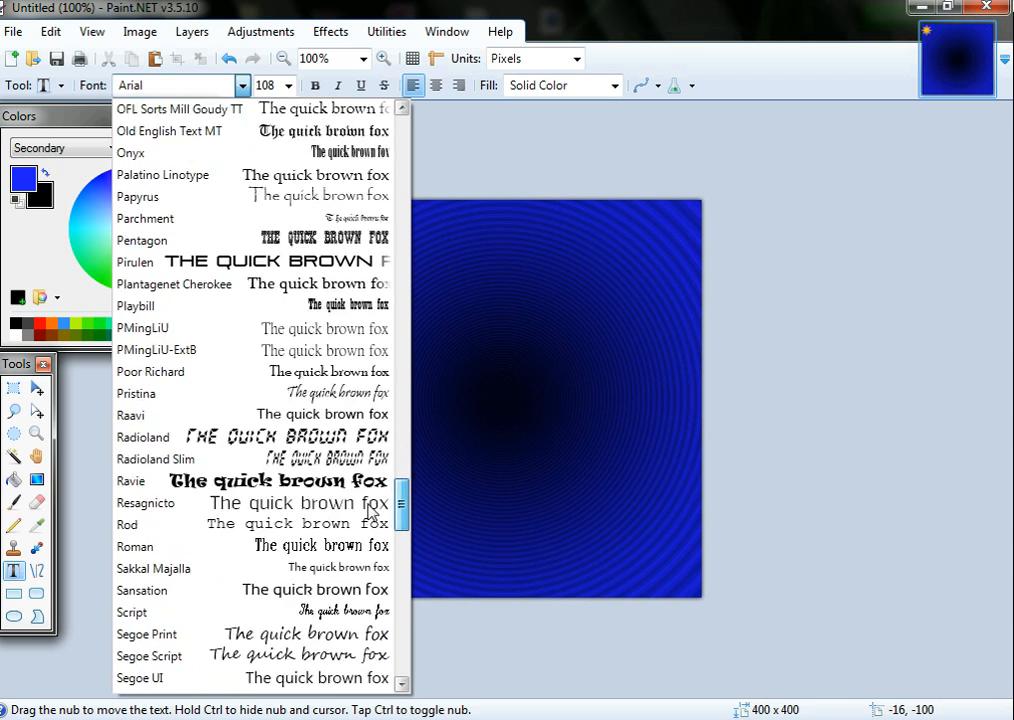
pyautogui.scroll(-3)
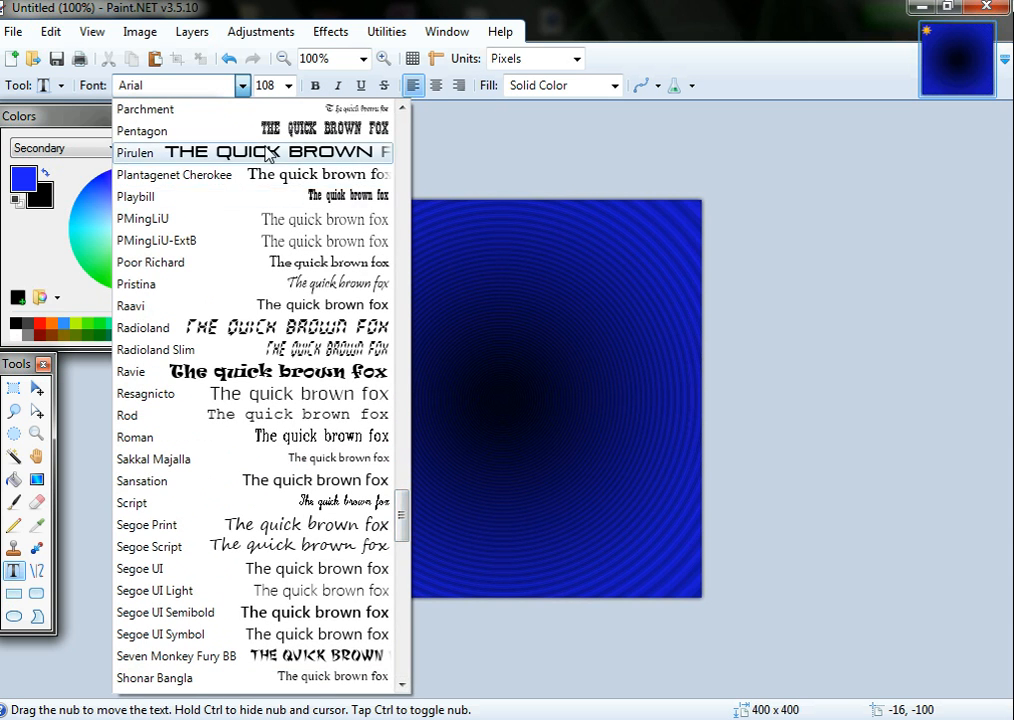
pyautogui.click(135, 152)
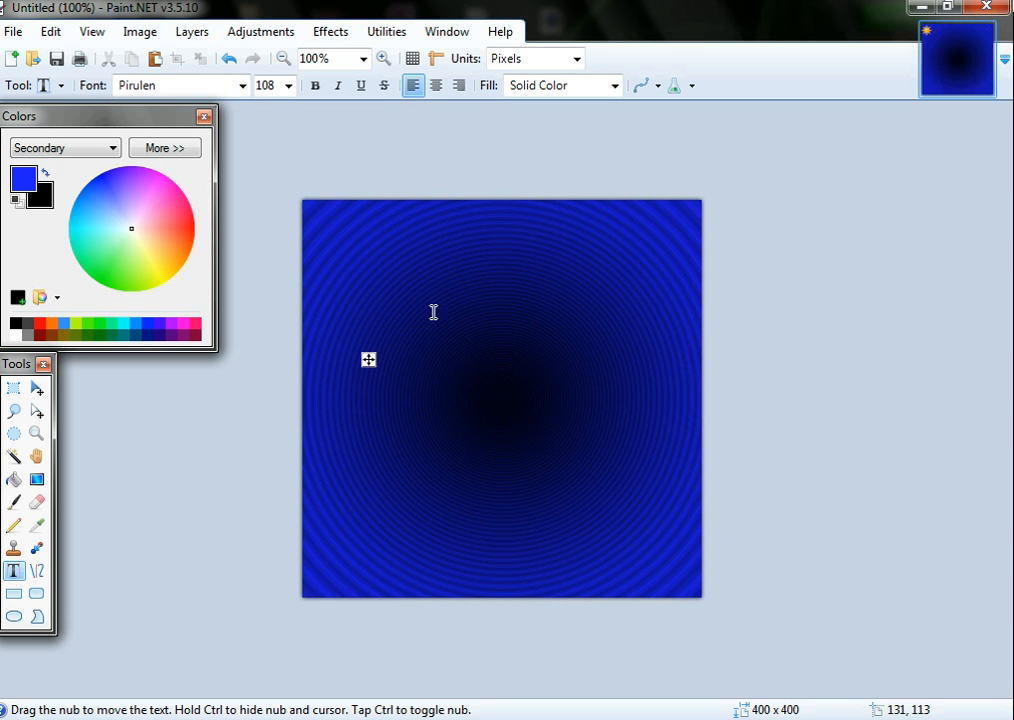
pyautogui.moveTo(421, 308)
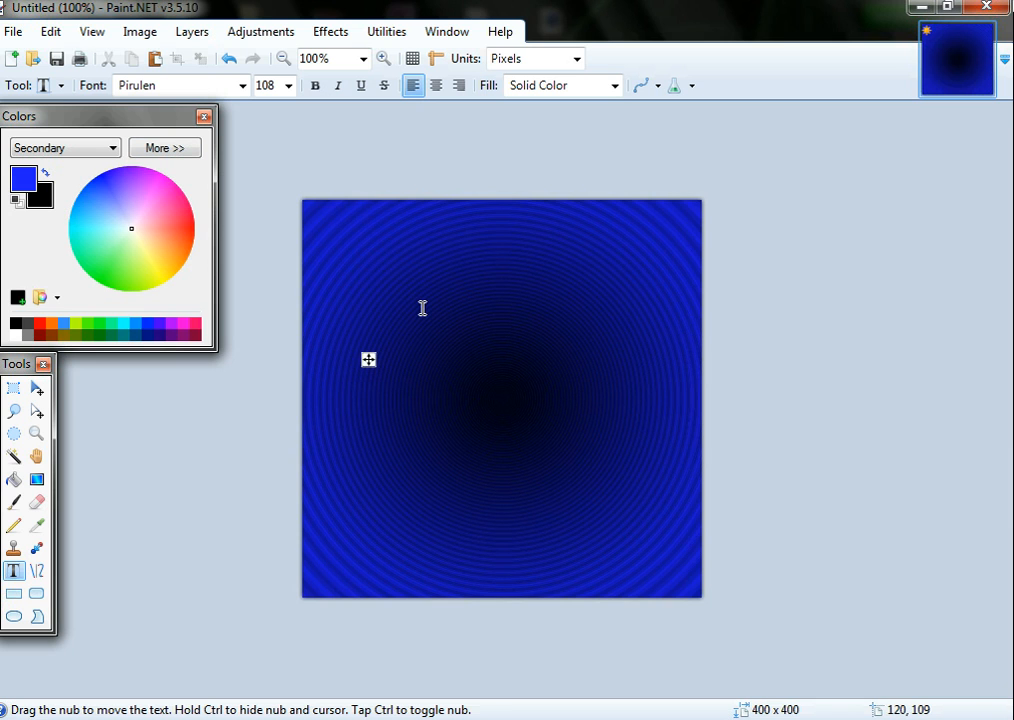
# Type 'PHARO EDITS' at font size 28 across the top of the canvas.
pyautogui.write('PH/')
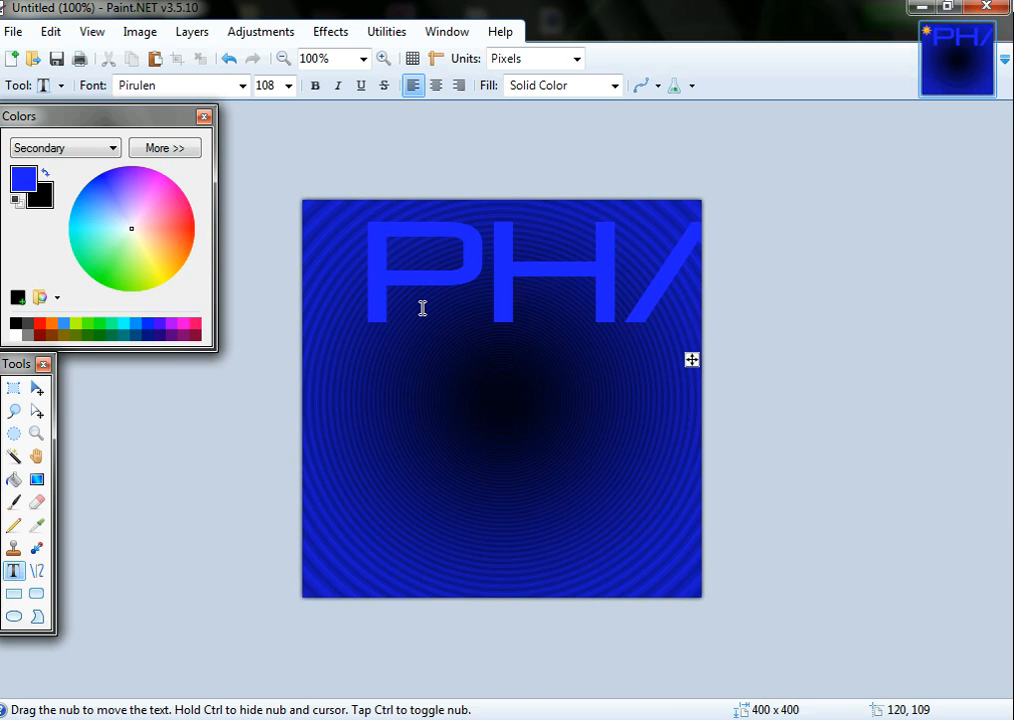
pyautogui.click(289, 85)
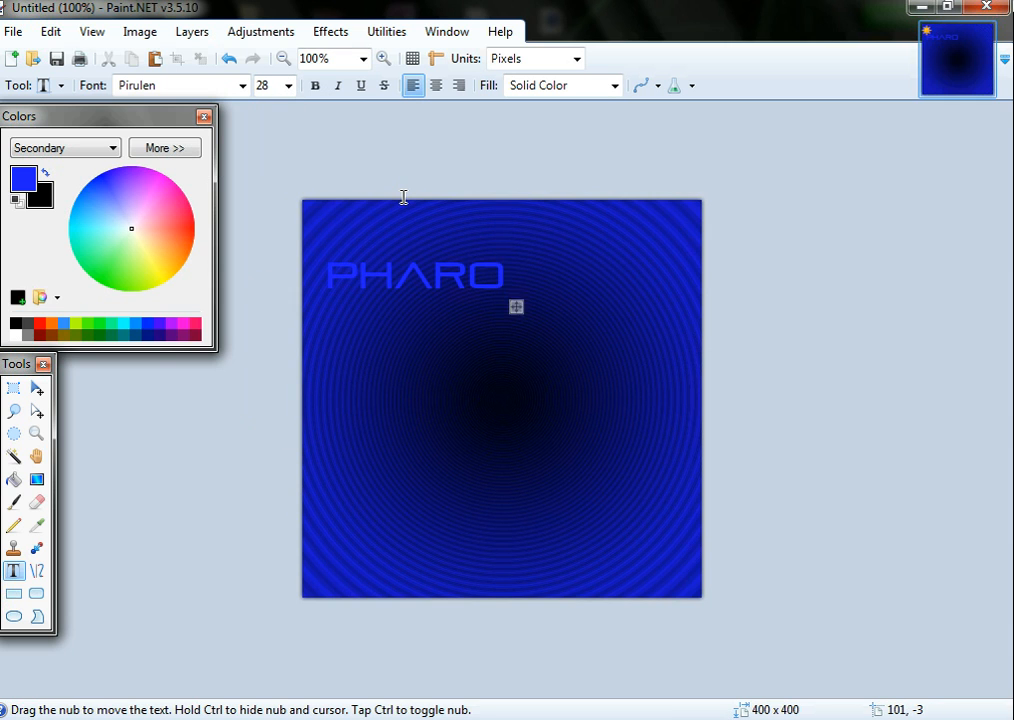
pyautogui.write('EDIT')
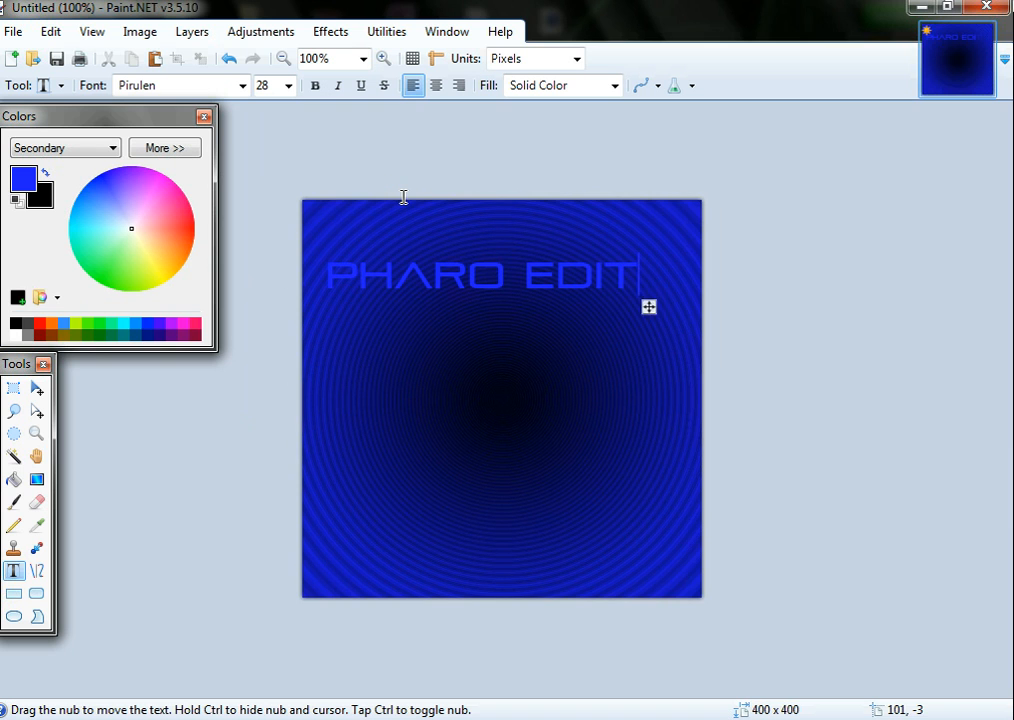
pyautogui.write('S')
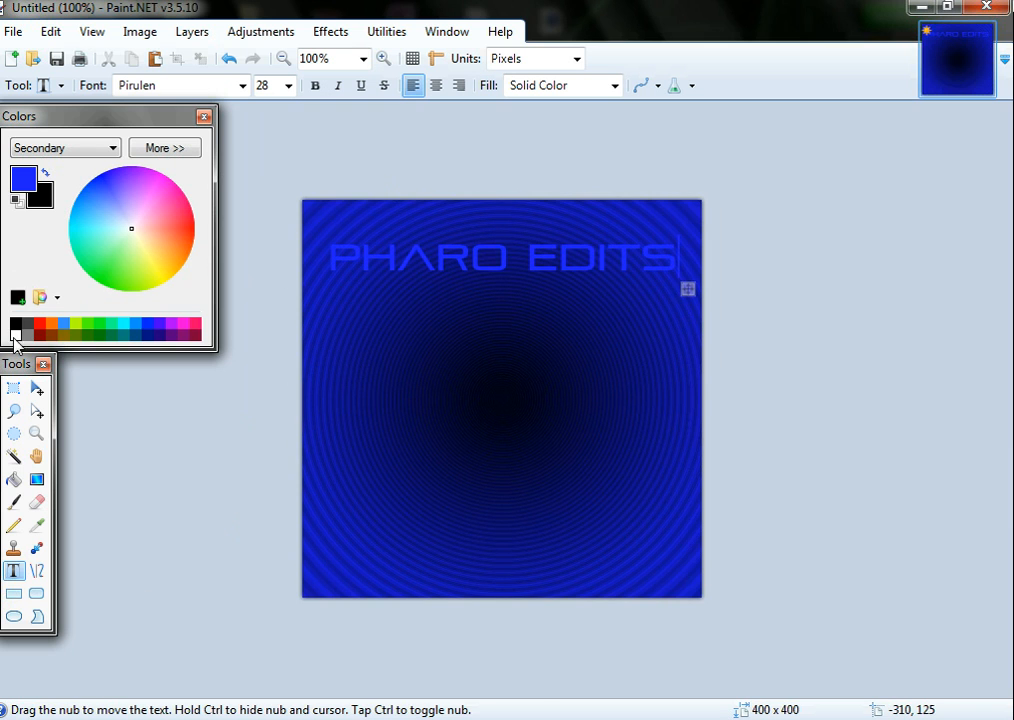
# Try purple and lime palette colours on the title text before settling on white.
pyautogui.click(64, 147)
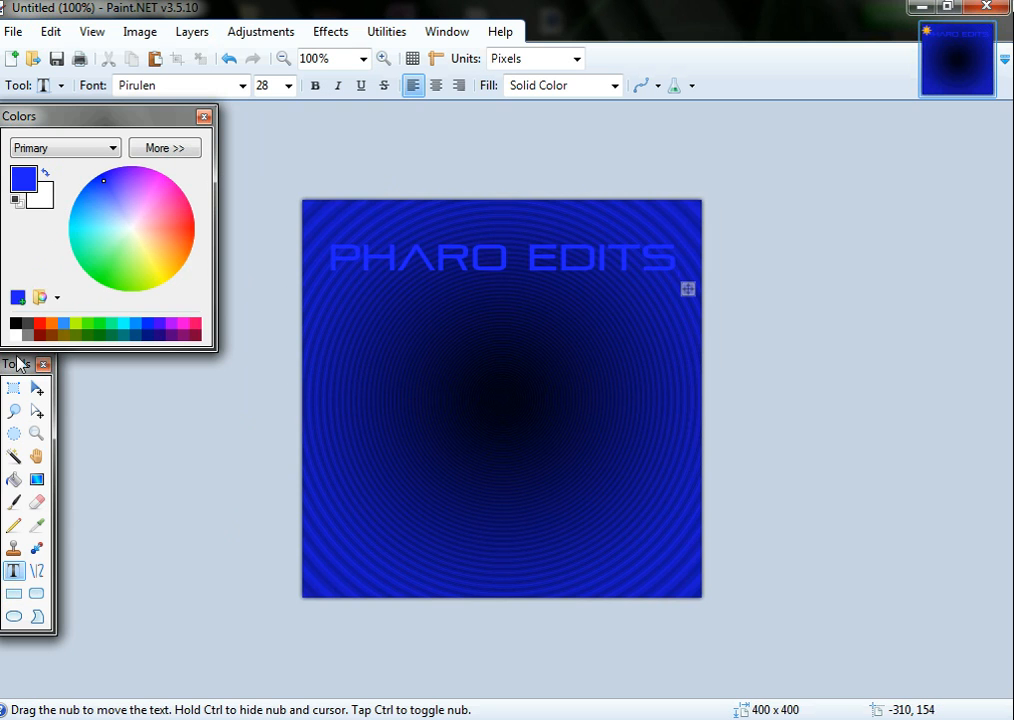
pyautogui.click(100, 325)
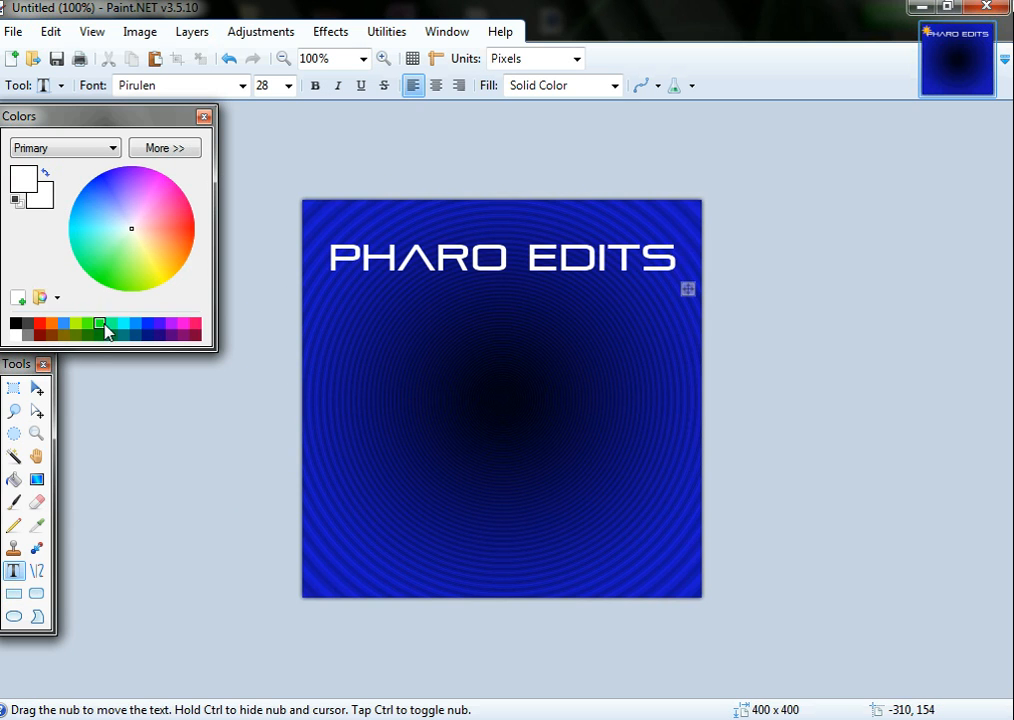
pyautogui.click(100, 327)
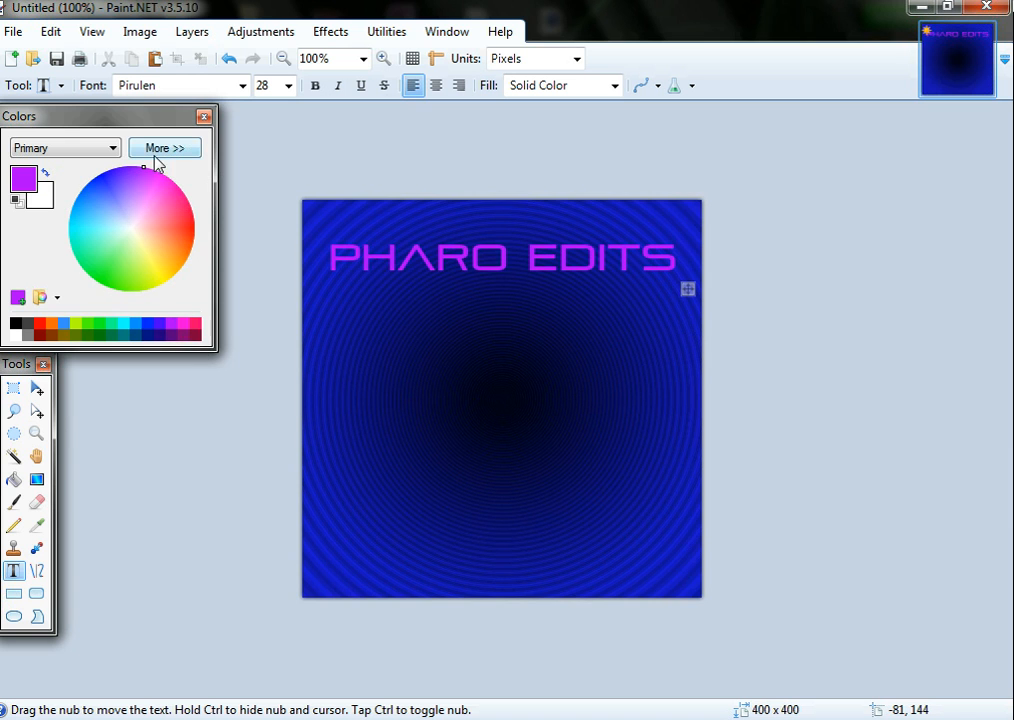
pyautogui.click(164, 147)
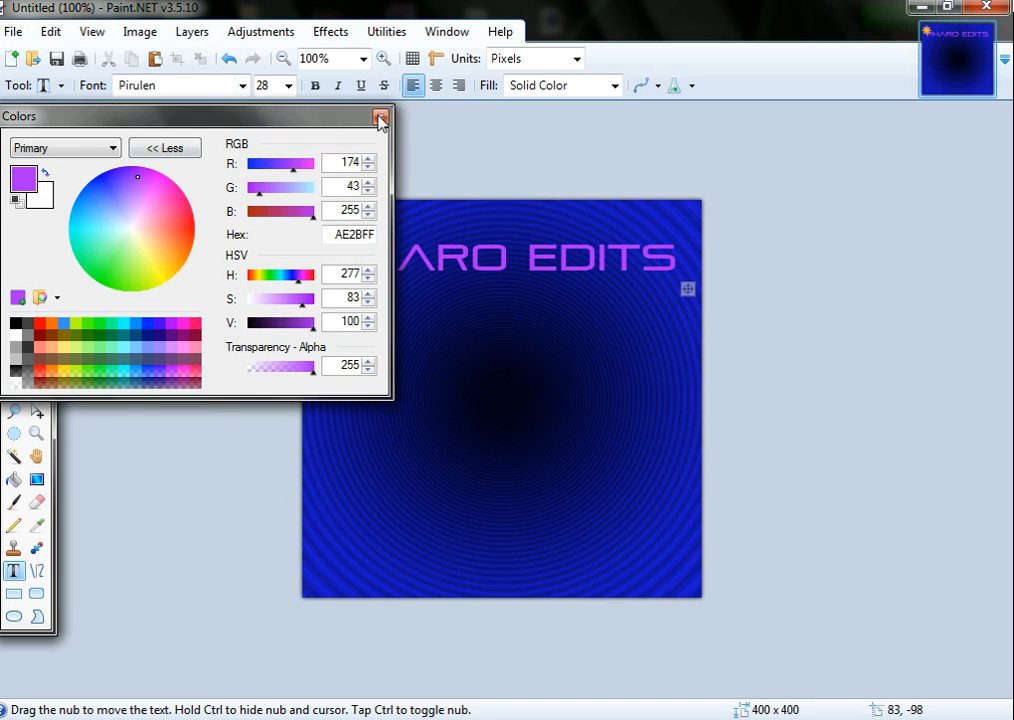
pyautogui.click(379, 118)
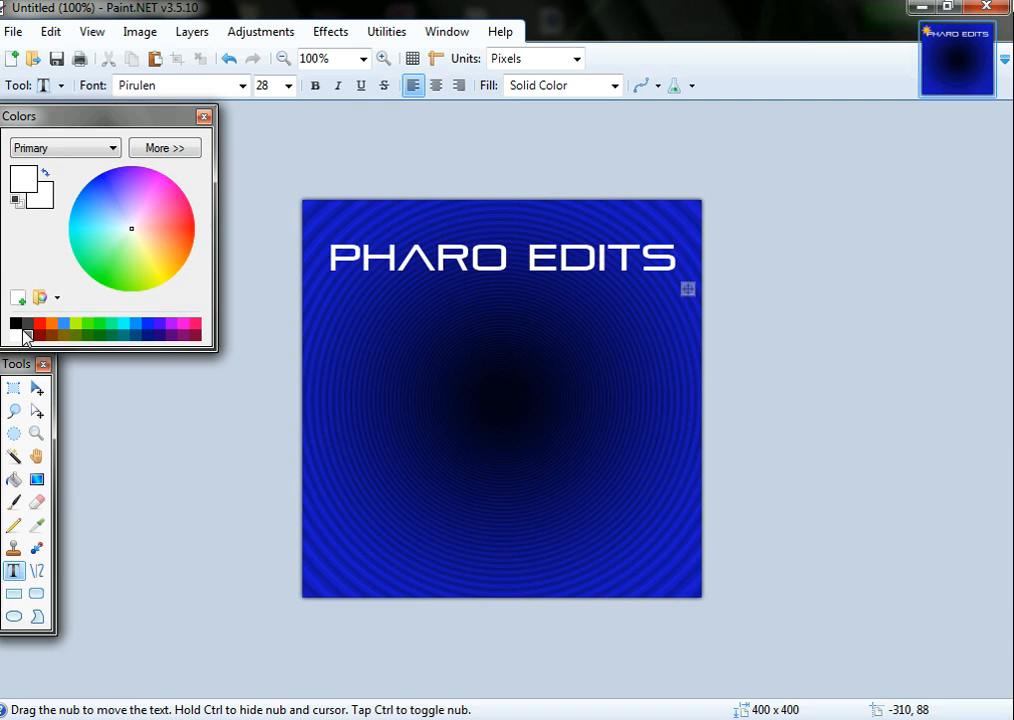
pyautogui.click(87, 323)
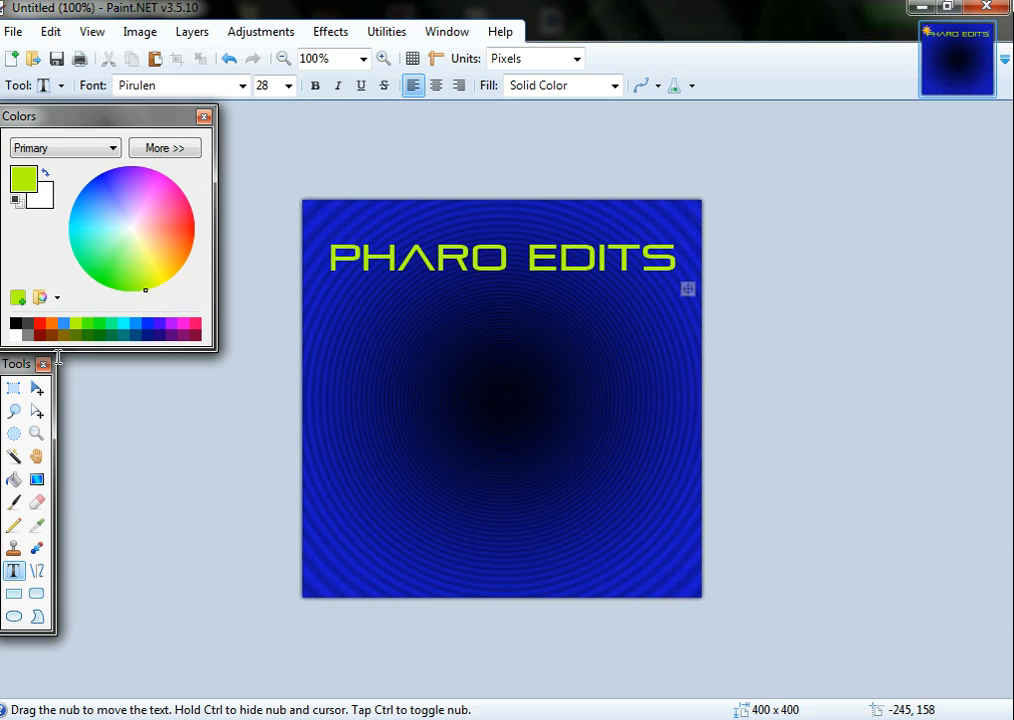
pyautogui.click(15, 323)
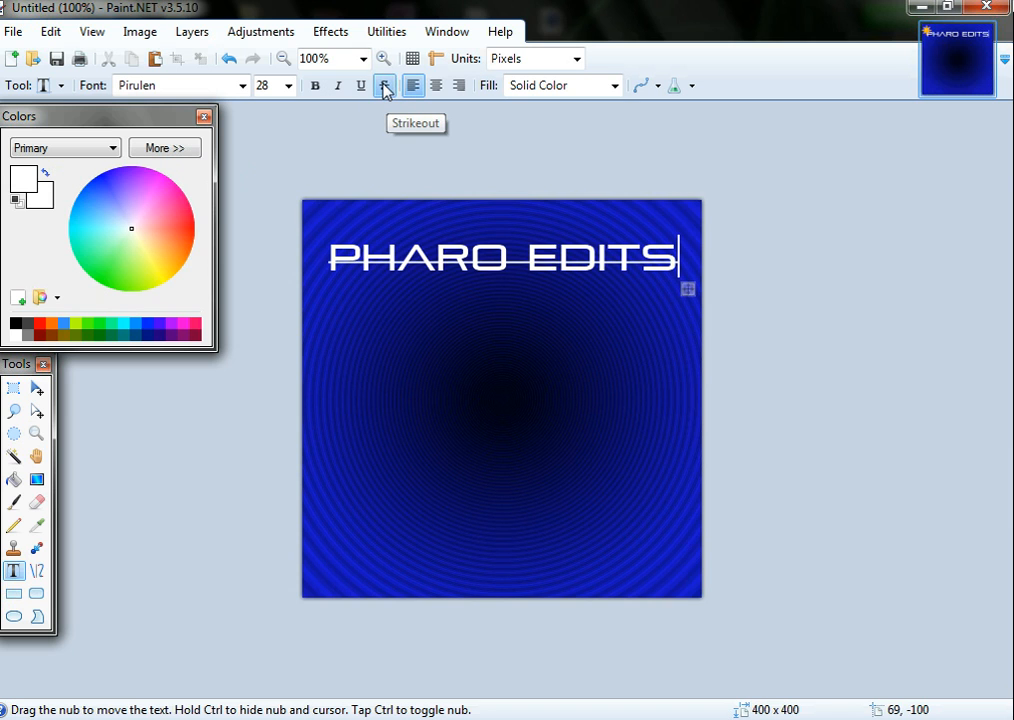
pyautogui.click(384, 85)
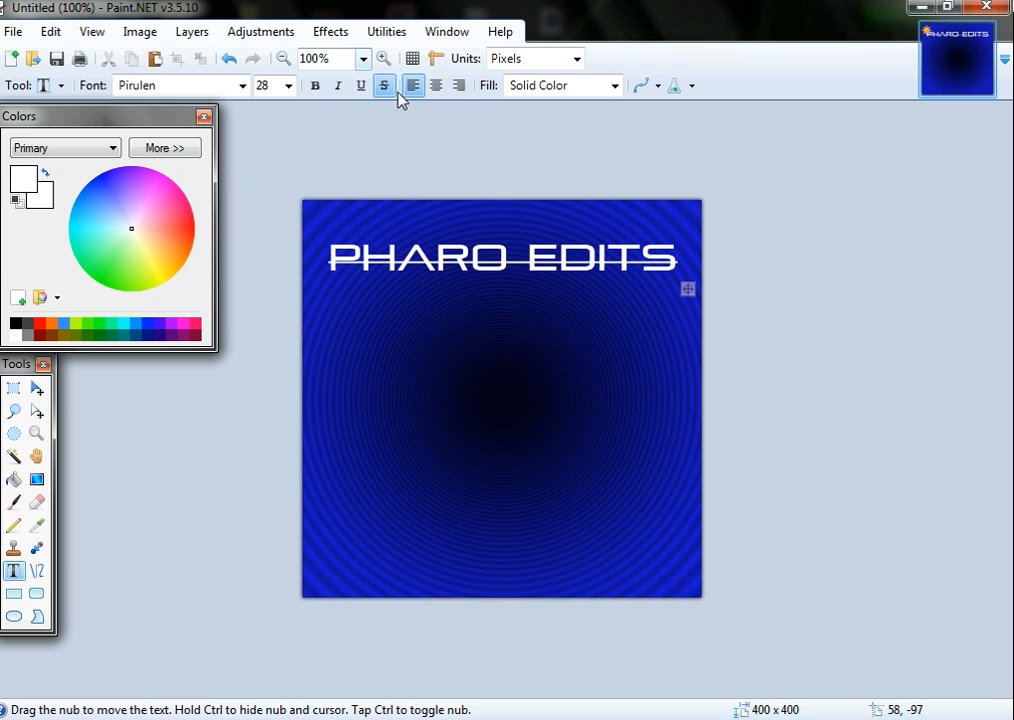
pyautogui.click(360, 85)
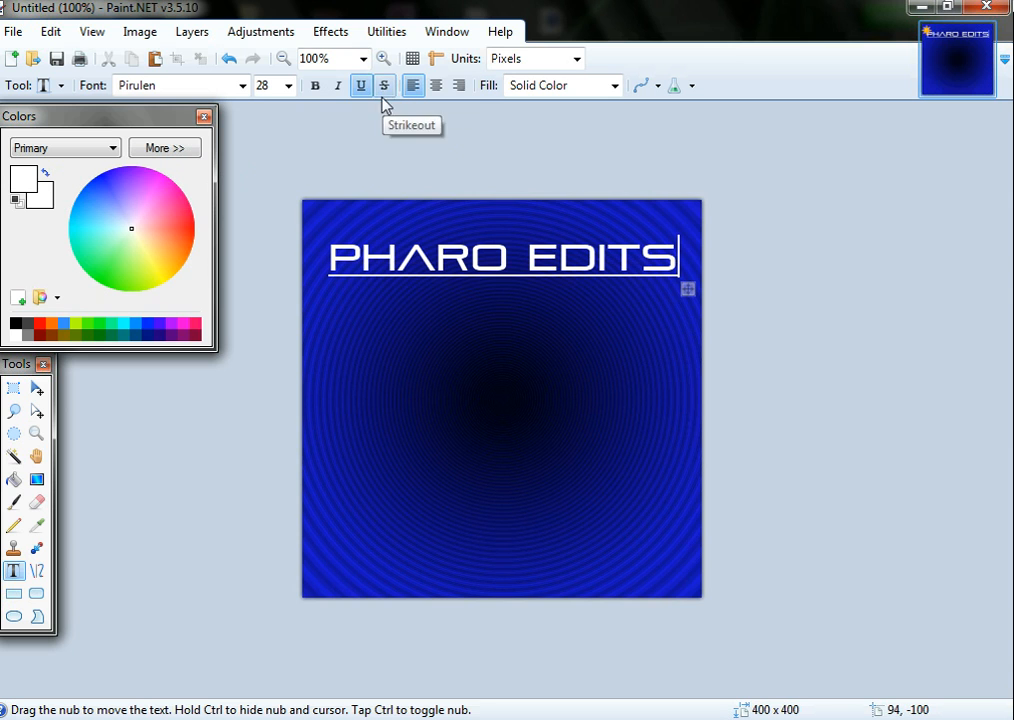
pyautogui.moveTo(365, 100)
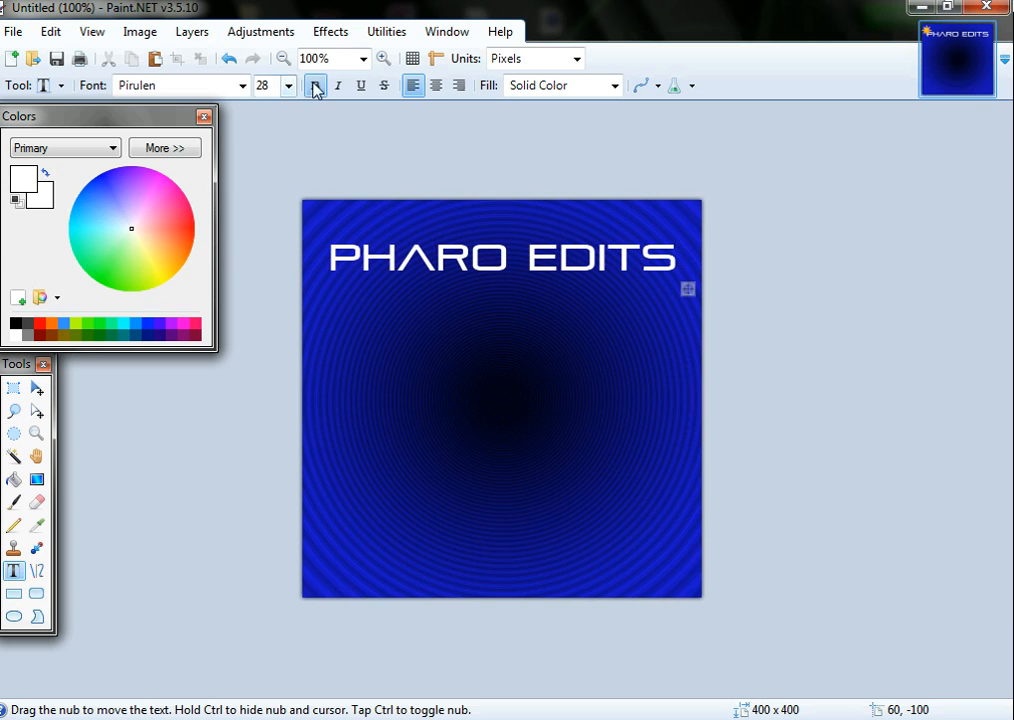
pyautogui.click(314, 85)
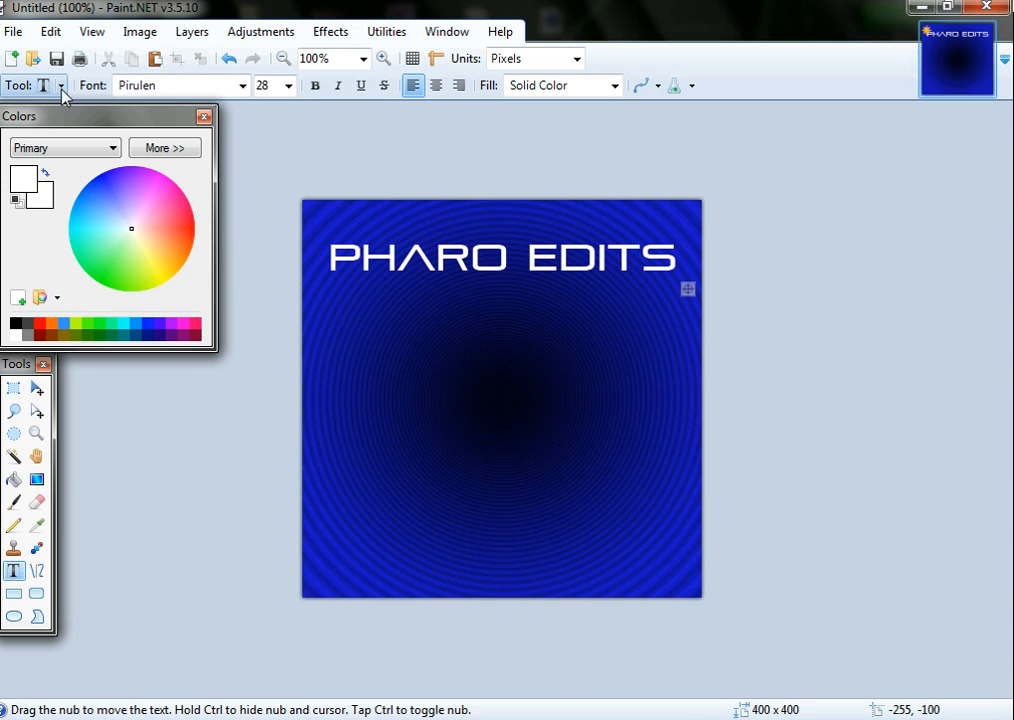
pyautogui.click(57, 85)
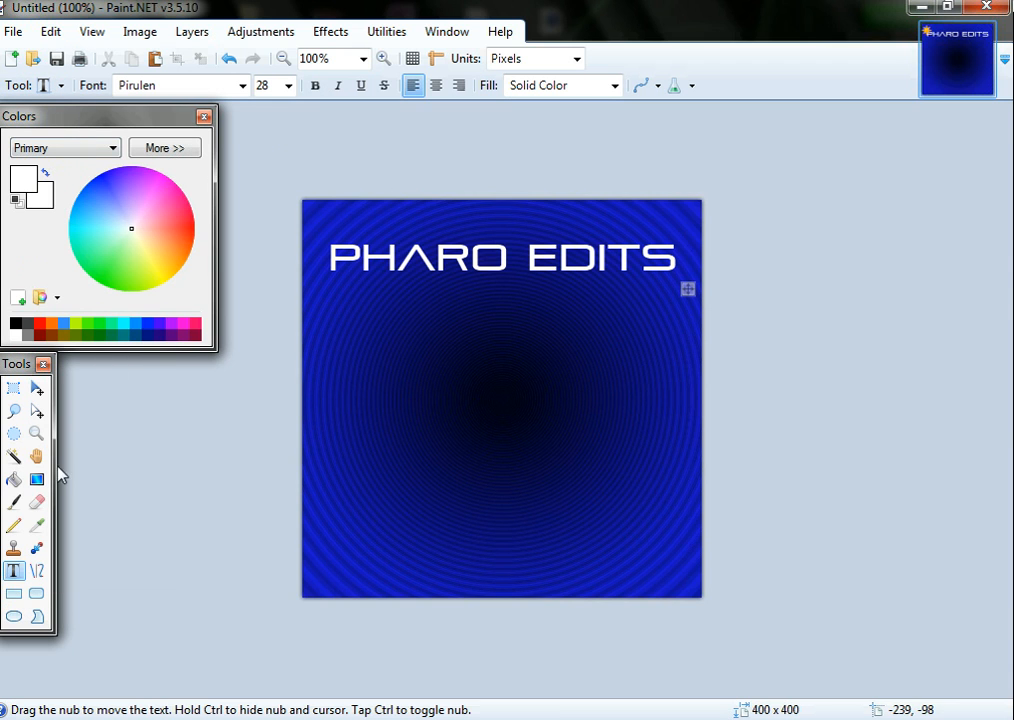
pyautogui.click(330, 31)
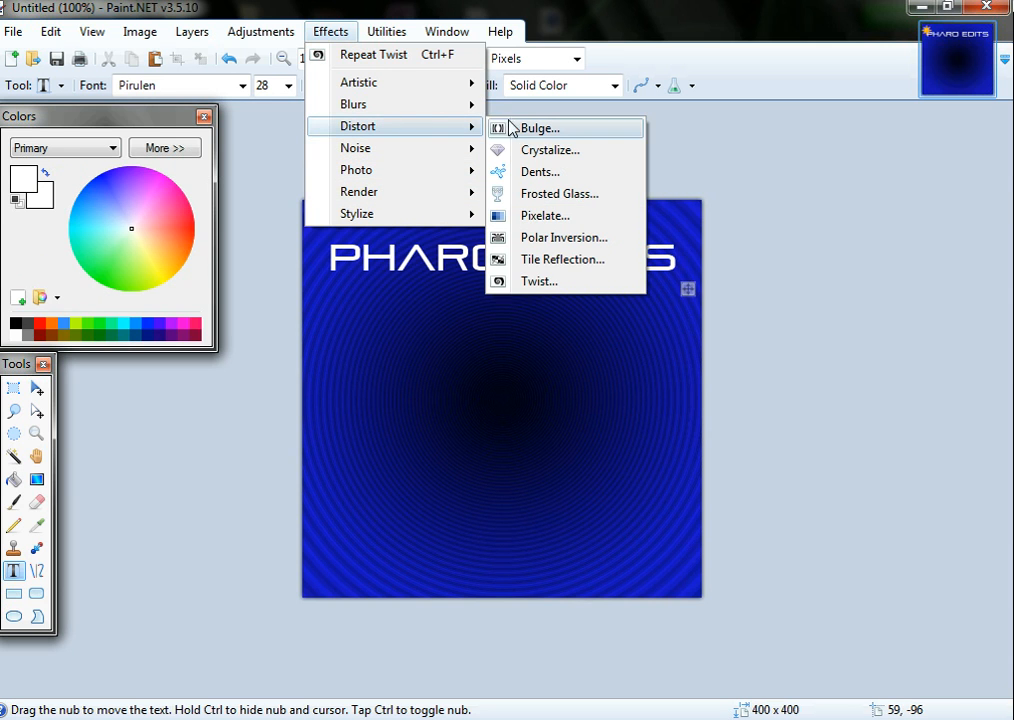
# Apply Distort > Bulge centred just left of and below the image middle.
pyautogui.click(540, 128)
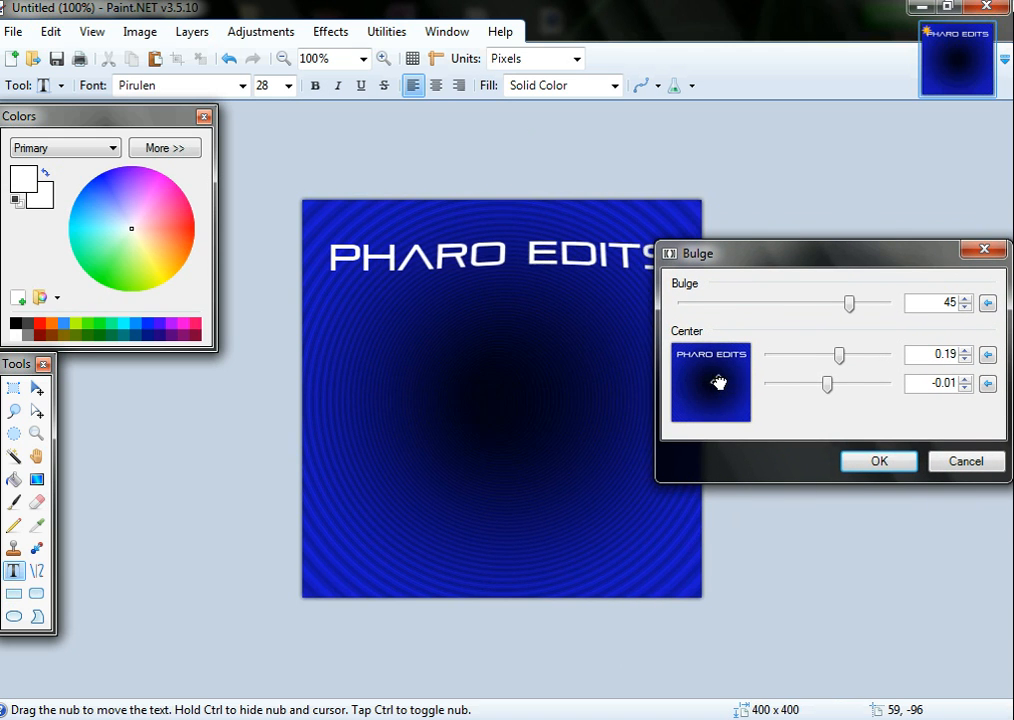
pyautogui.moveTo(719, 383); pyautogui.dragTo(683, 375)
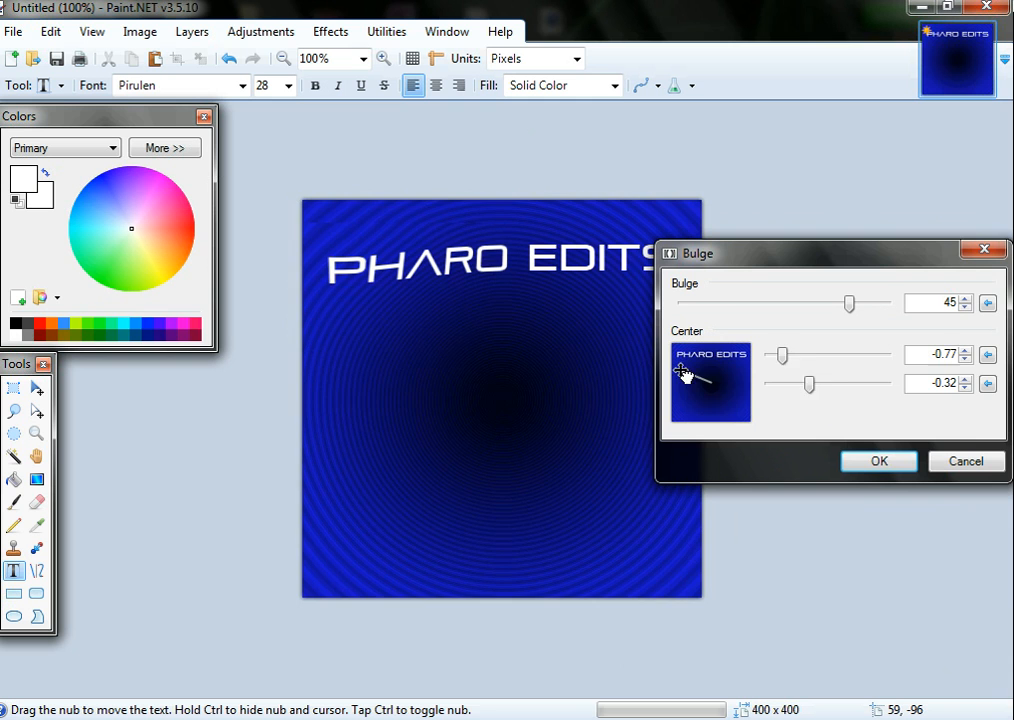
pyautogui.moveTo(683, 375); pyautogui.dragTo(693, 435)
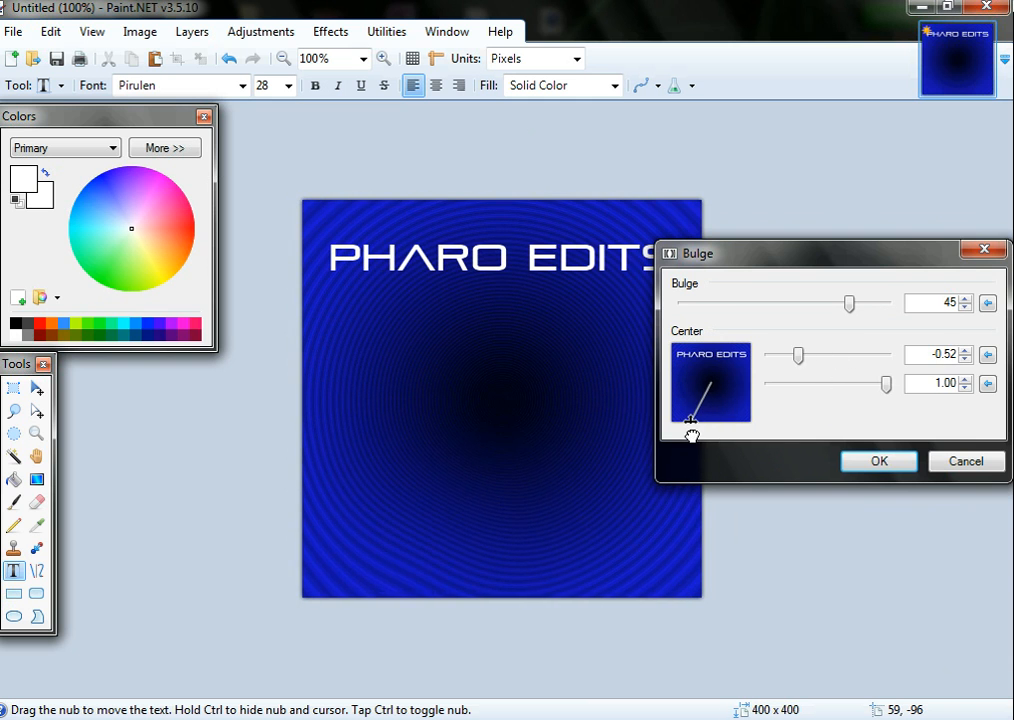
pyautogui.moveTo(691, 421); pyautogui.dragTo(713, 385)
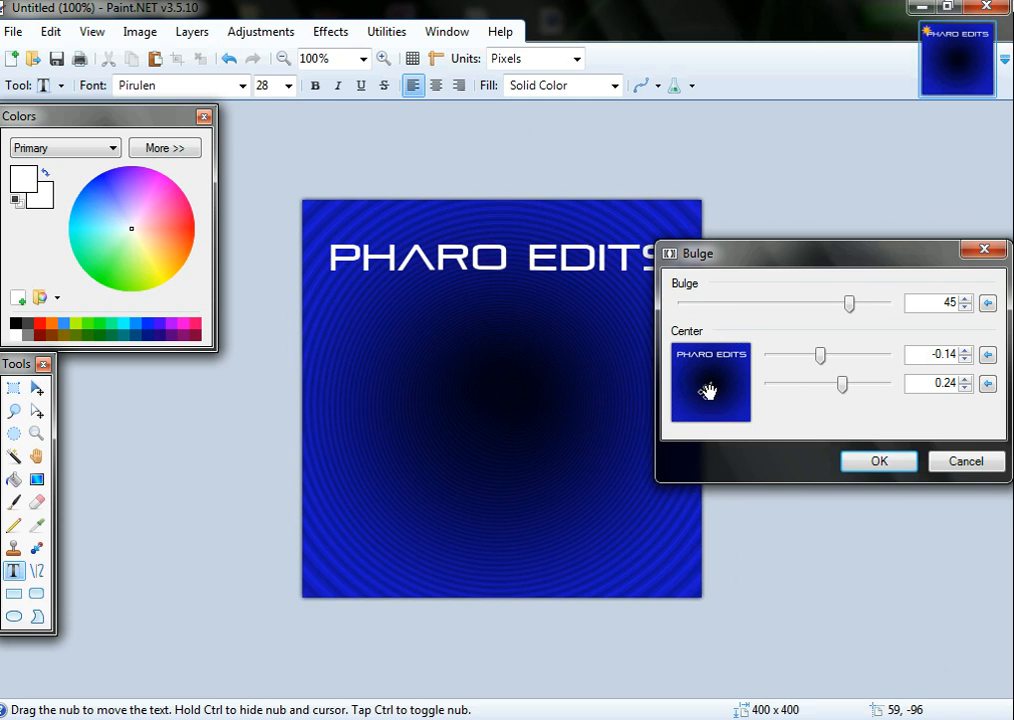
pyautogui.click(260, 31)
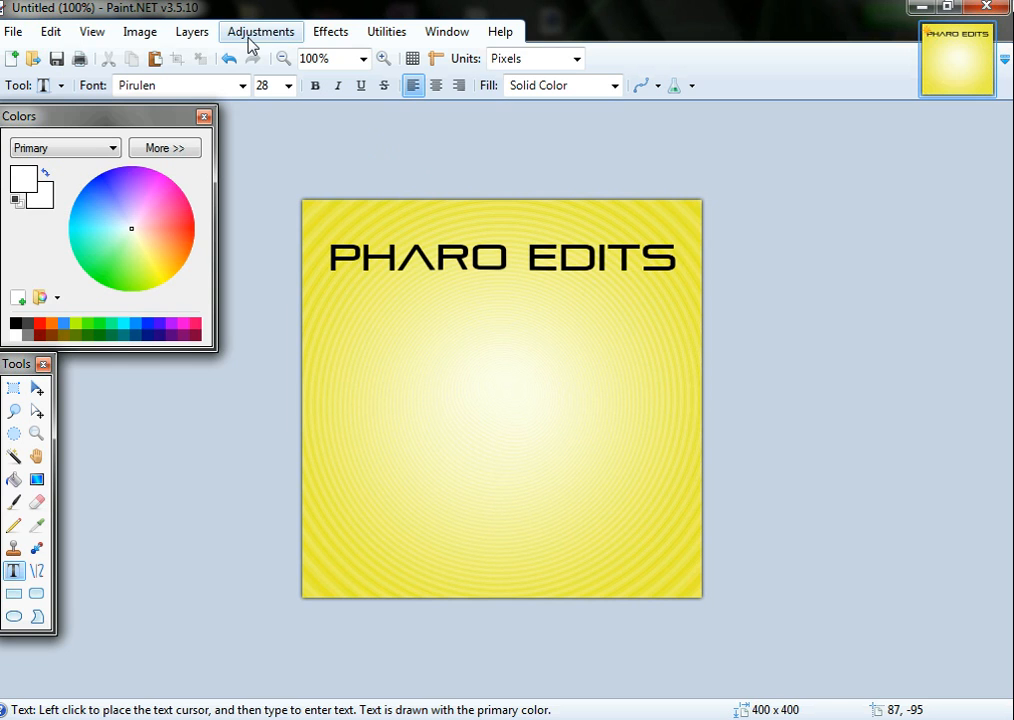
pyautogui.moveTo(170, 12)
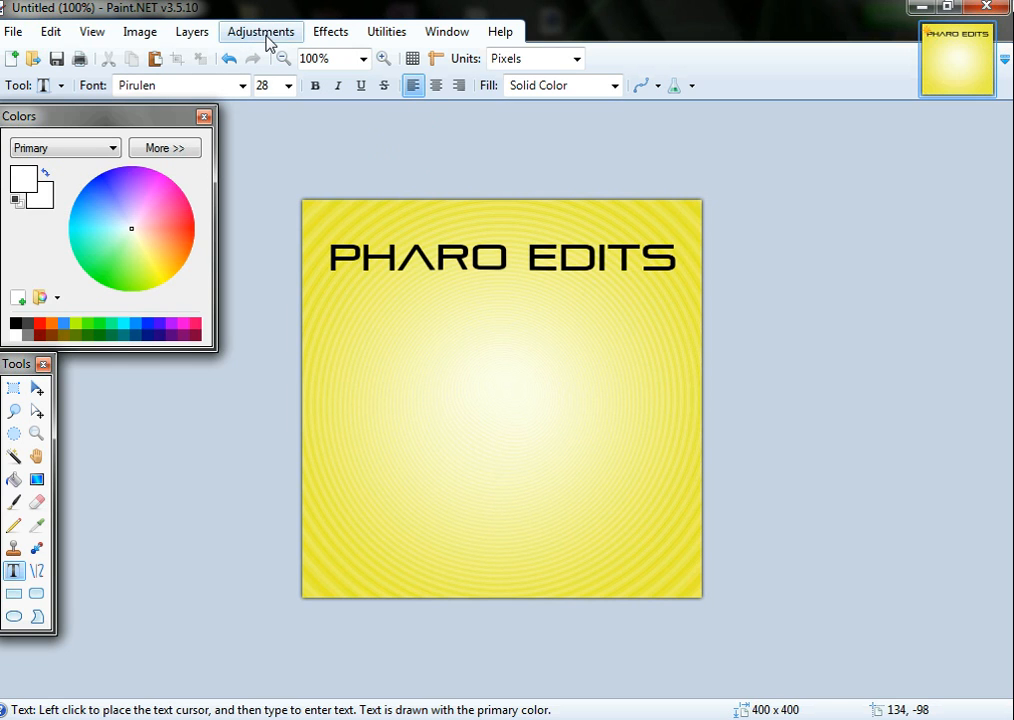
# Invert the image colours to restore blue ripples with a white title.
pyautogui.click(260, 31)
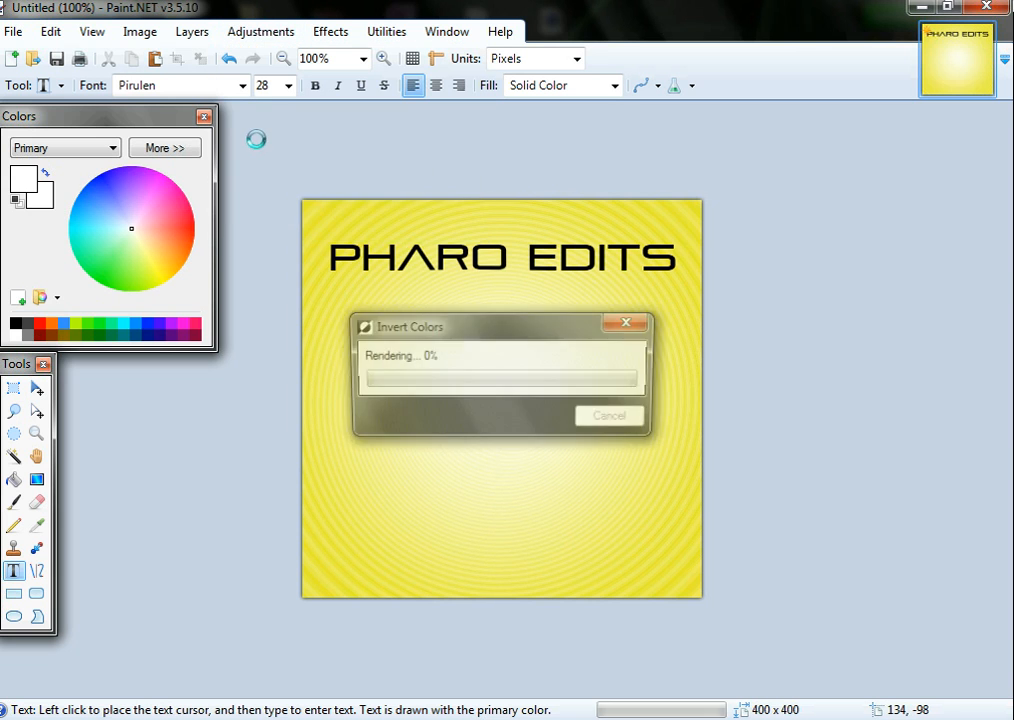
pyautogui.click(330, 31)
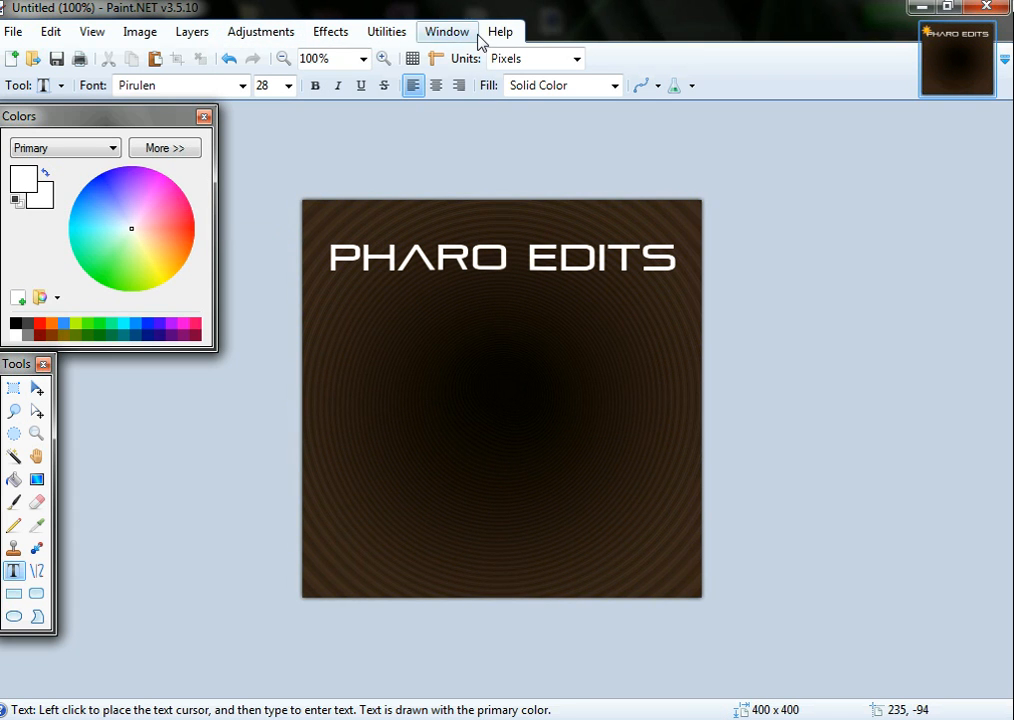
pyautogui.click(260, 31)
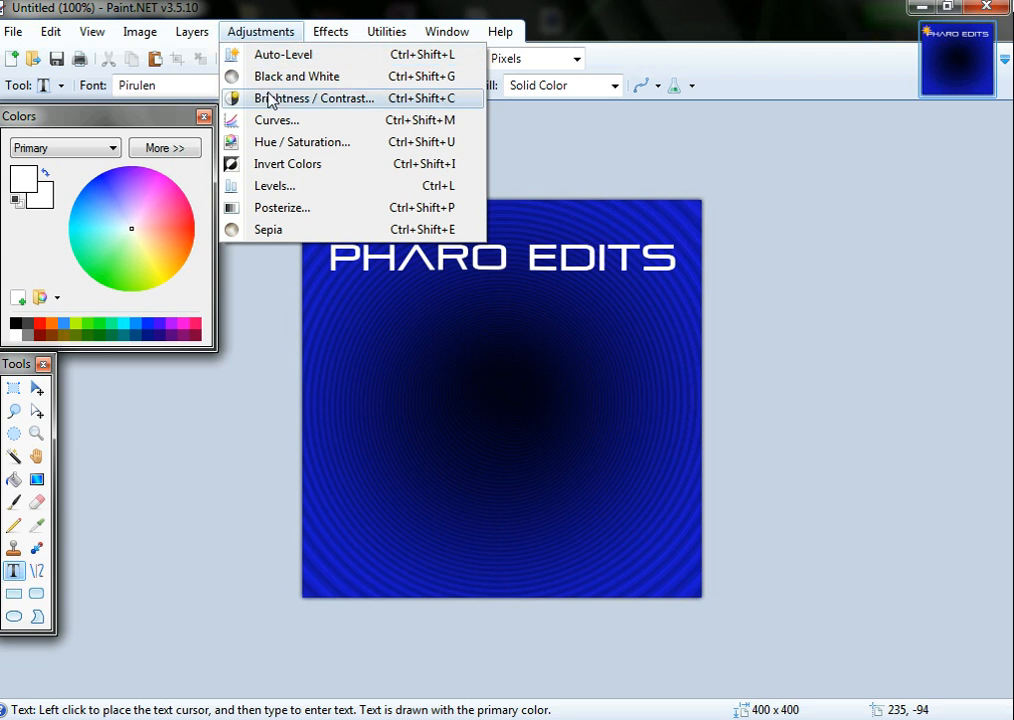
# Bring up the Curves adjustment without changing anything.
pyautogui.click(297, 76)
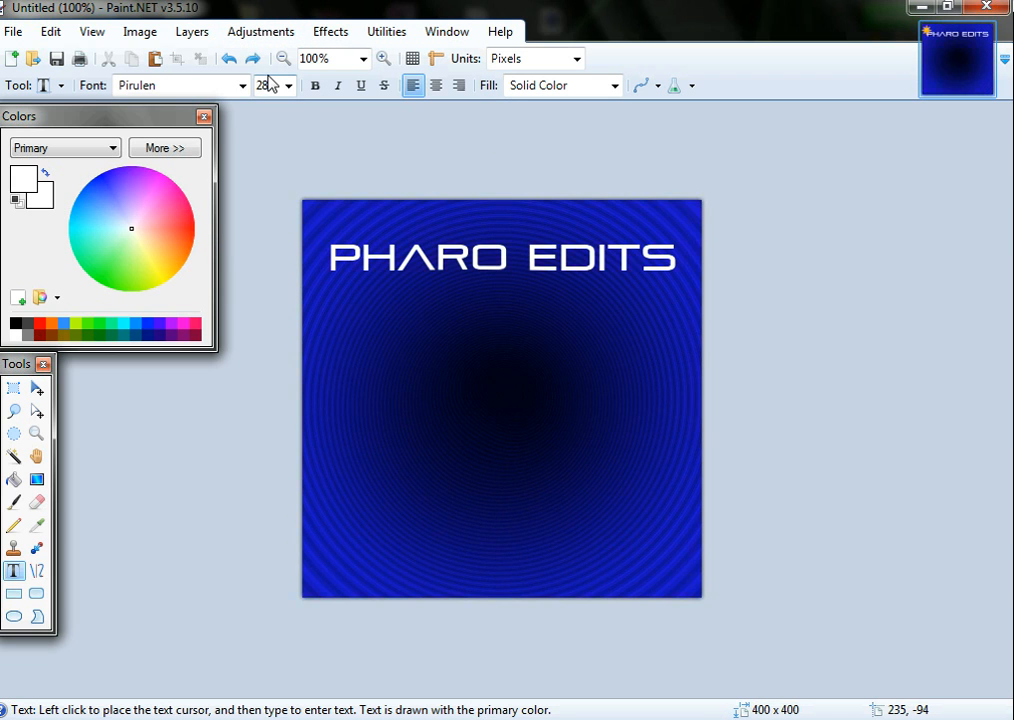
pyautogui.click(260, 31)
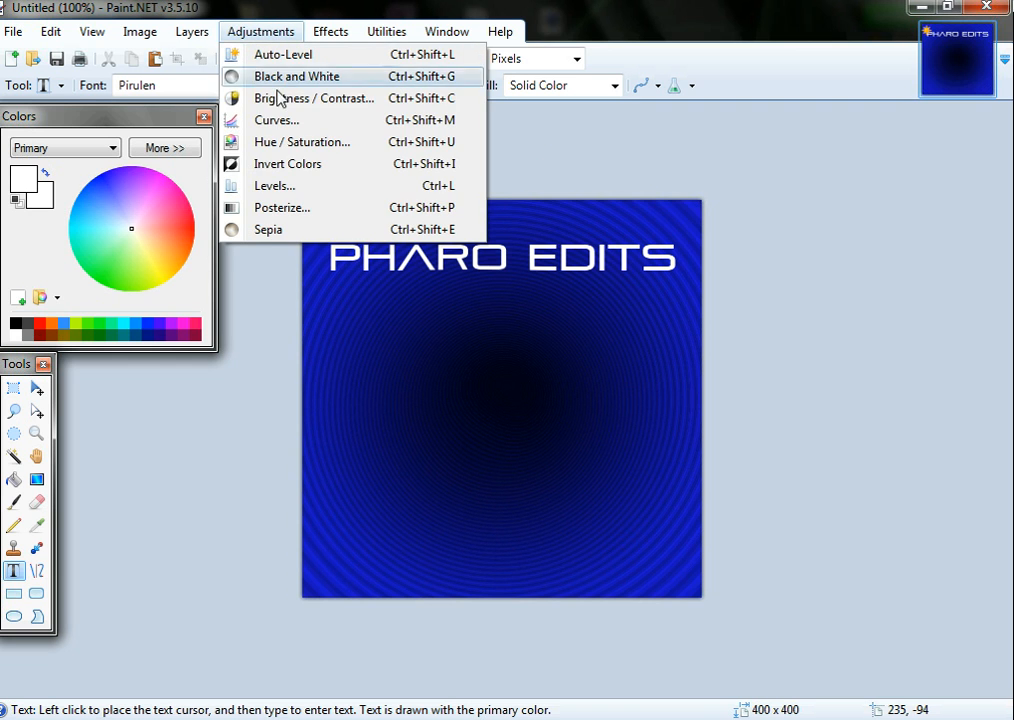
pyautogui.click(276, 120)
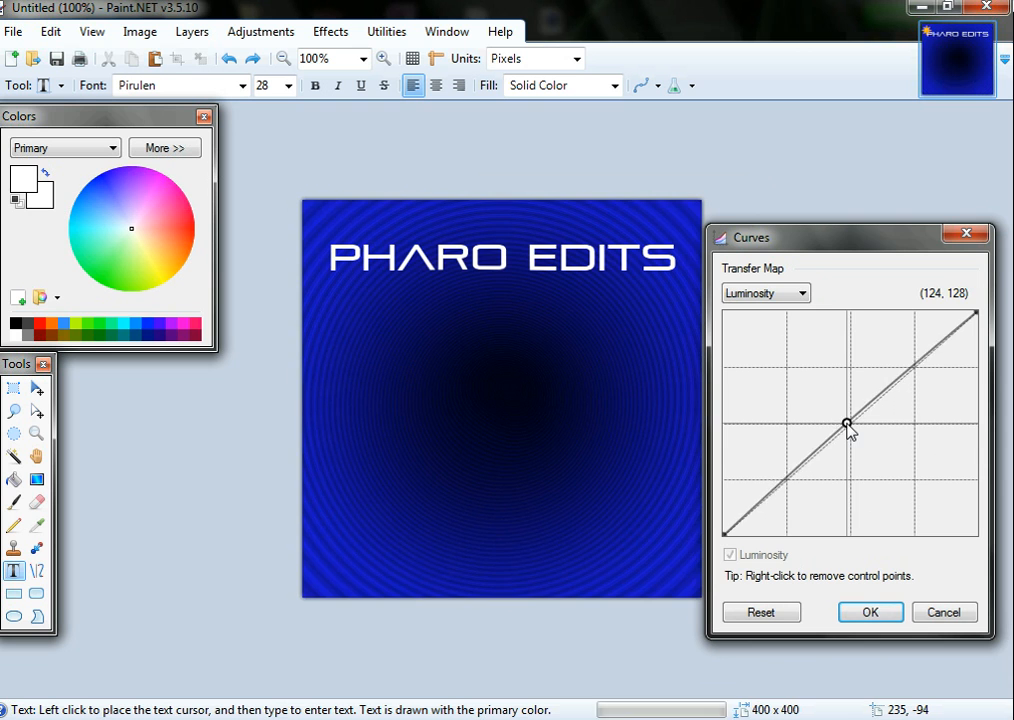
pyautogui.moveTo(847, 421); pyautogui.dragTo(820, 382)
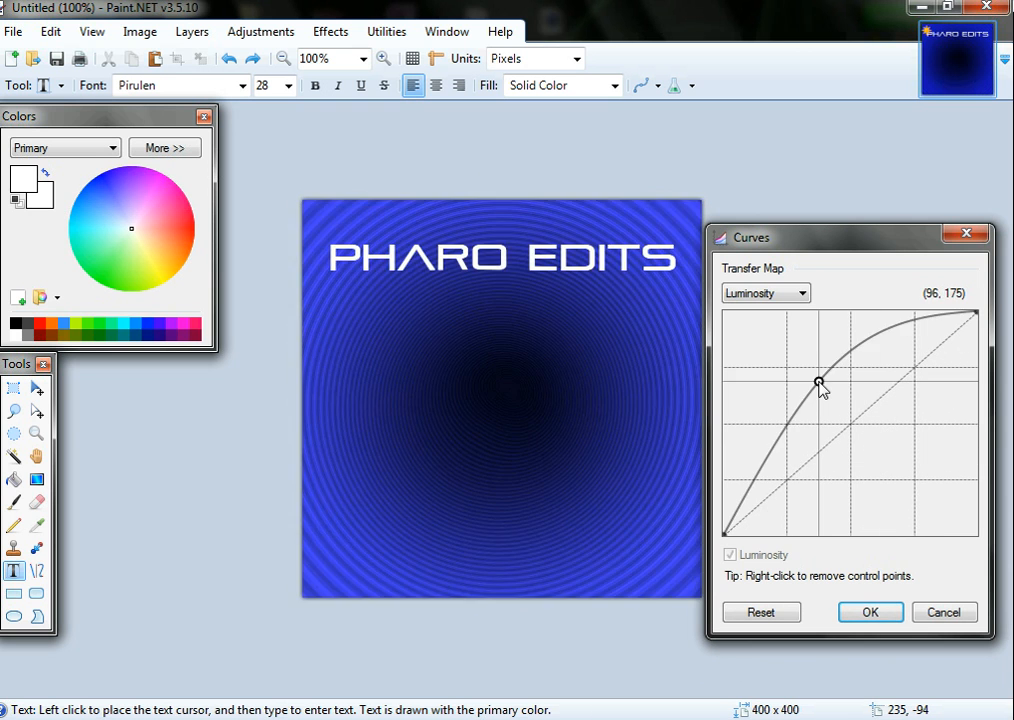
pyautogui.moveTo(820, 383); pyautogui.dragTo(818, 363)
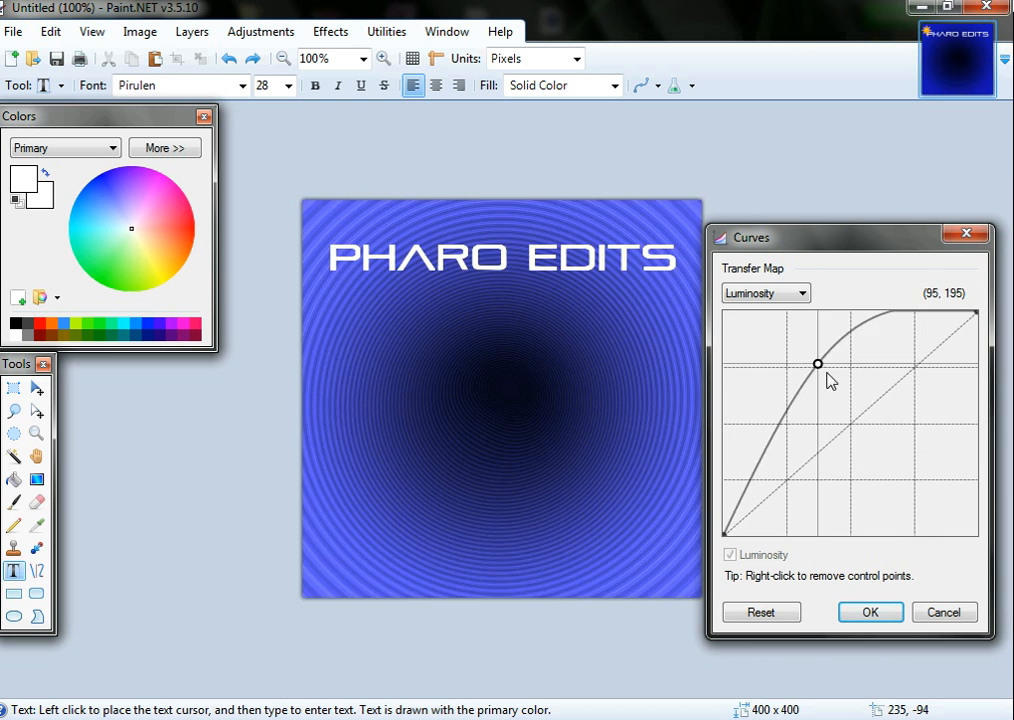
pyautogui.click(869, 612)
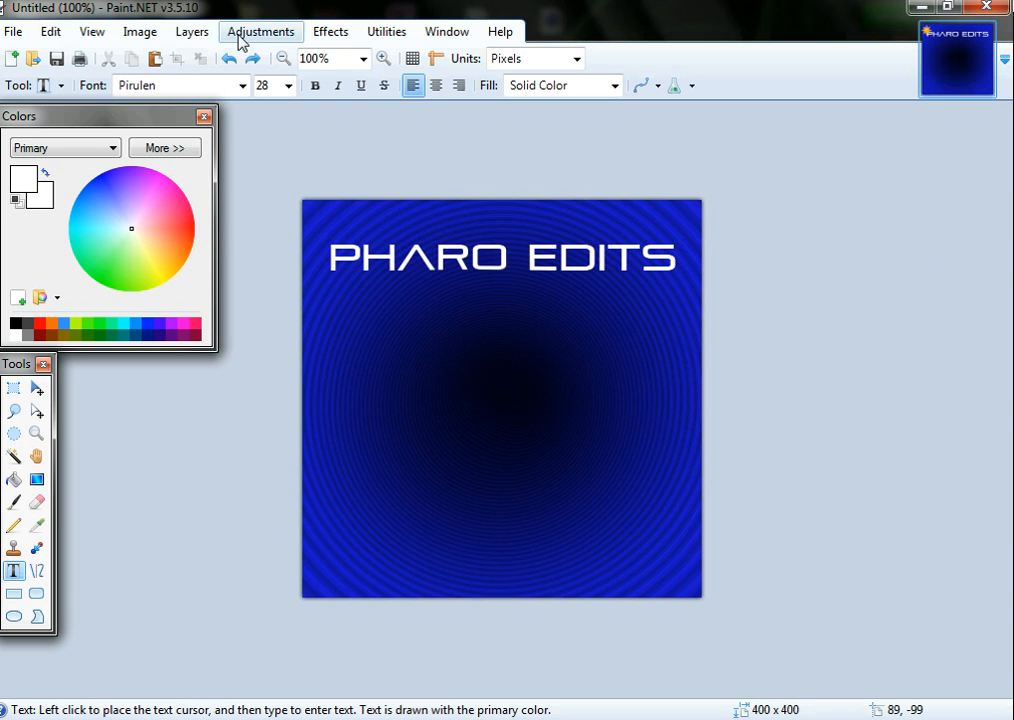
# Shift the ripple background hue to green (Hue -134) with Hue/Saturation.
pyautogui.click(260, 31)
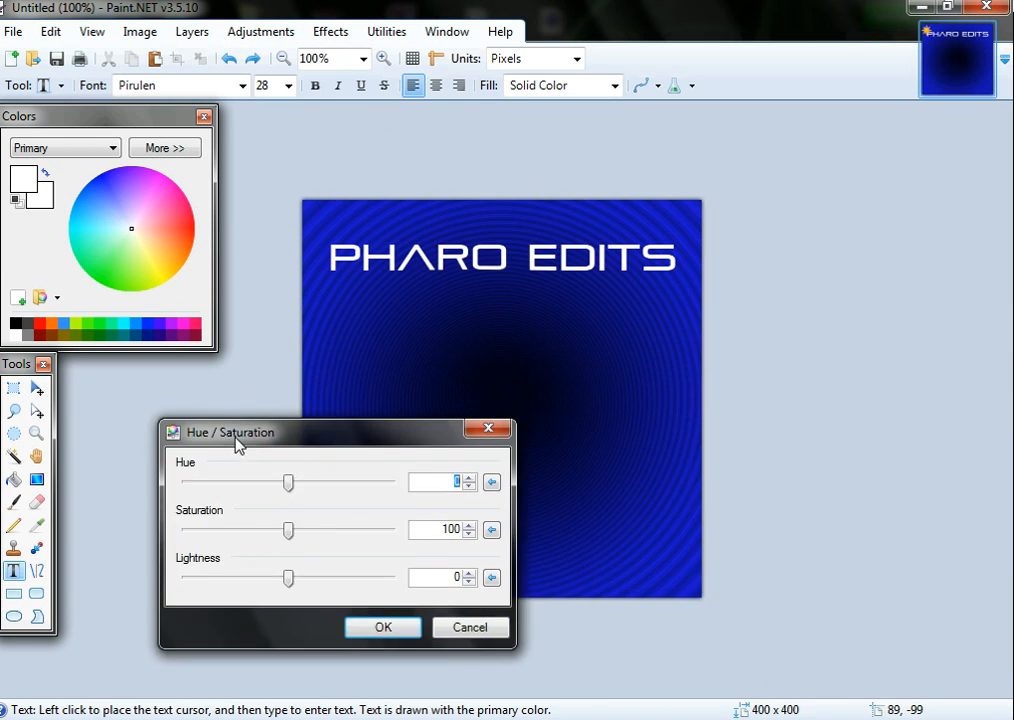
pyautogui.moveTo(240, 432); pyautogui.dragTo(650, 453)
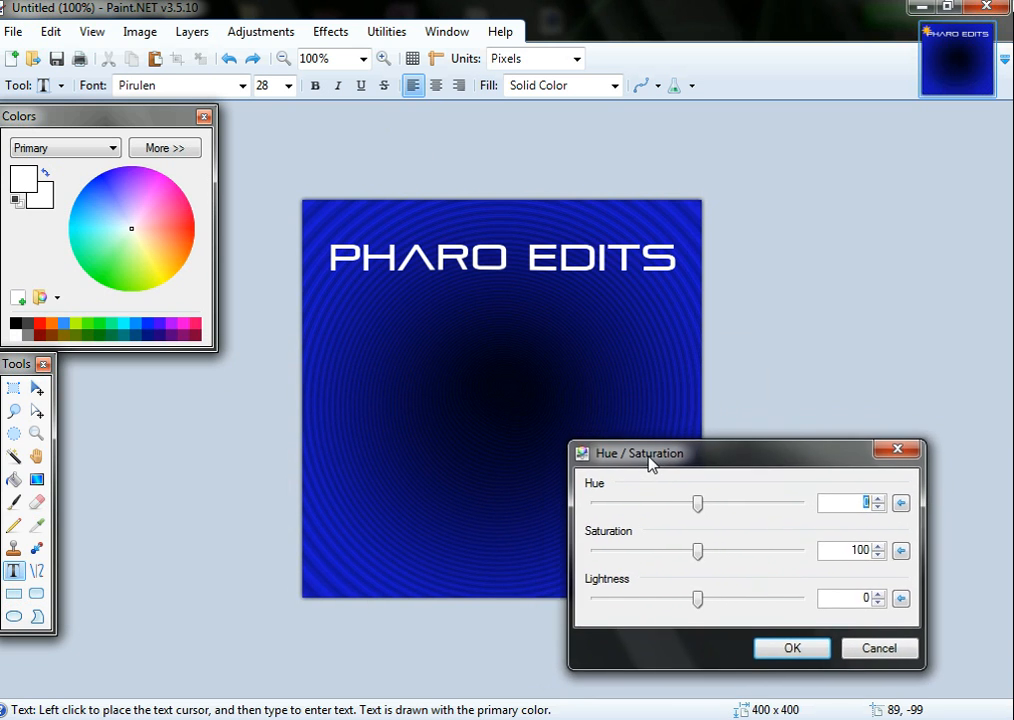
pyautogui.moveTo(650, 453); pyautogui.dragTo(725, 474)
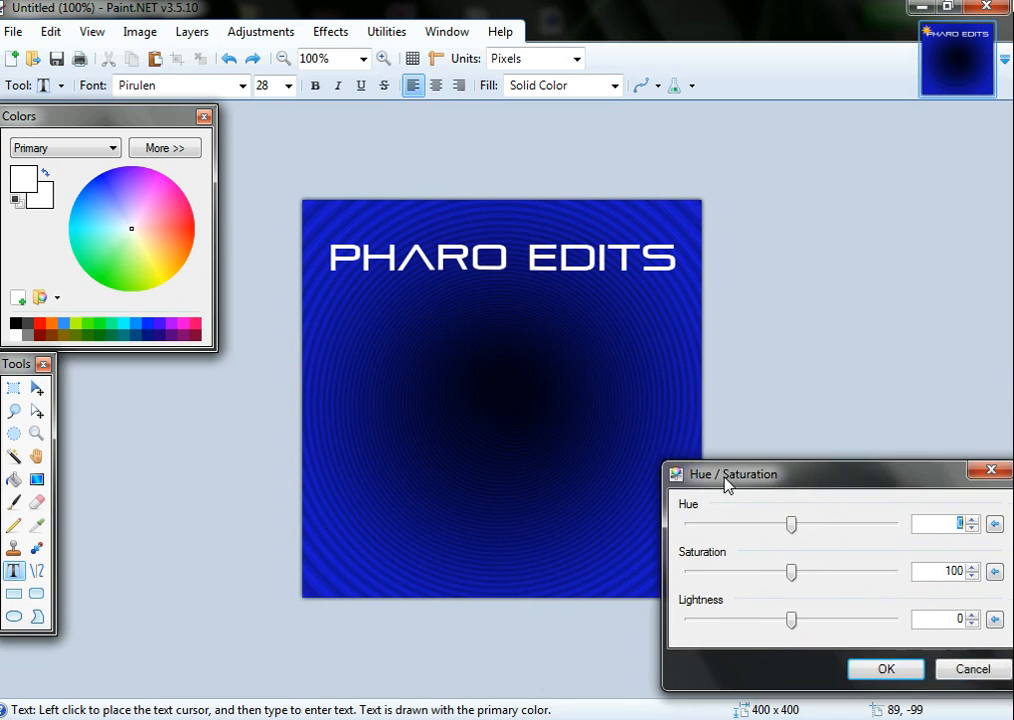
pyautogui.moveTo(726, 474); pyautogui.dragTo(790, 435)
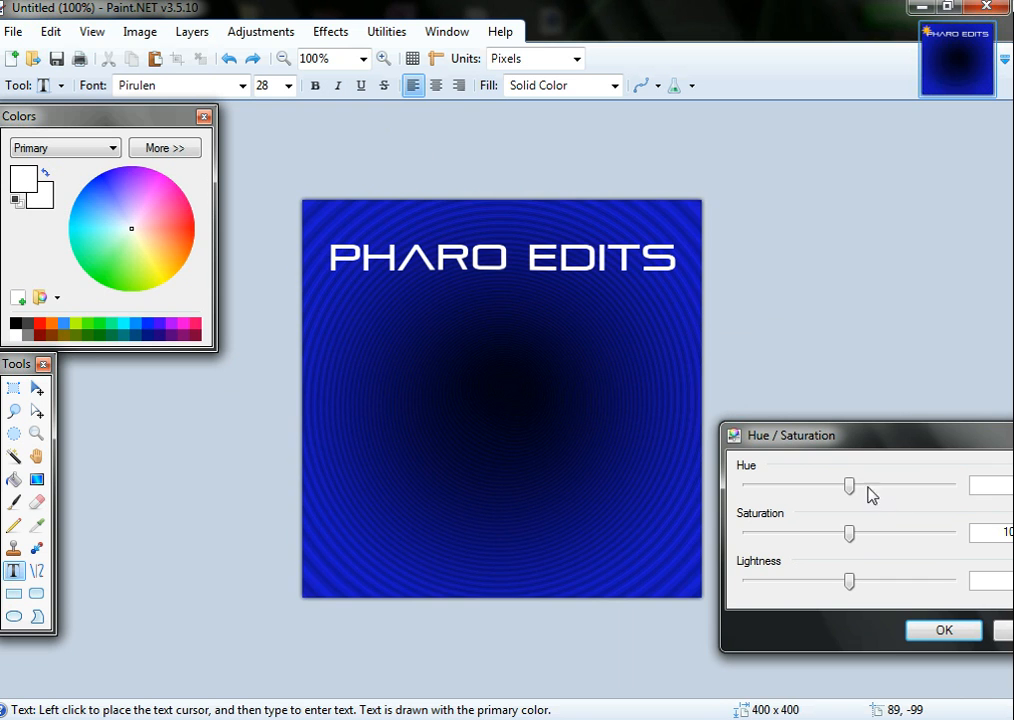
pyautogui.moveTo(850, 485); pyautogui.dragTo(902, 485)
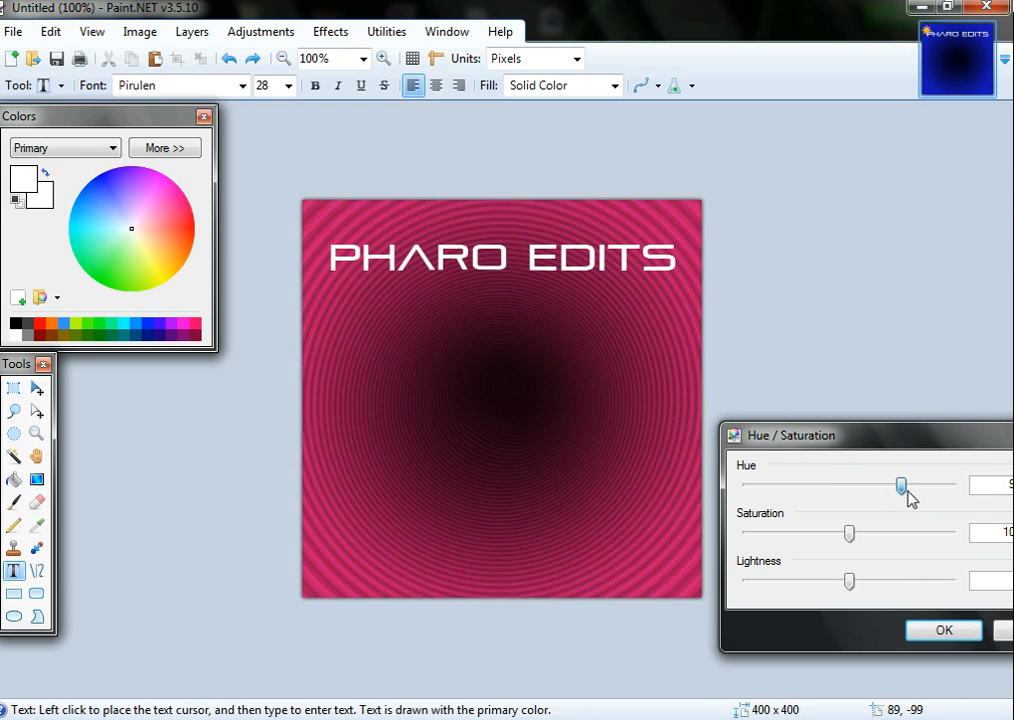
pyautogui.moveTo(902, 487); pyautogui.dragTo(857, 487)
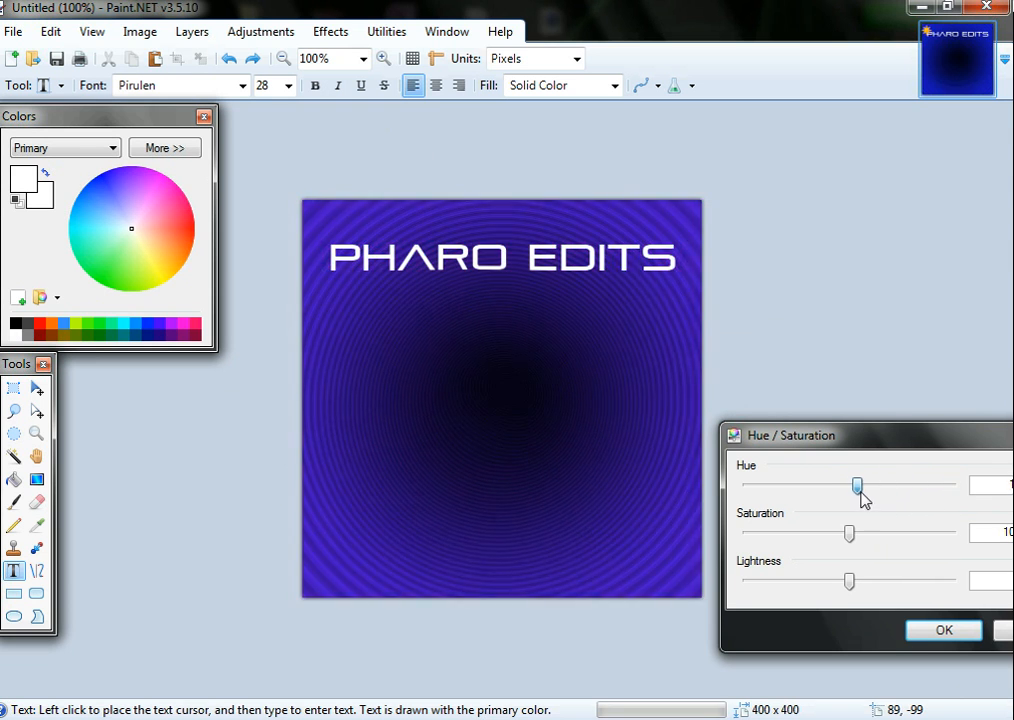
pyautogui.moveTo(857, 485); pyautogui.dragTo(765, 490)
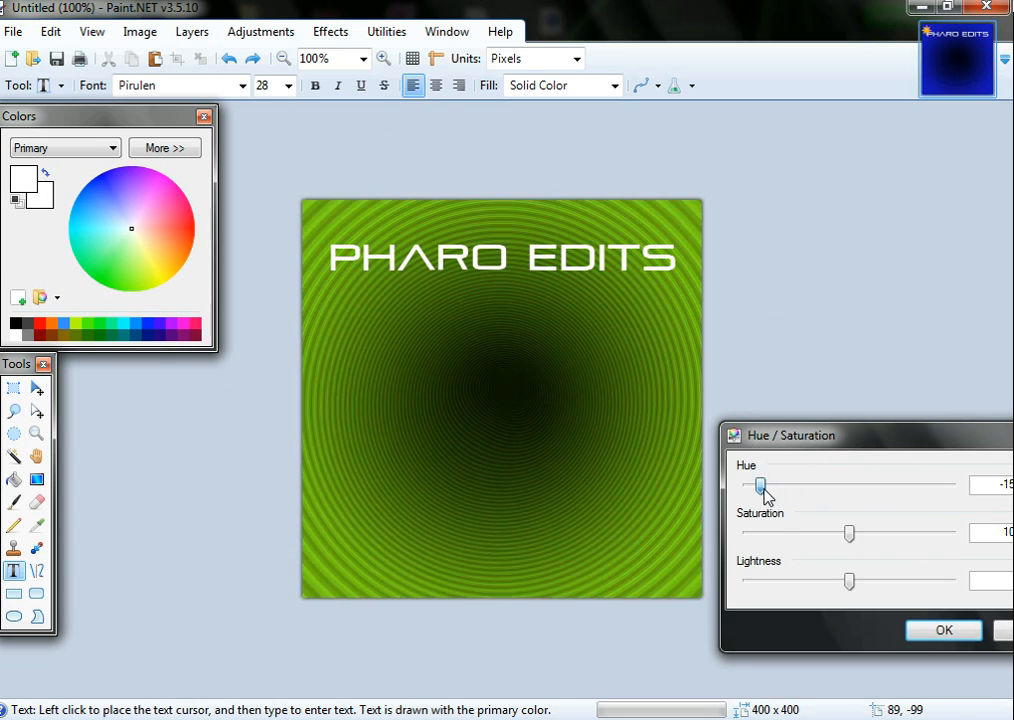
pyautogui.moveTo(762, 487); pyautogui.dragTo(868, 487)
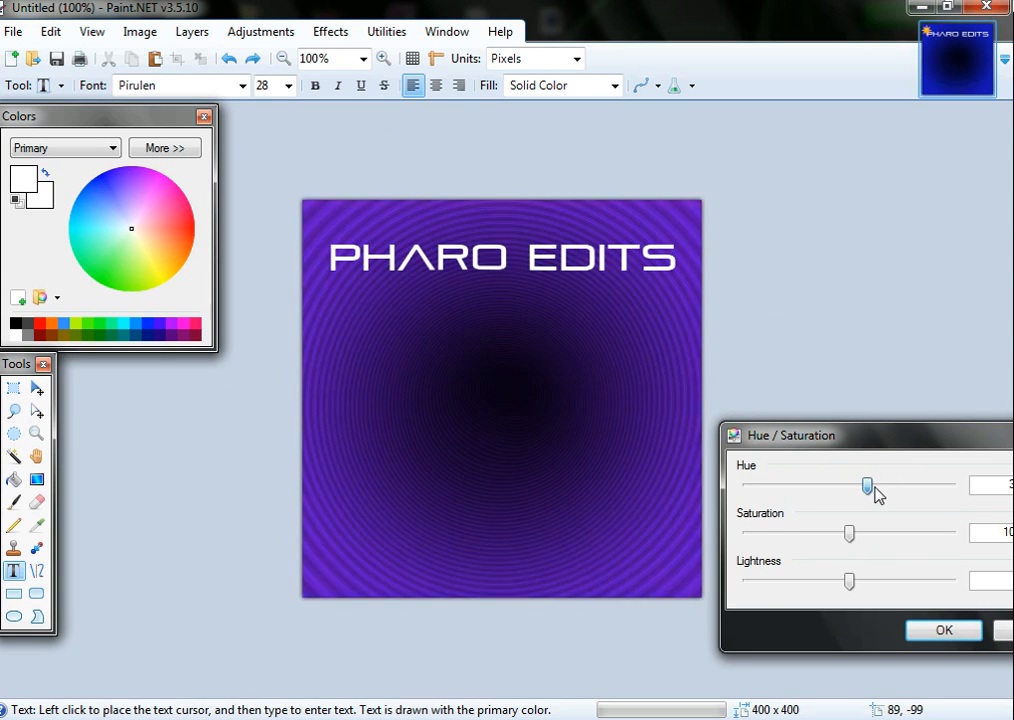
pyautogui.moveTo(867, 486); pyautogui.dragTo(818, 486)
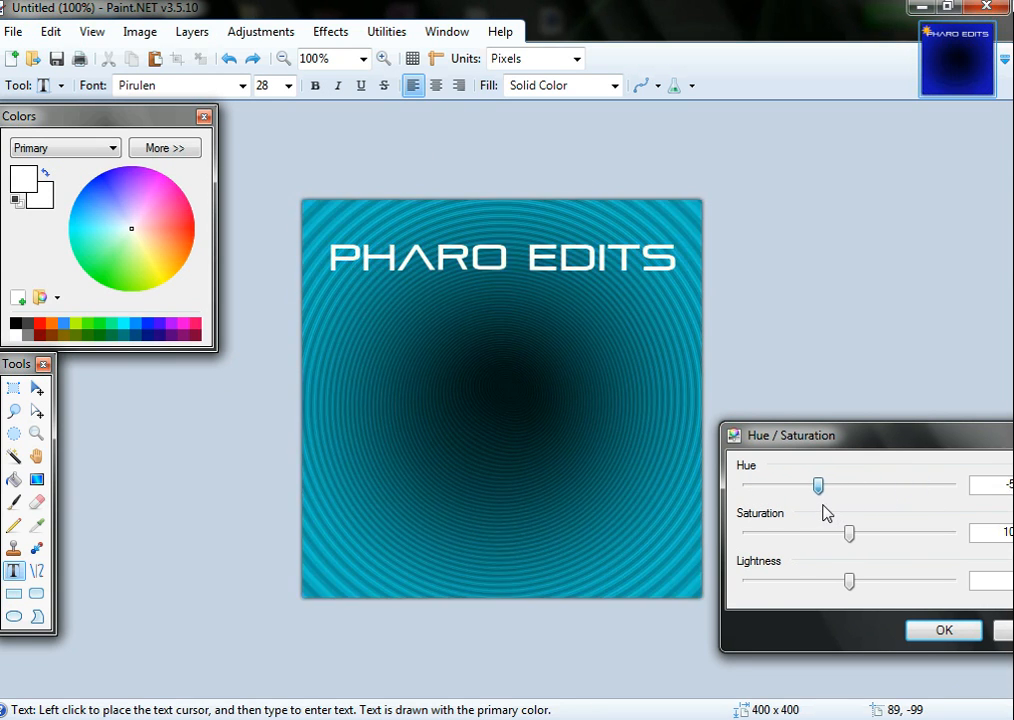
pyautogui.moveTo(818, 486); pyautogui.dragTo(775, 486)
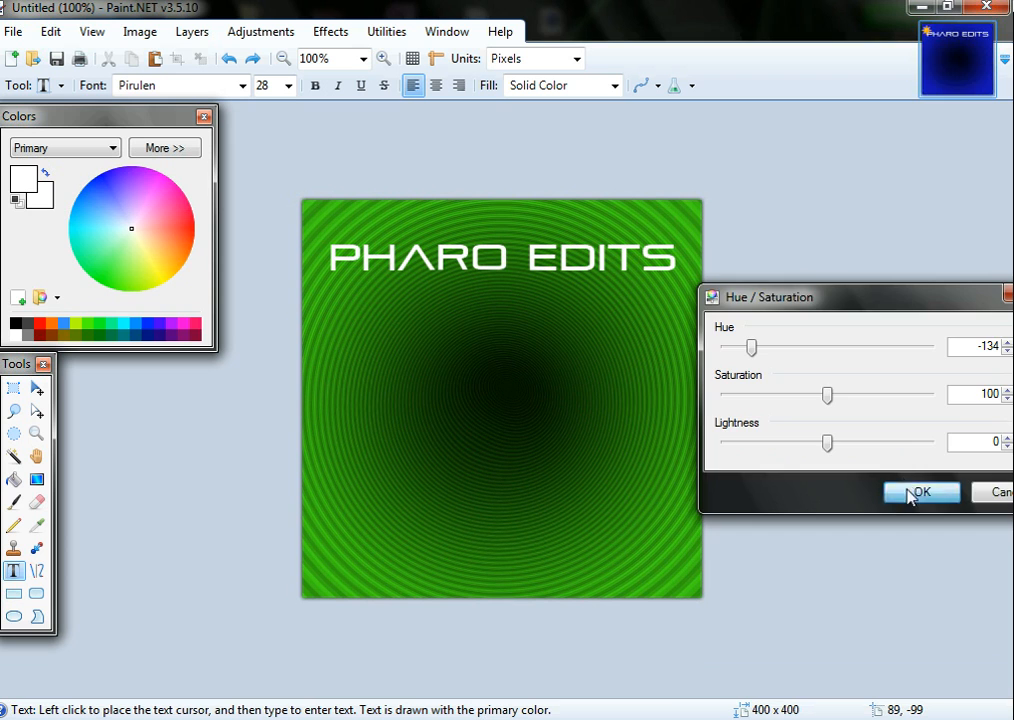
pyautogui.click(919, 492)
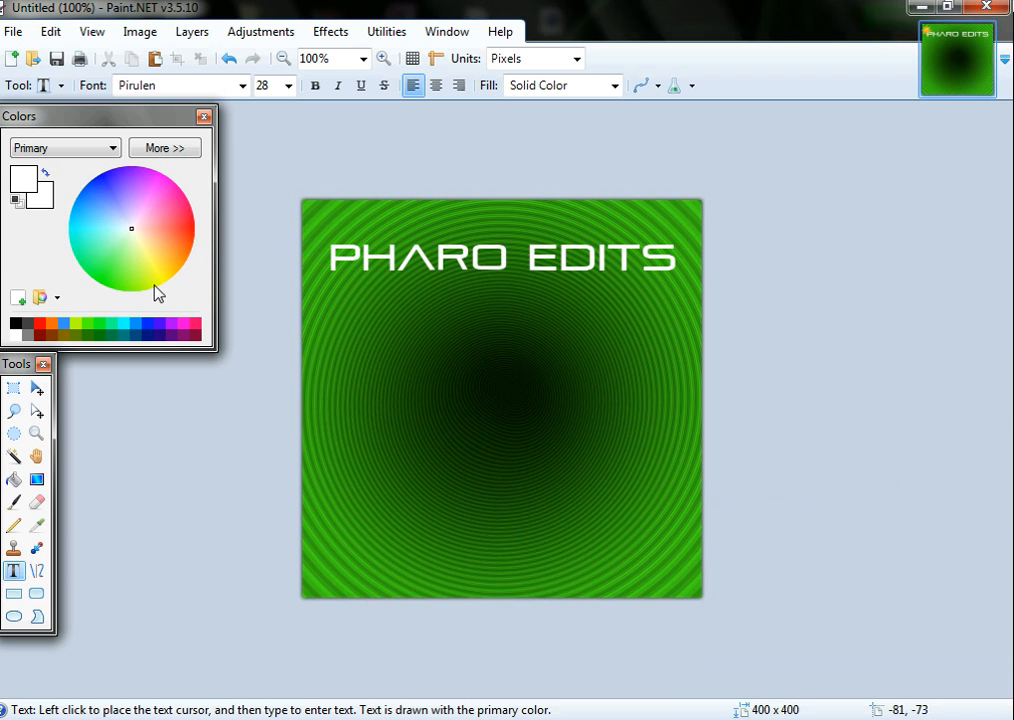
pyautogui.moveTo(123, 536)
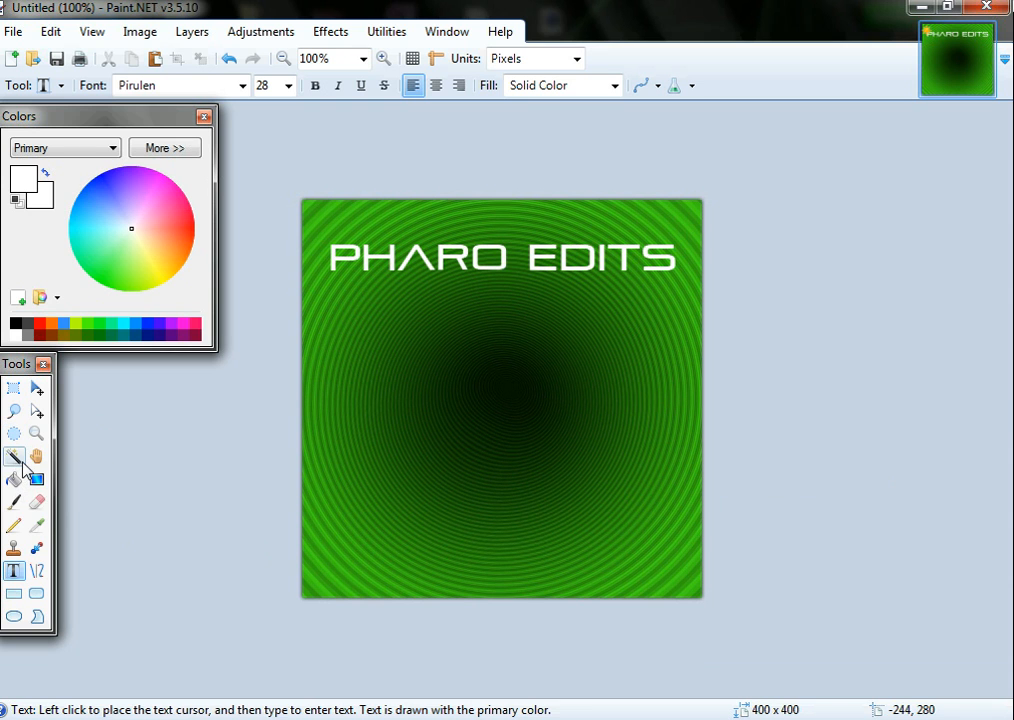
# Select the Magic Wand tool and browse the Effects, Window and Adjustments menus.
pyautogui.click(14, 457)
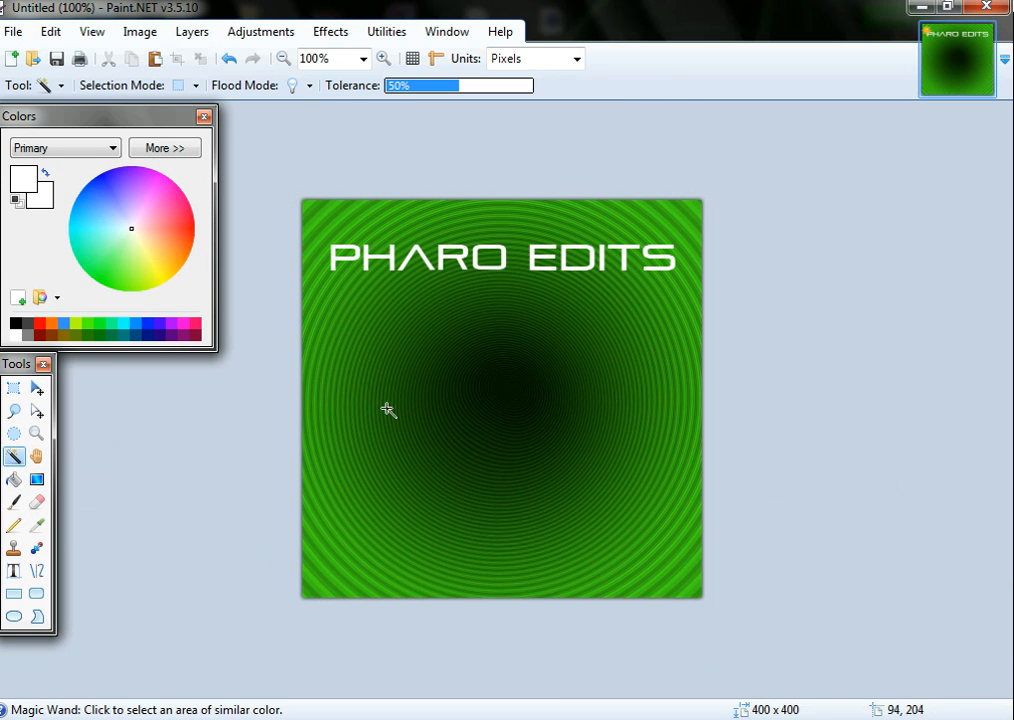
pyautogui.click(388, 409)
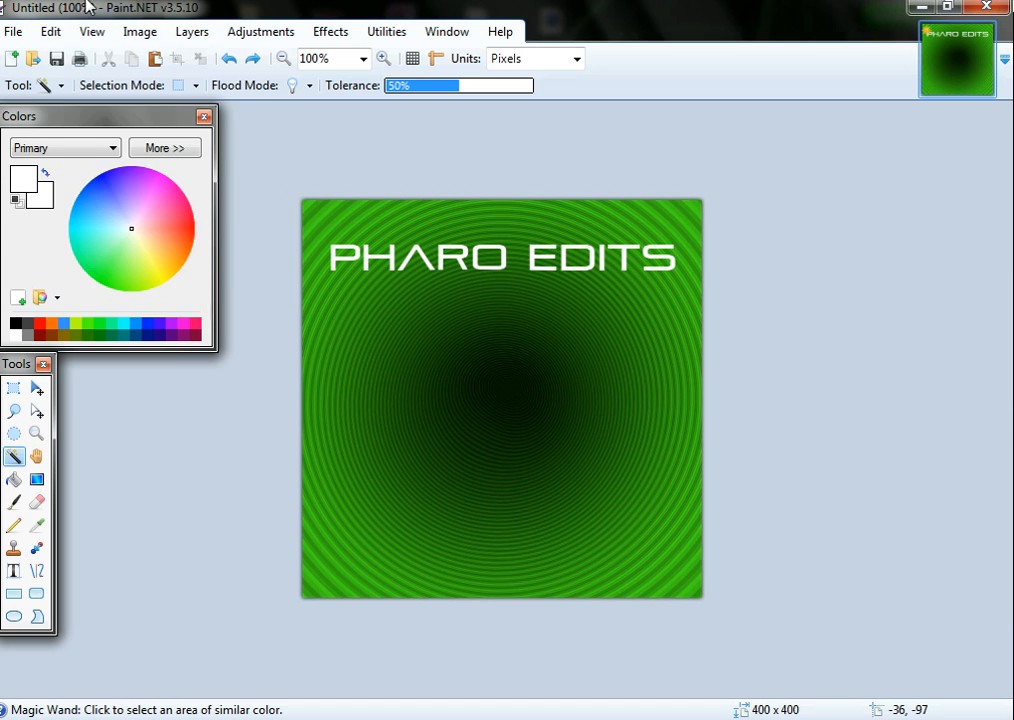
pyautogui.moveTo(290, 253)
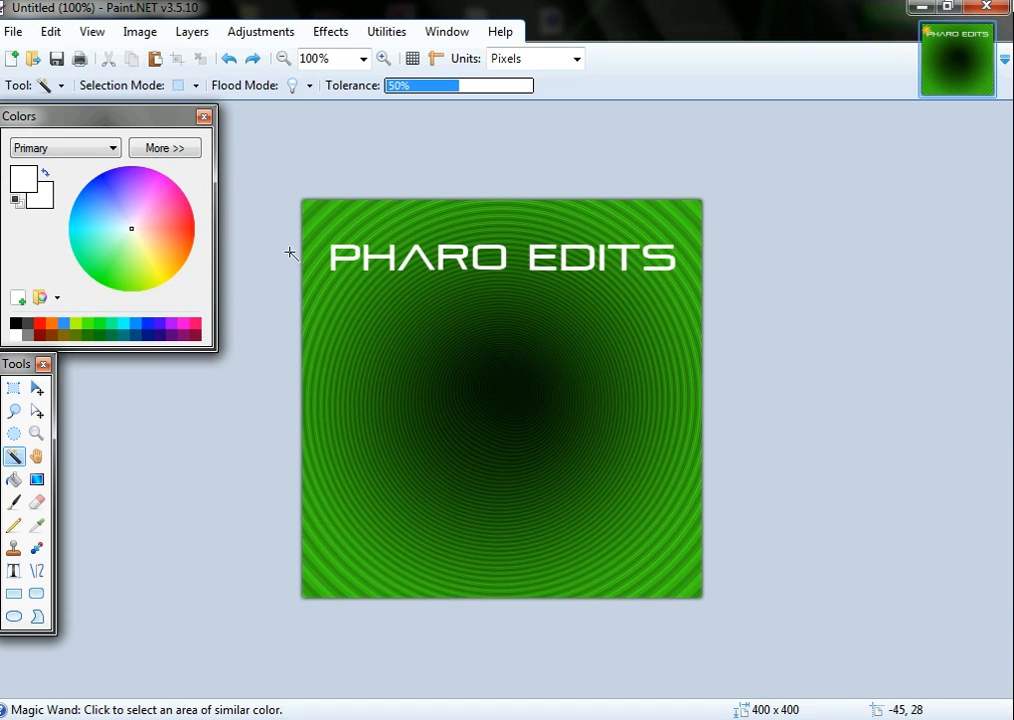
pyautogui.moveTo(347, 267)
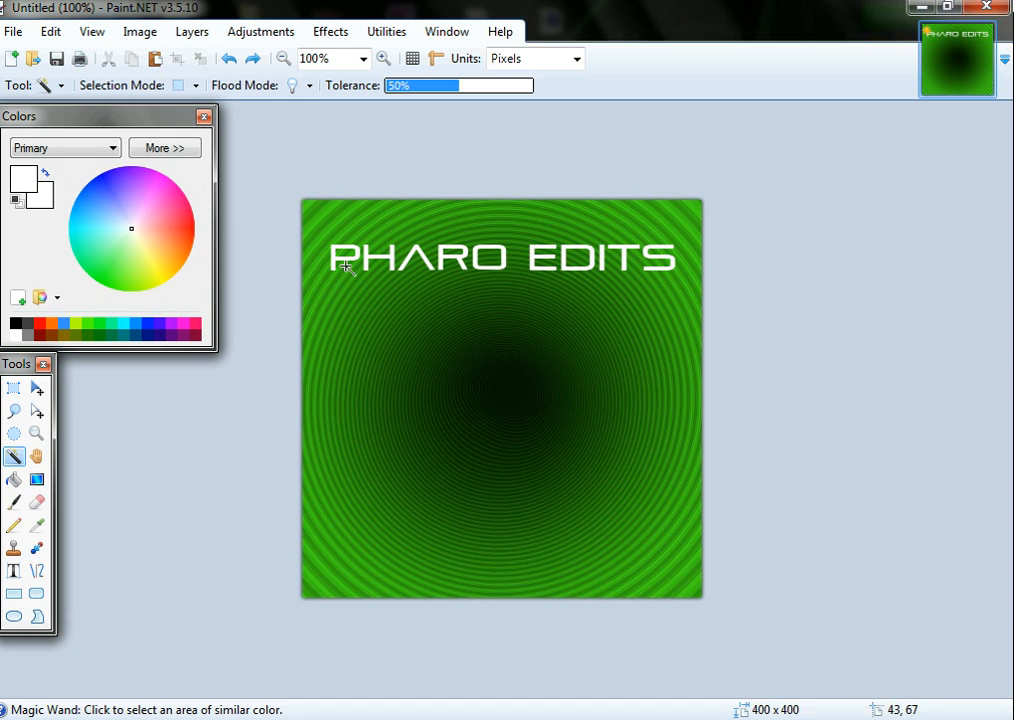
pyautogui.click(330, 31)
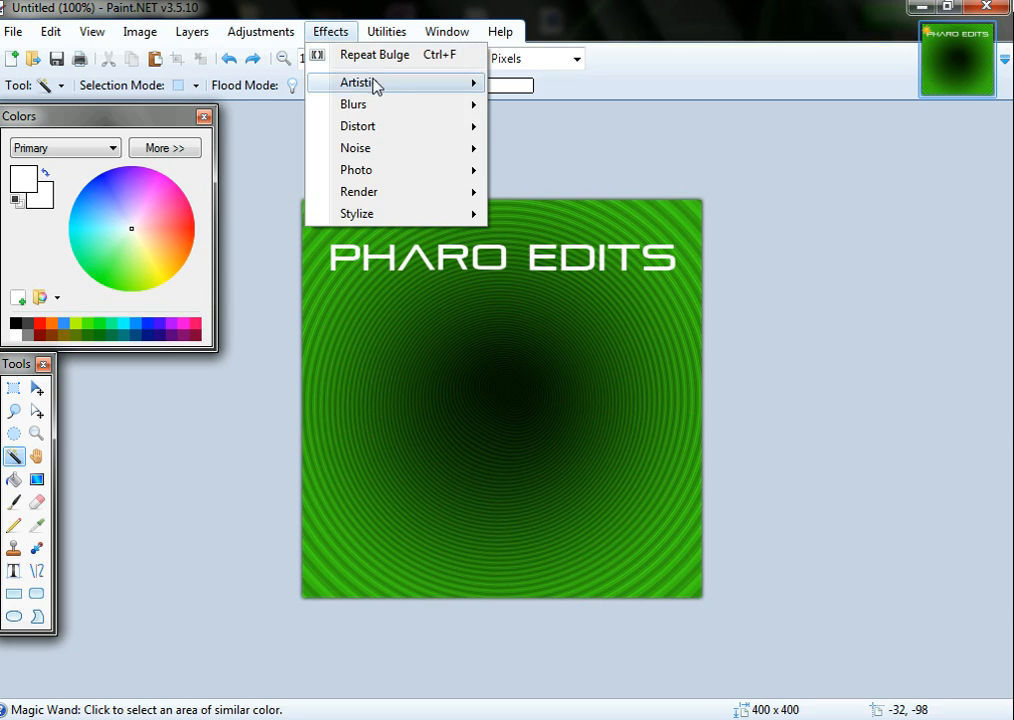
pyautogui.click(447, 31)
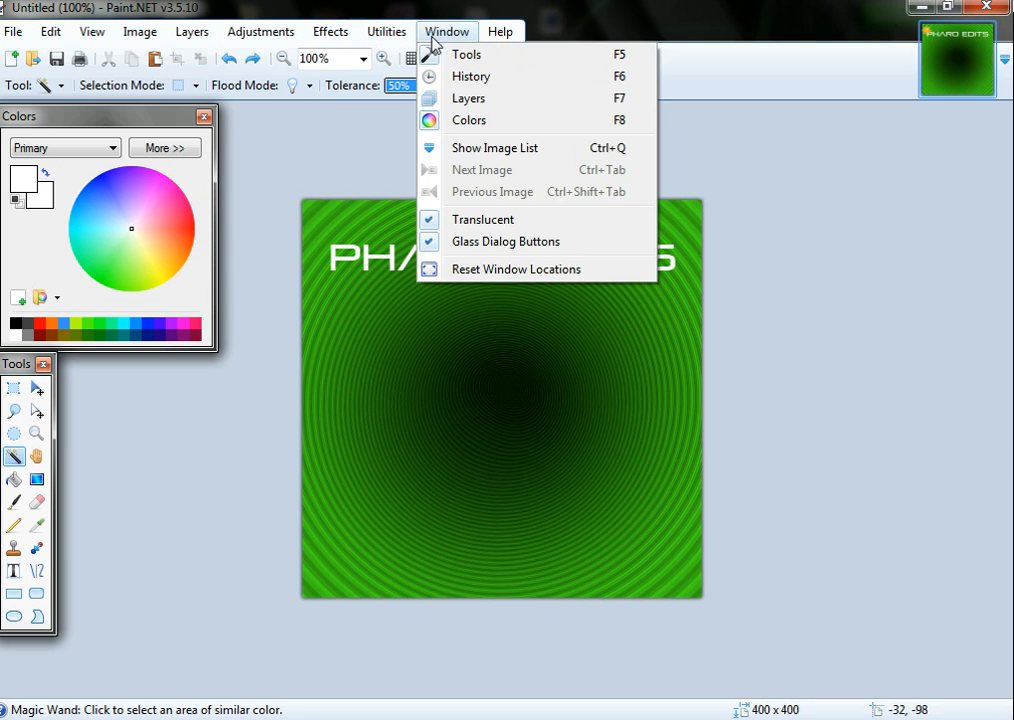
pyautogui.click(260, 31)
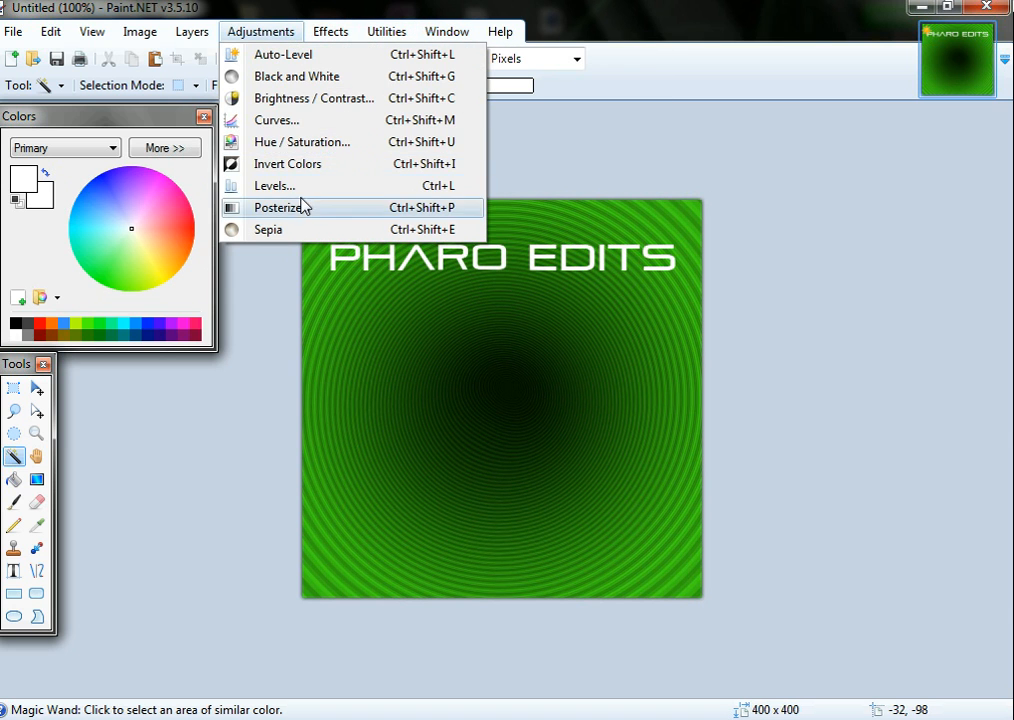
# Preview several Posterize levels on the logo, then cancel leaving it unchanged.
pyautogui.click(280, 207)
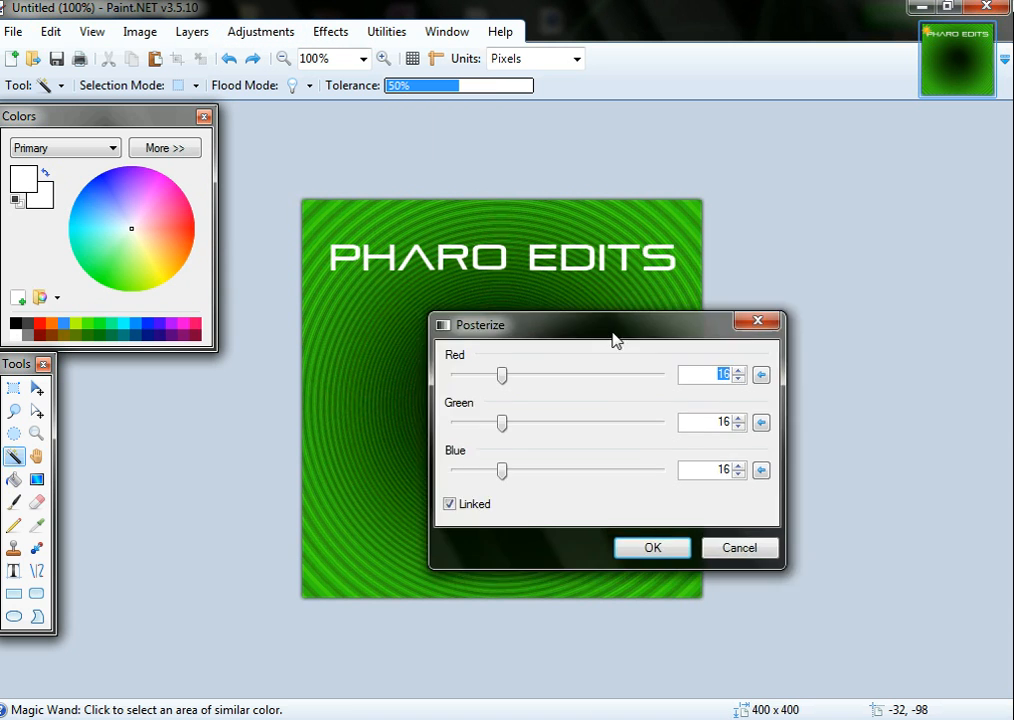
pyautogui.moveTo(614, 325); pyautogui.dragTo(744, 480)
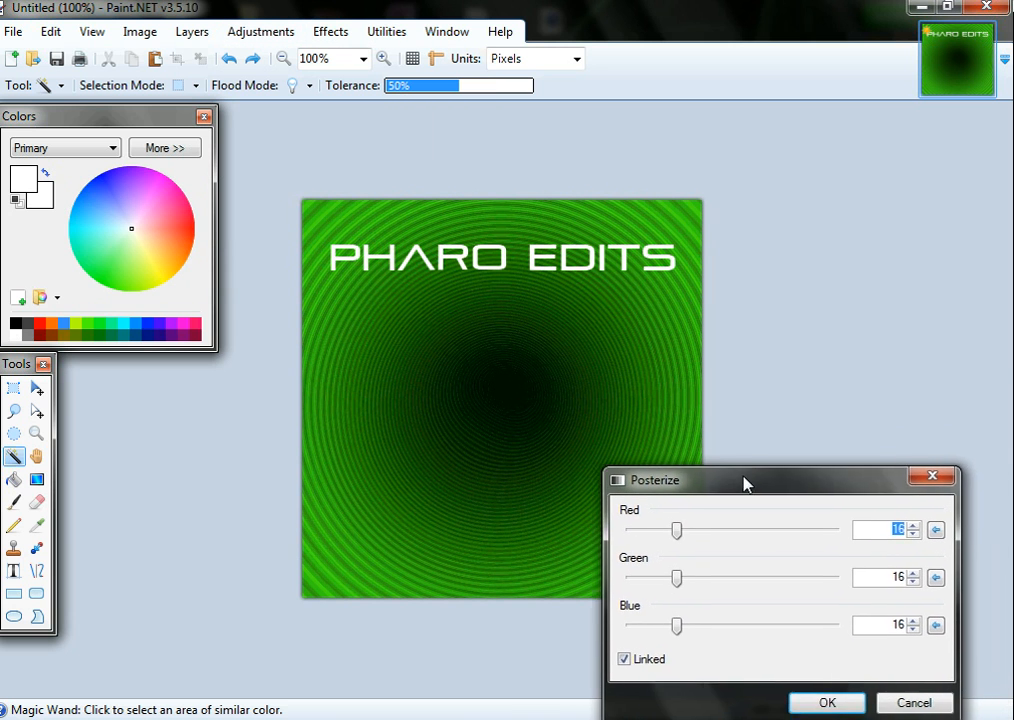
pyautogui.moveTo(745, 480); pyautogui.dragTo(850, 442)
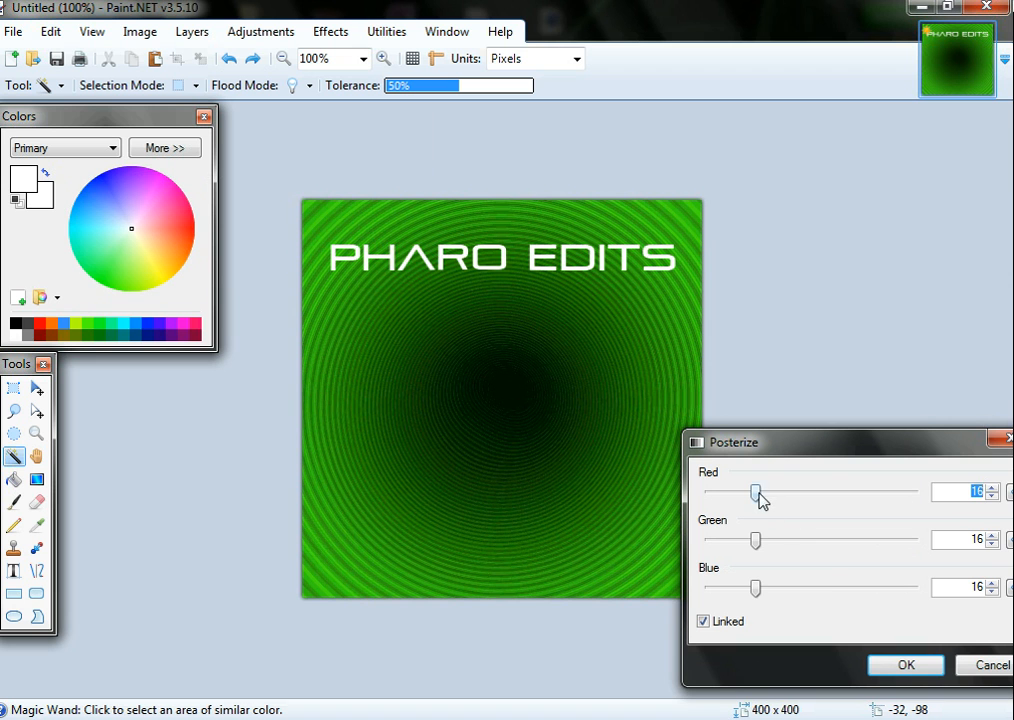
pyautogui.moveTo(757, 491); pyautogui.dragTo(790, 491)
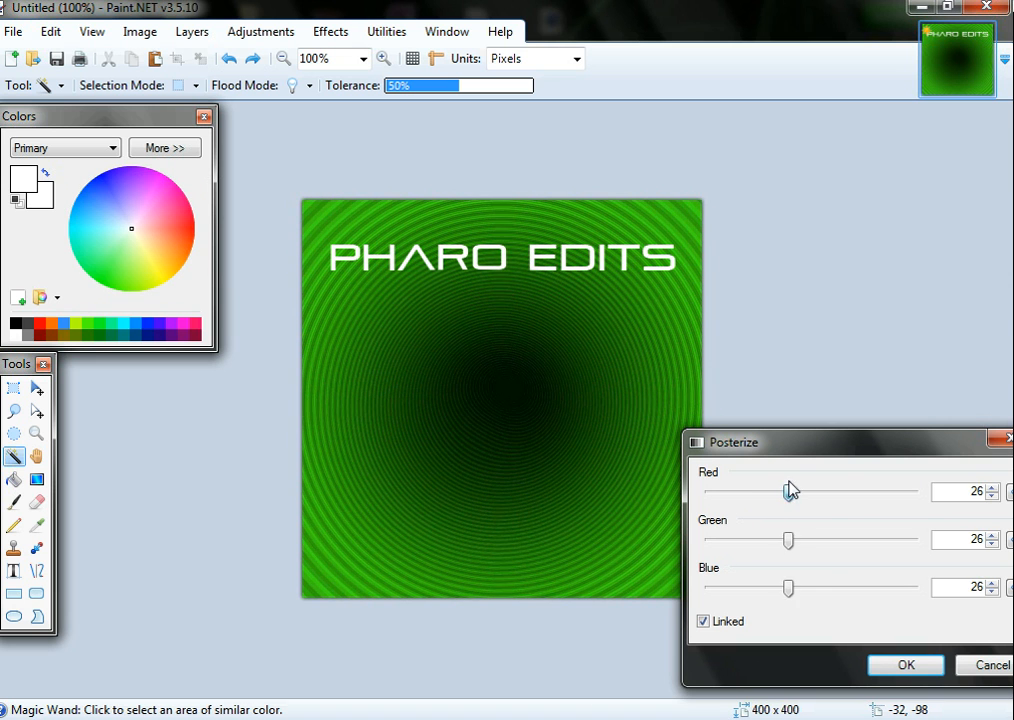
pyautogui.moveTo(790, 490); pyautogui.dragTo(708, 490)
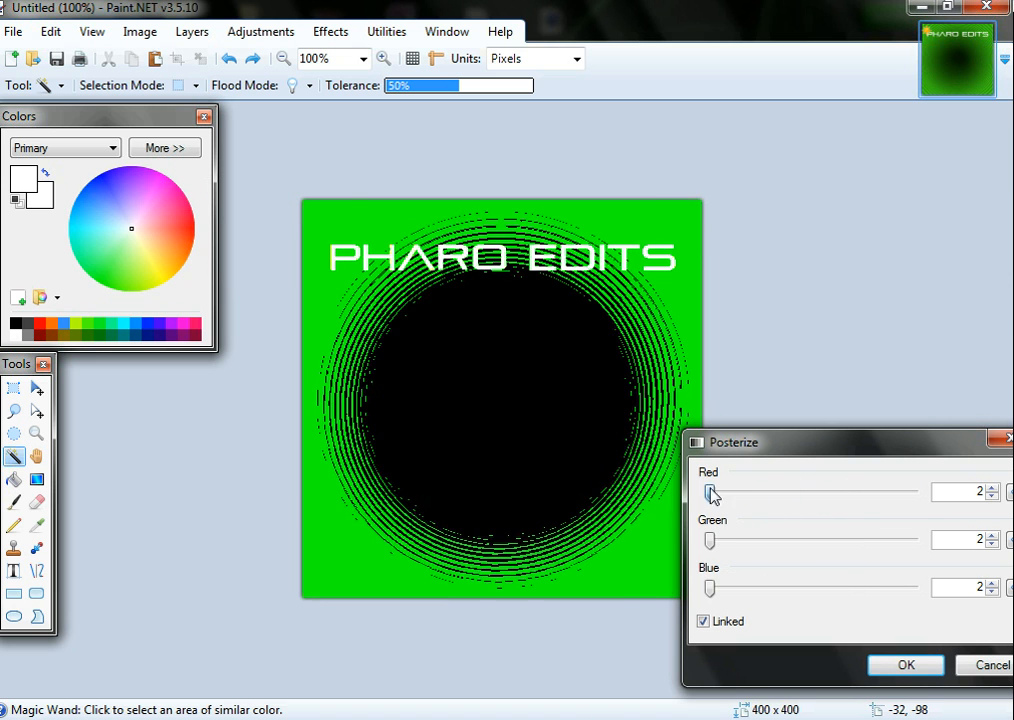
pyautogui.moveTo(710, 491); pyautogui.dragTo(798, 491)
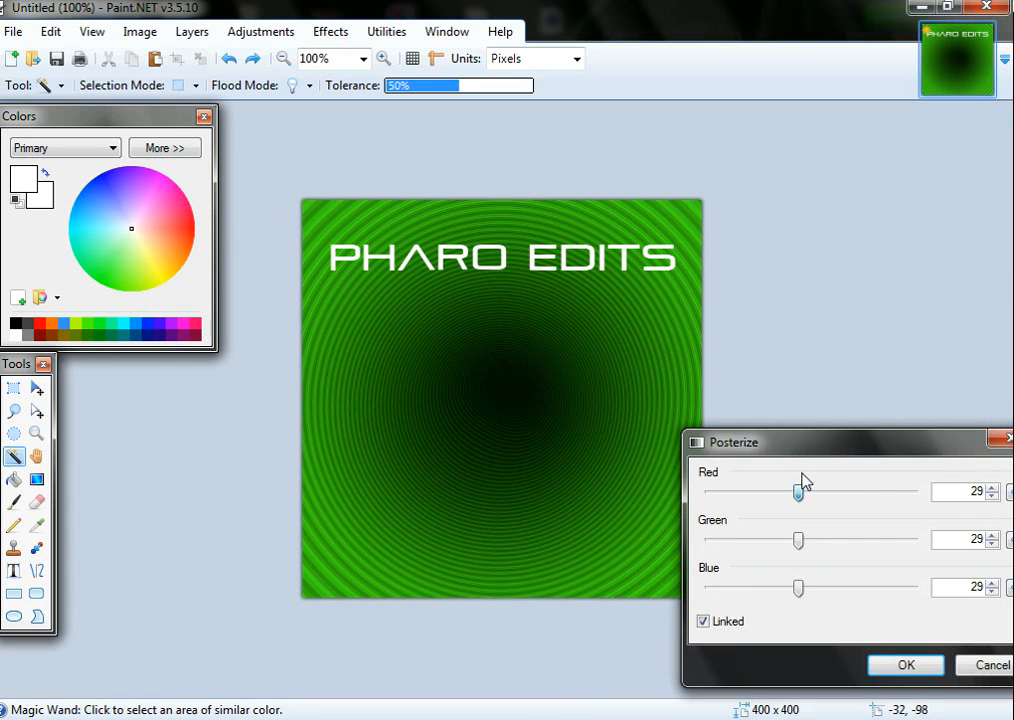
pyautogui.click(905, 665)
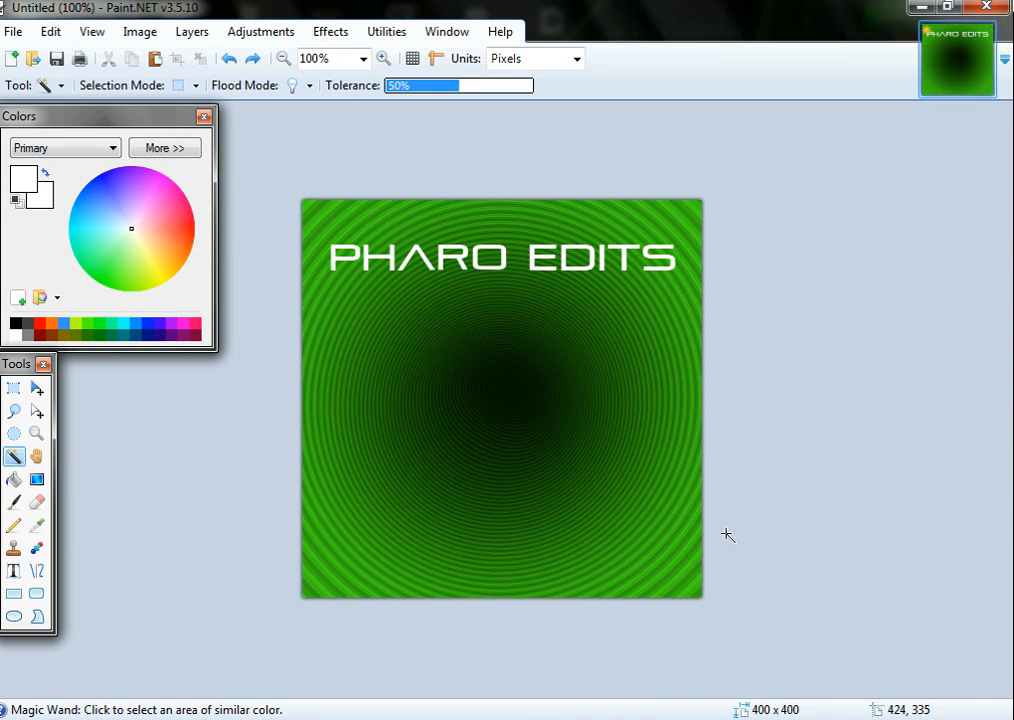
pyautogui.click(260, 31)
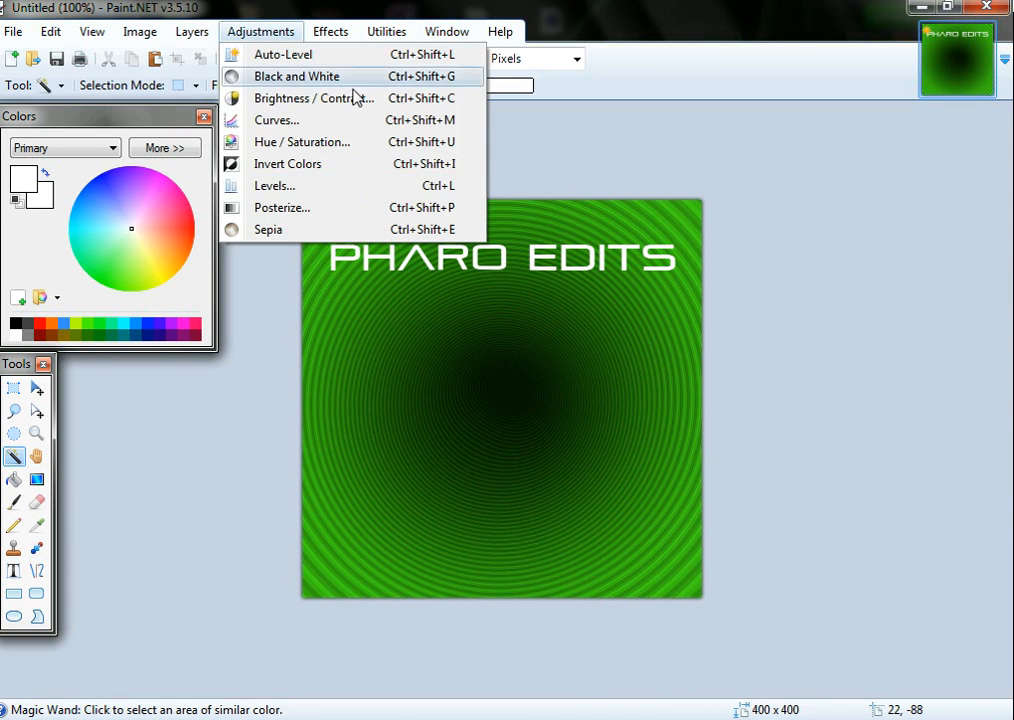
pyautogui.moveTo(335, 141)
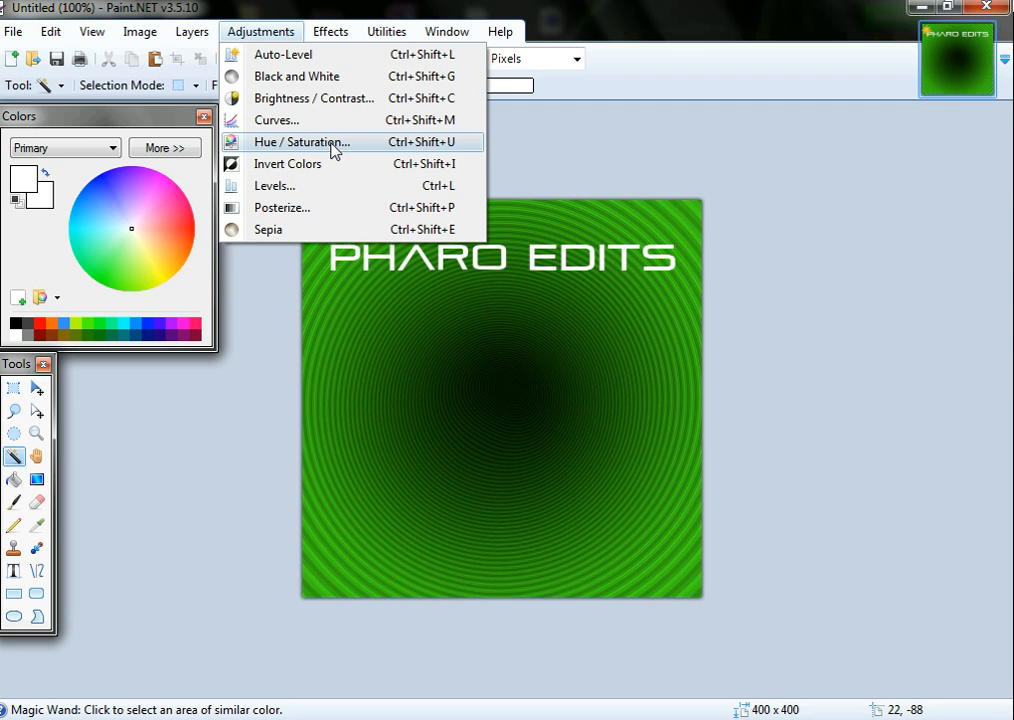
pyautogui.click(331, 31)
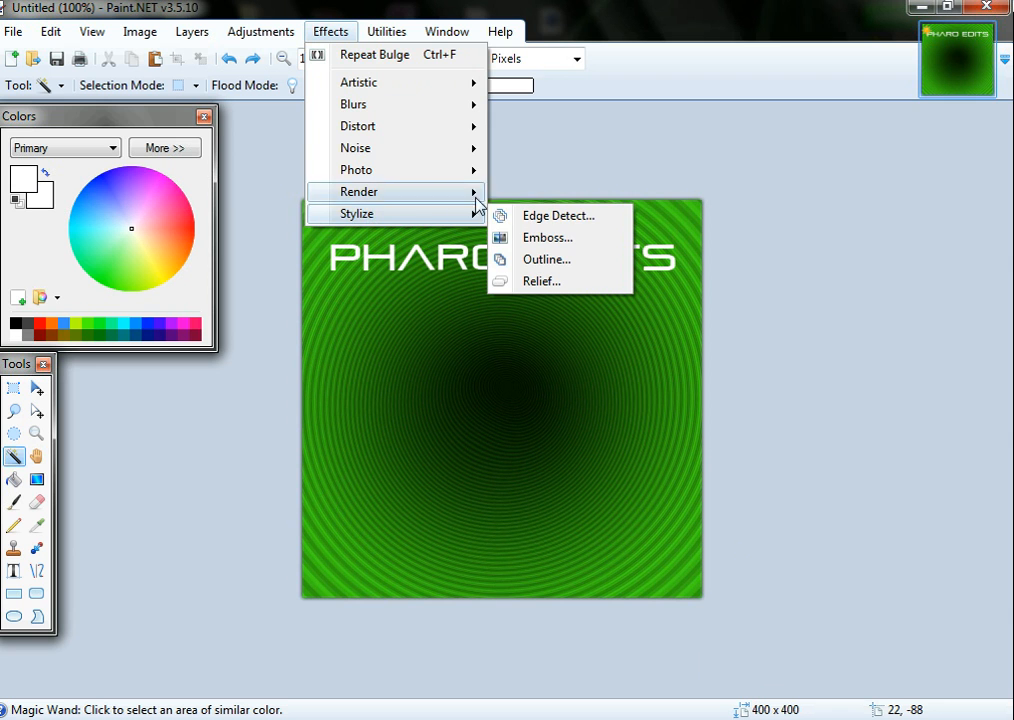
pyautogui.click(558, 215)
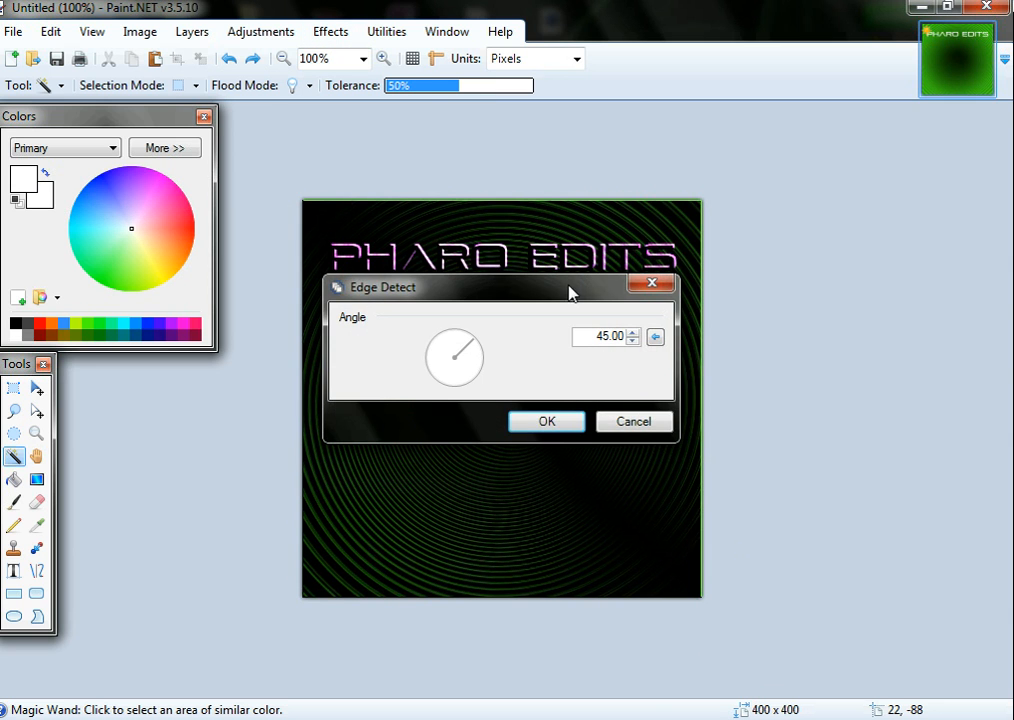
pyautogui.moveTo(500, 287); pyautogui.dragTo(813, 531)
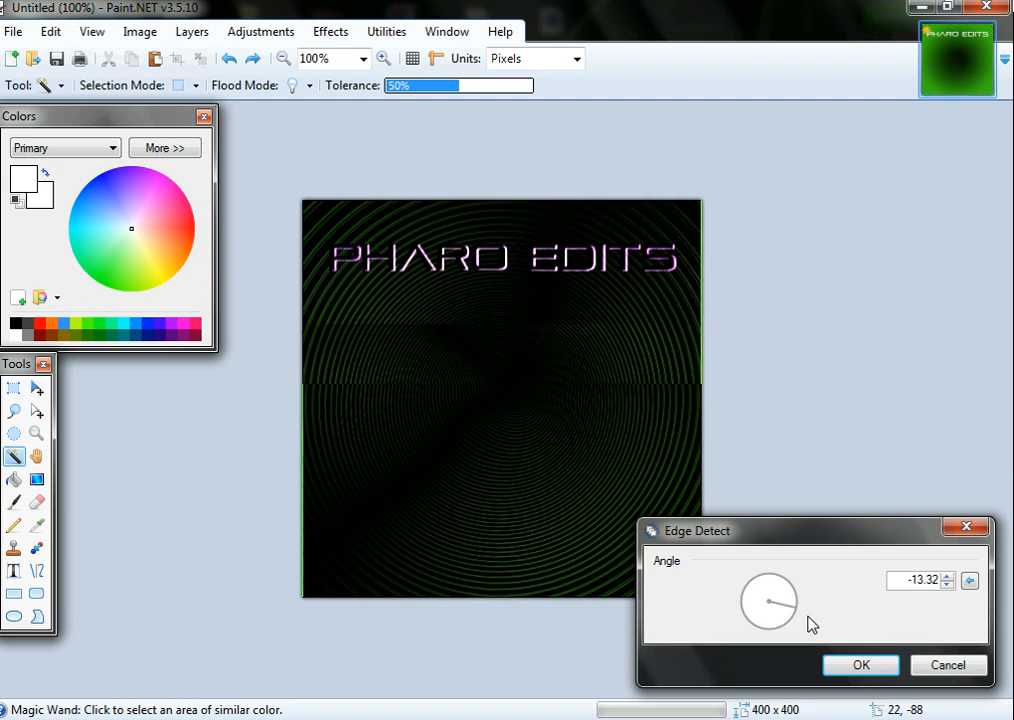
pyautogui.moveTo(787, 588); pyautogui.dragTo(769, 625)
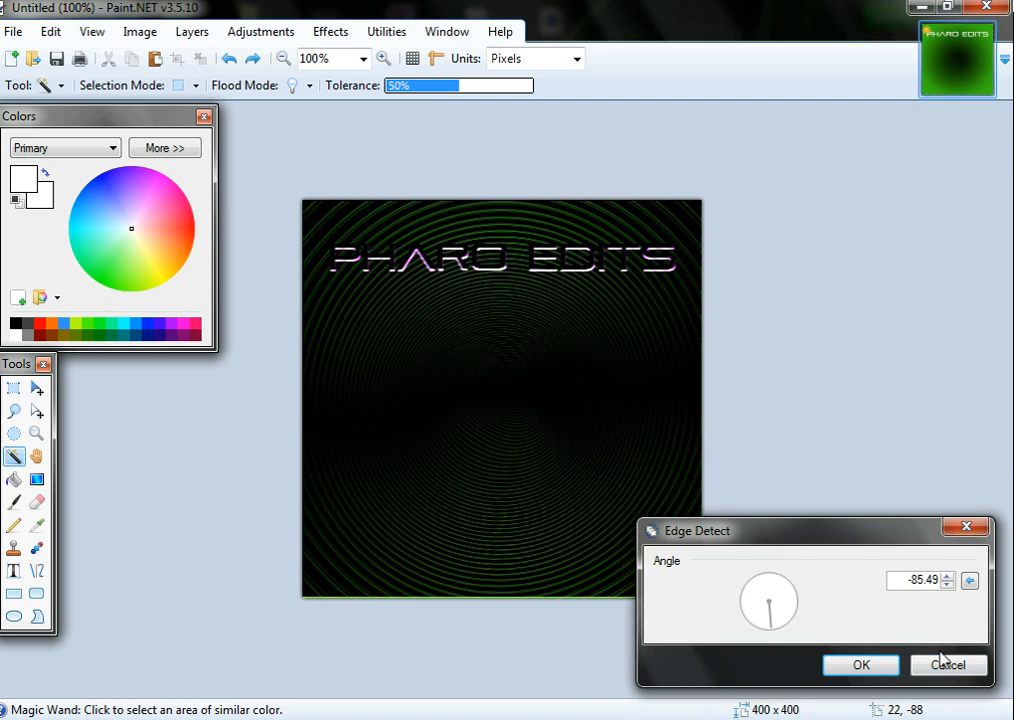
pyautogui.click(330, 31)
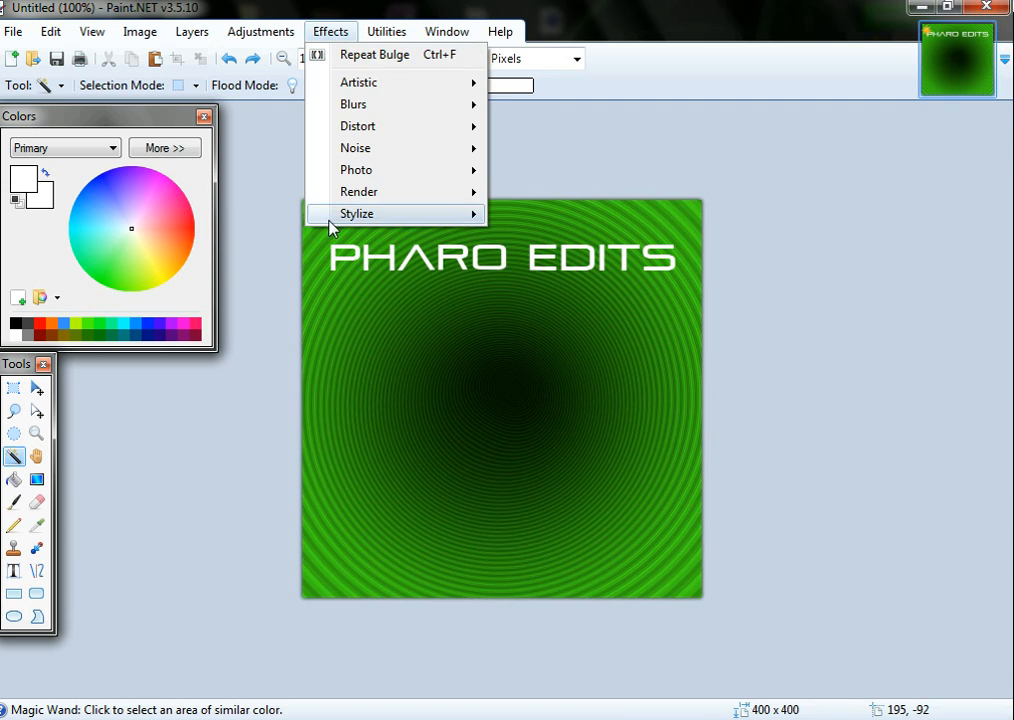
# Preview the Photo > Glow effect on the green ripple logo.
pyautogui.click(356, 213)
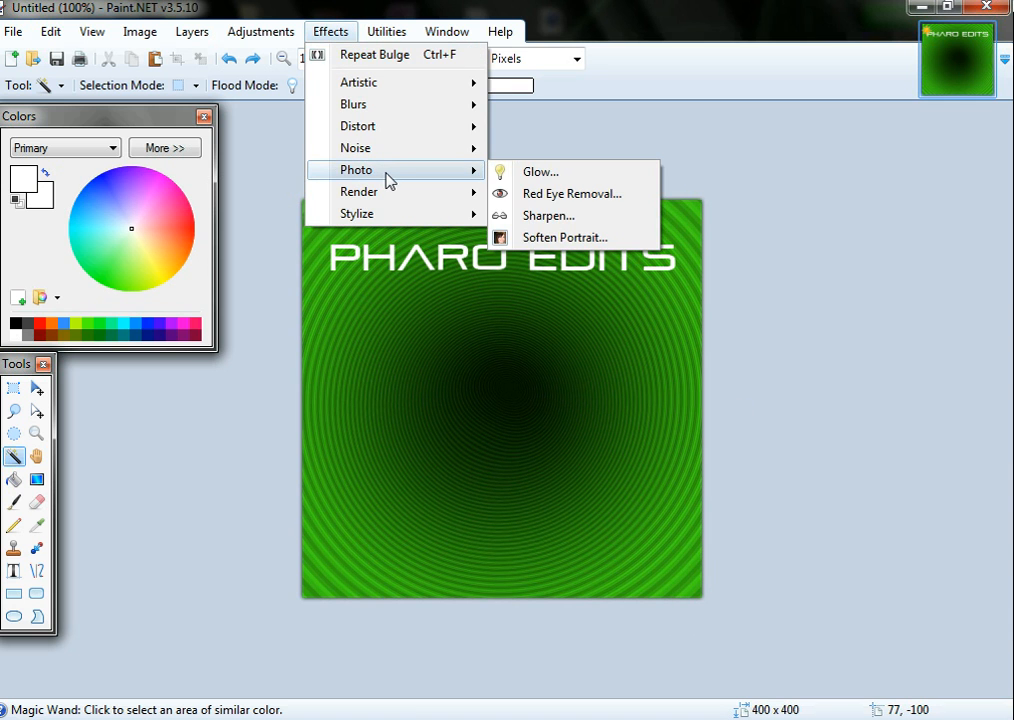
pyautogui.click(540, 171)
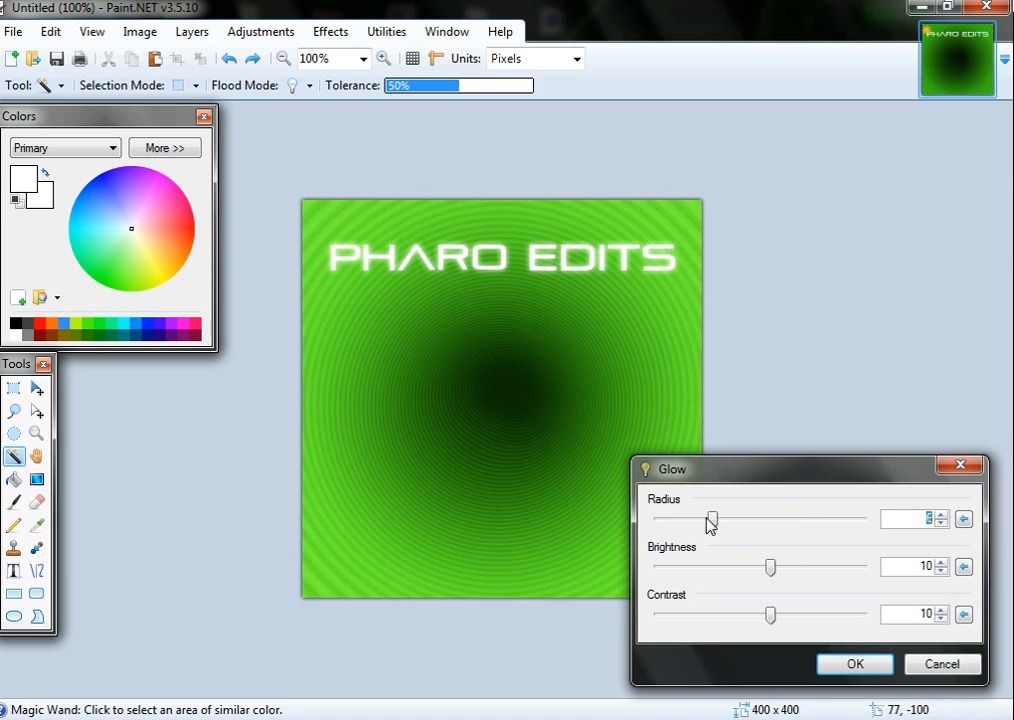
# Apply Glow with radius 20, brightness -100 and contrast -100.
pyautogui.moveTo(710, 519); pyautogui.dragTo(668, 519)
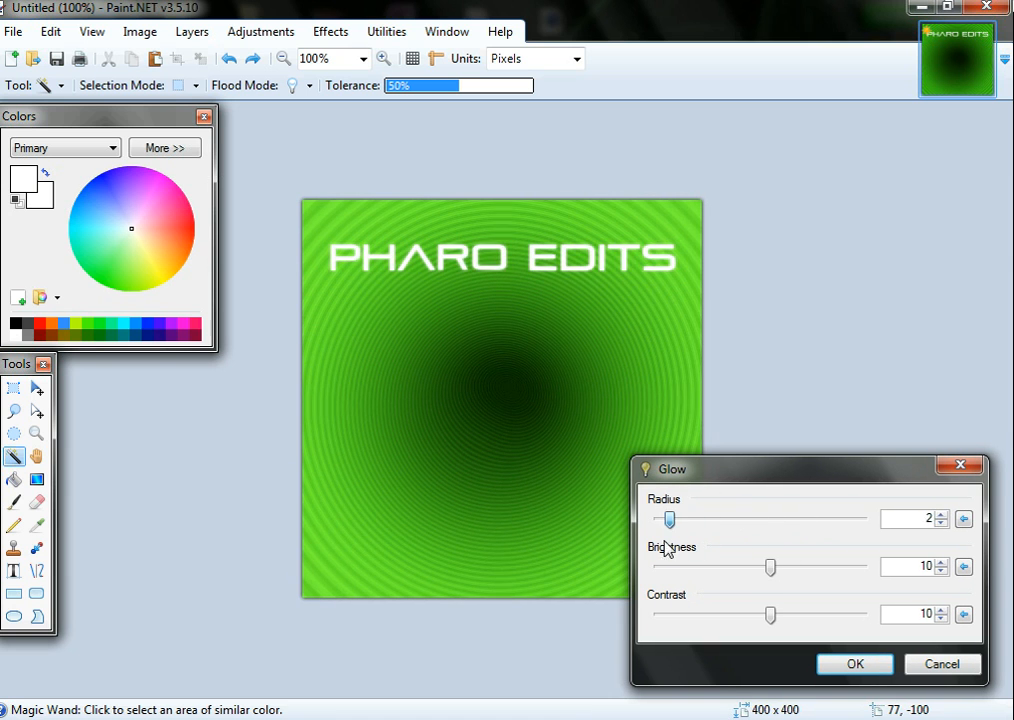
pyautogui.moveTo(669, 519); pyautogui.dragTo(862, 519)
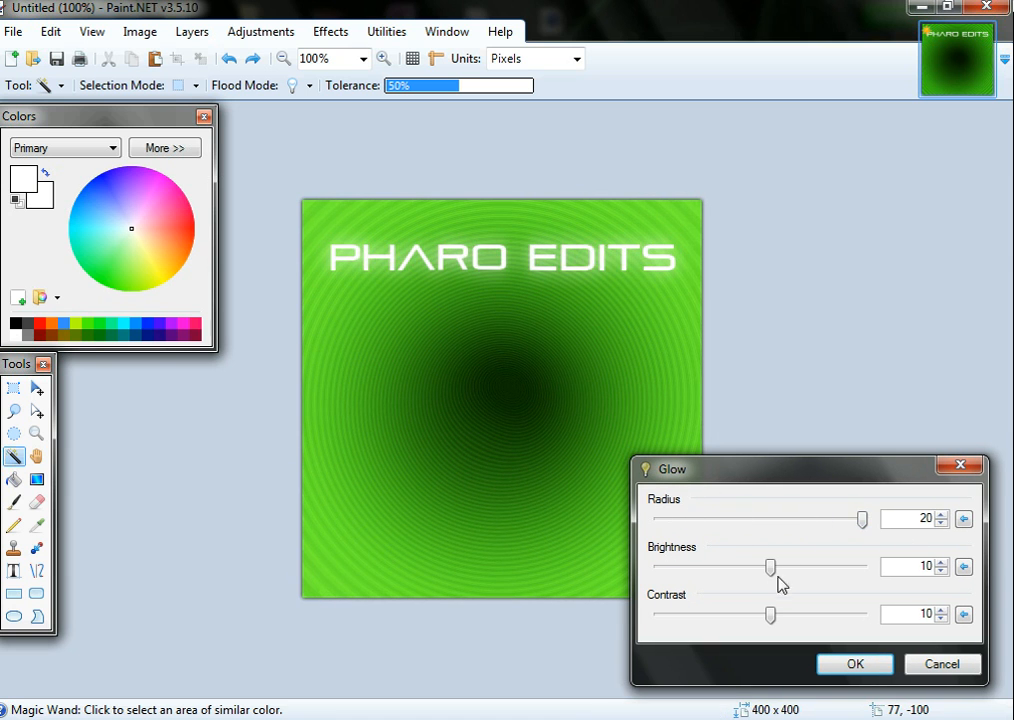
pyautogui.moveTo(770, 567); pyautogui.dragTo(672, 567)
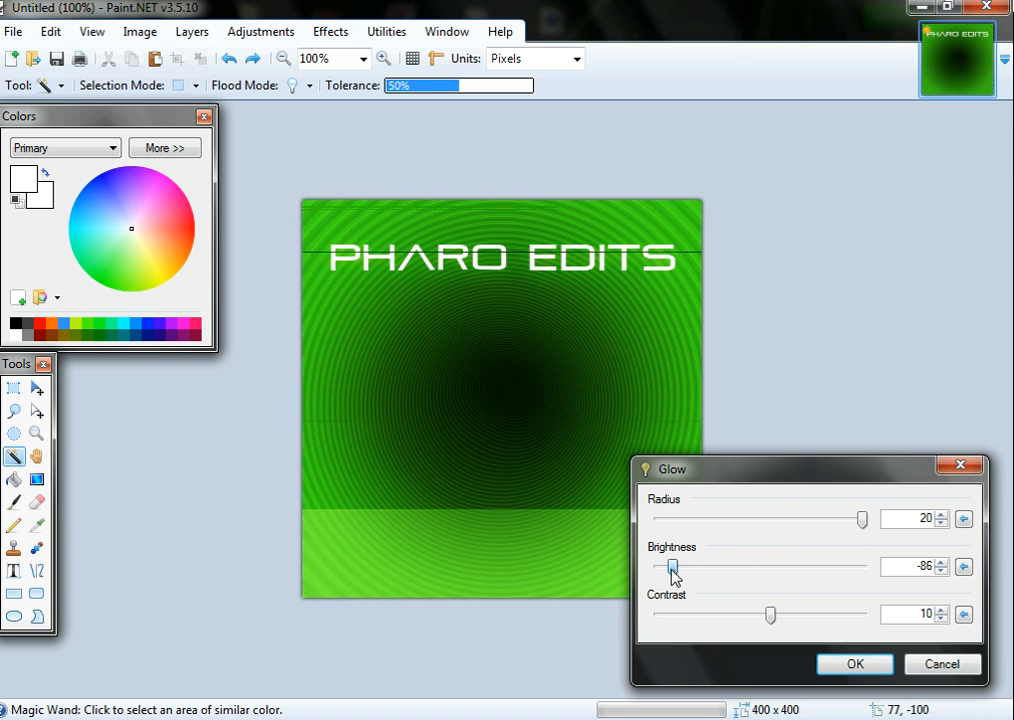
pyautogui.moveTo(672, 567); pyautogui.dragTo(655, 567)
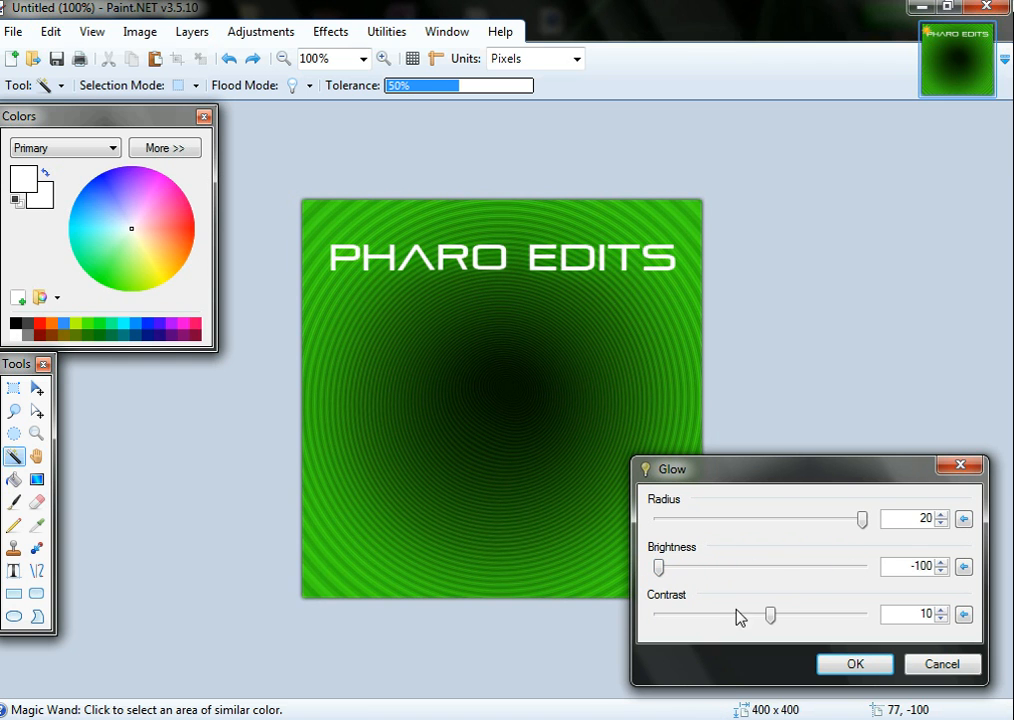
pyautogui.moveTo(770, 615); pyautogui.dragTo(695, 615)
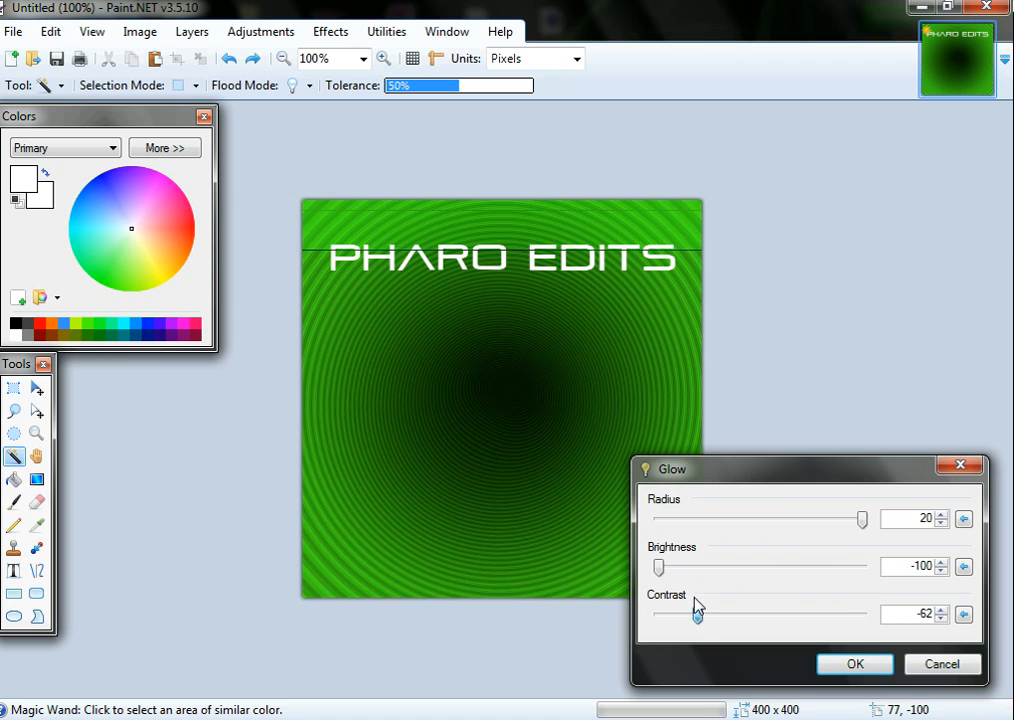
pyautogui.moveTo(697, 614); pyautogui.dragTo(658, 614)
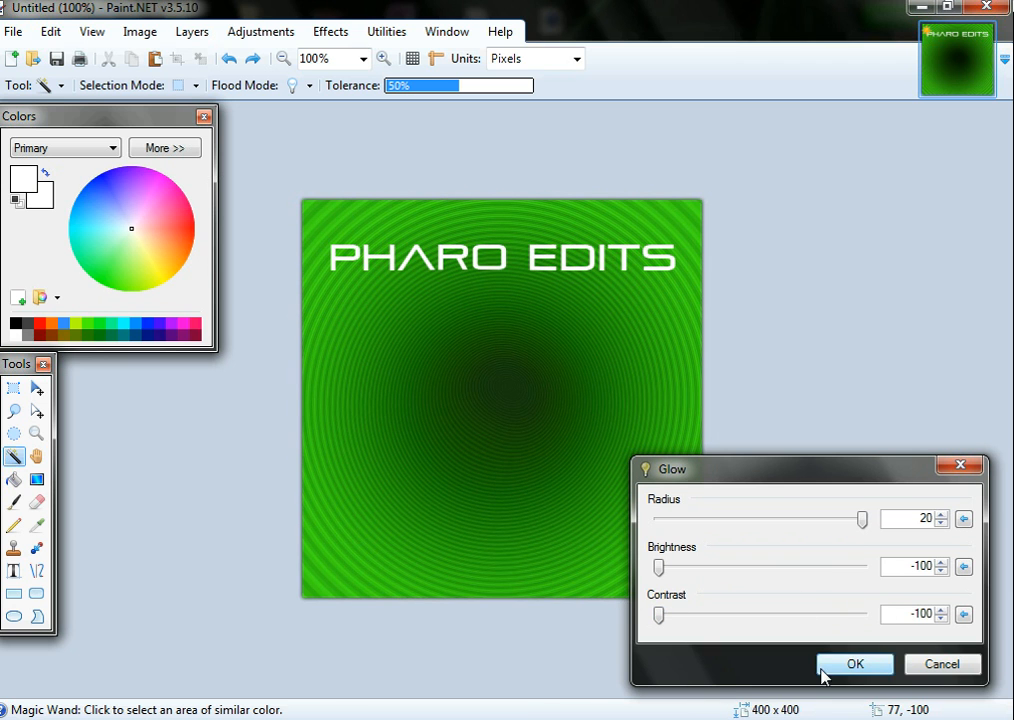
pyautogui.click(855, 664)
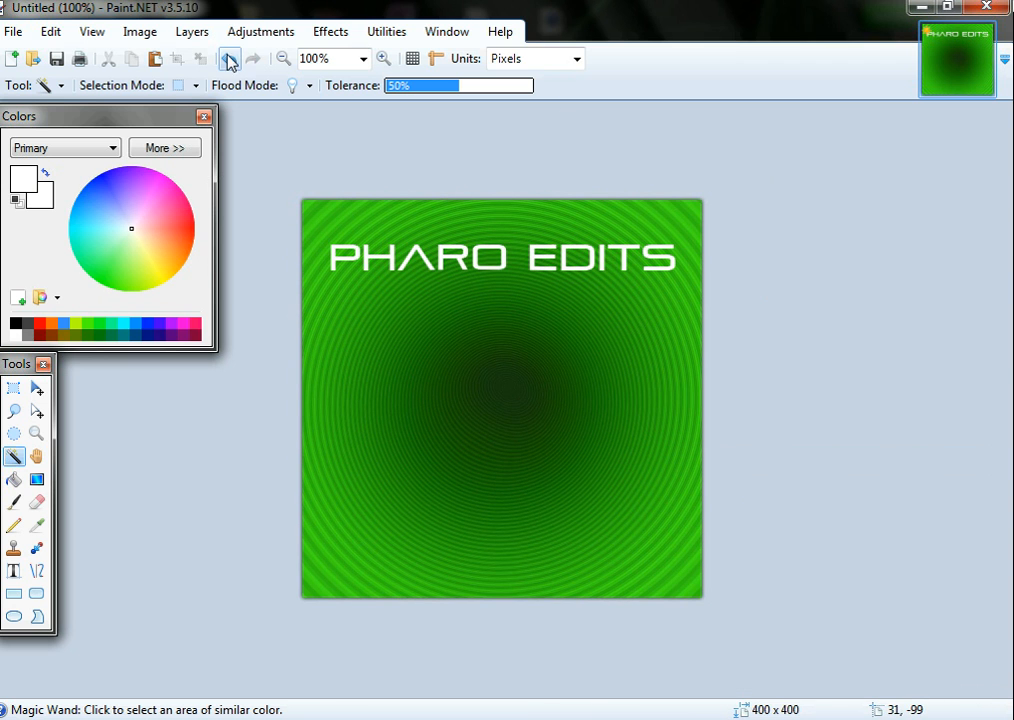
# Type white two-line 'TEAM PHARO' text and move it to the logo's middle.
pyautogui.click(13, 570)
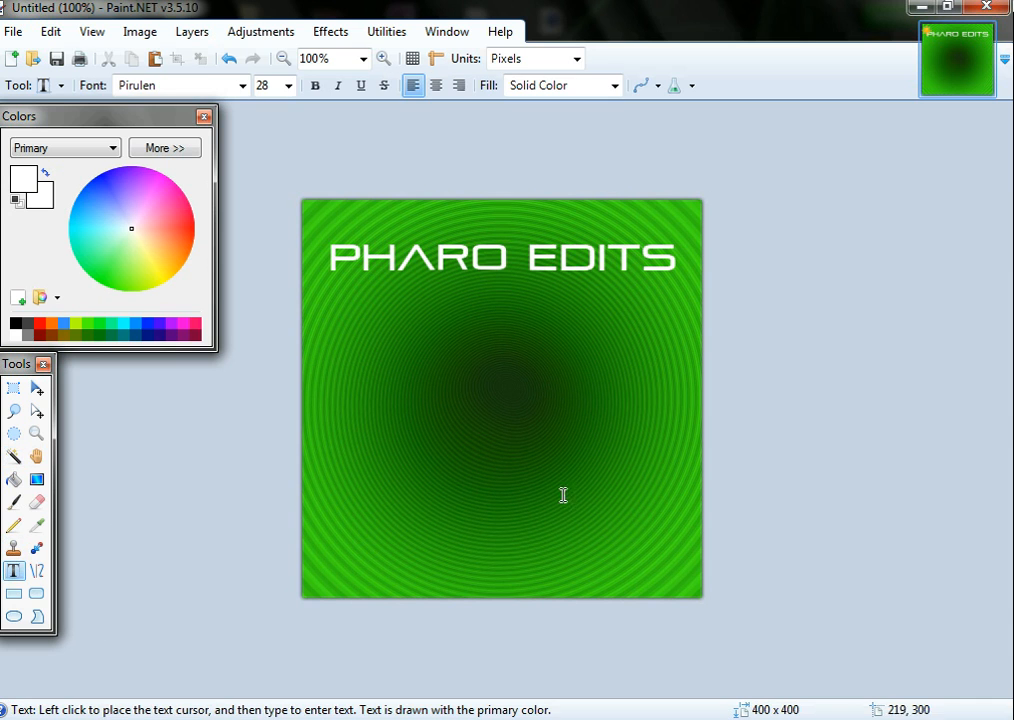
pyautogui.moveTo(389, 415)
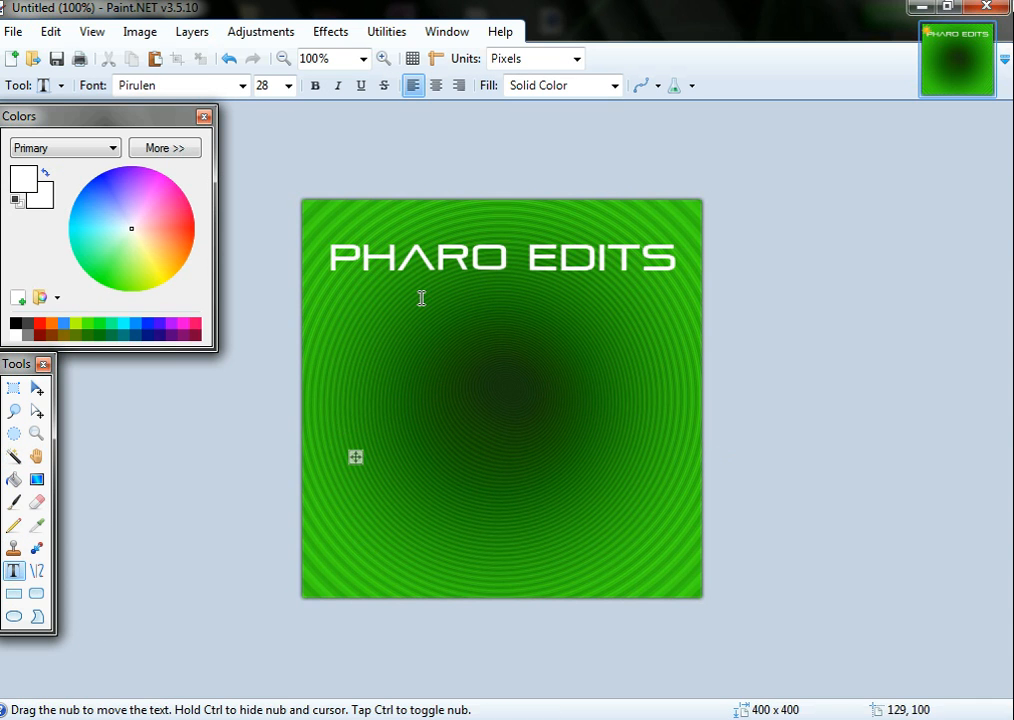
pyautogui.click(346, 420)
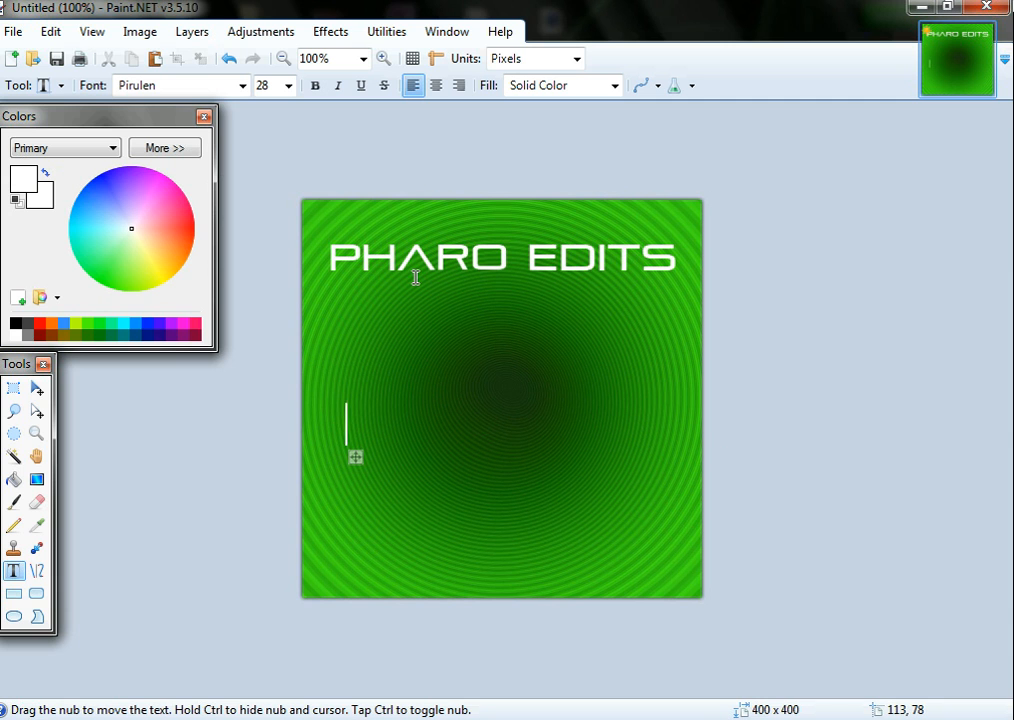
pyautogui.write('TEAM')
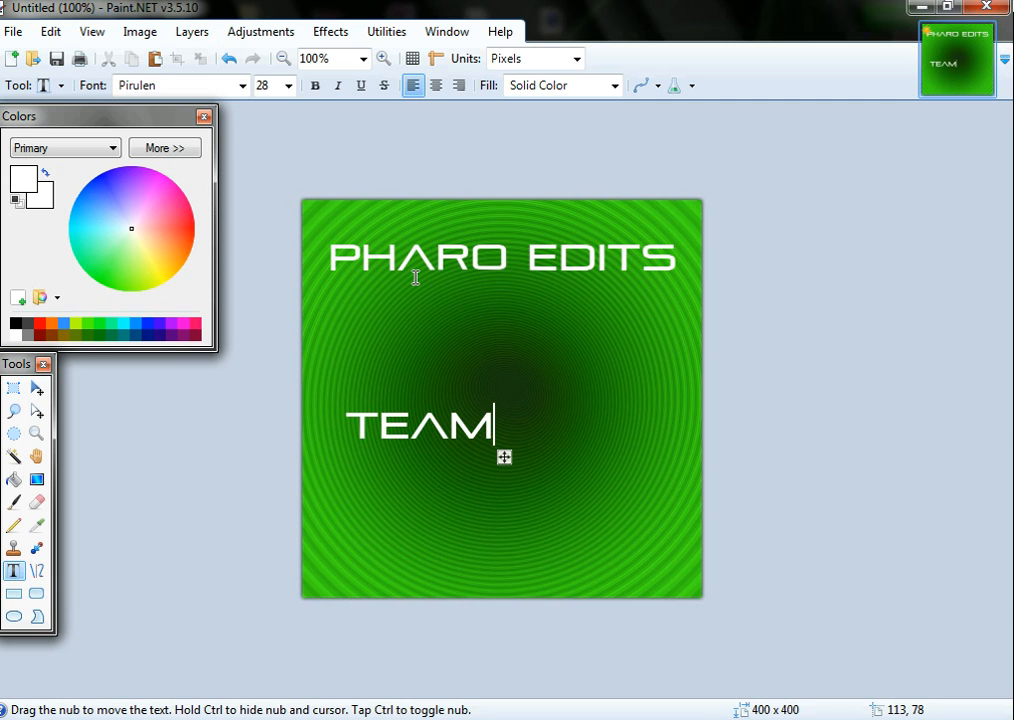
pyautogui.write('PHARO')
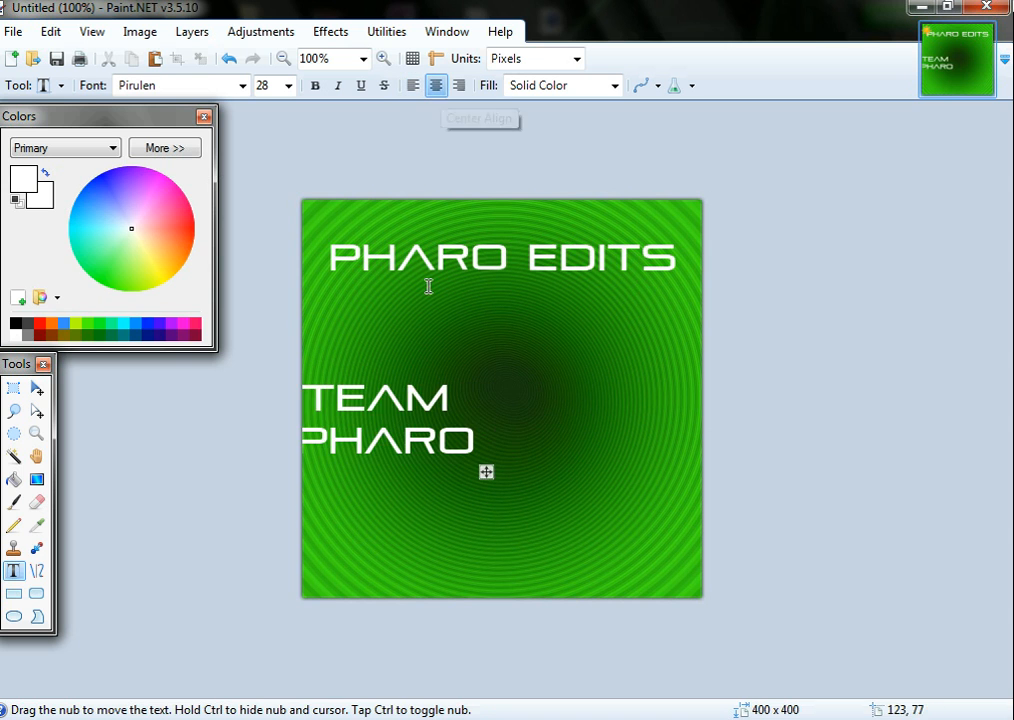
pyautogui.moveTo(486, 471); pyautogui.dragTo(600, 476)
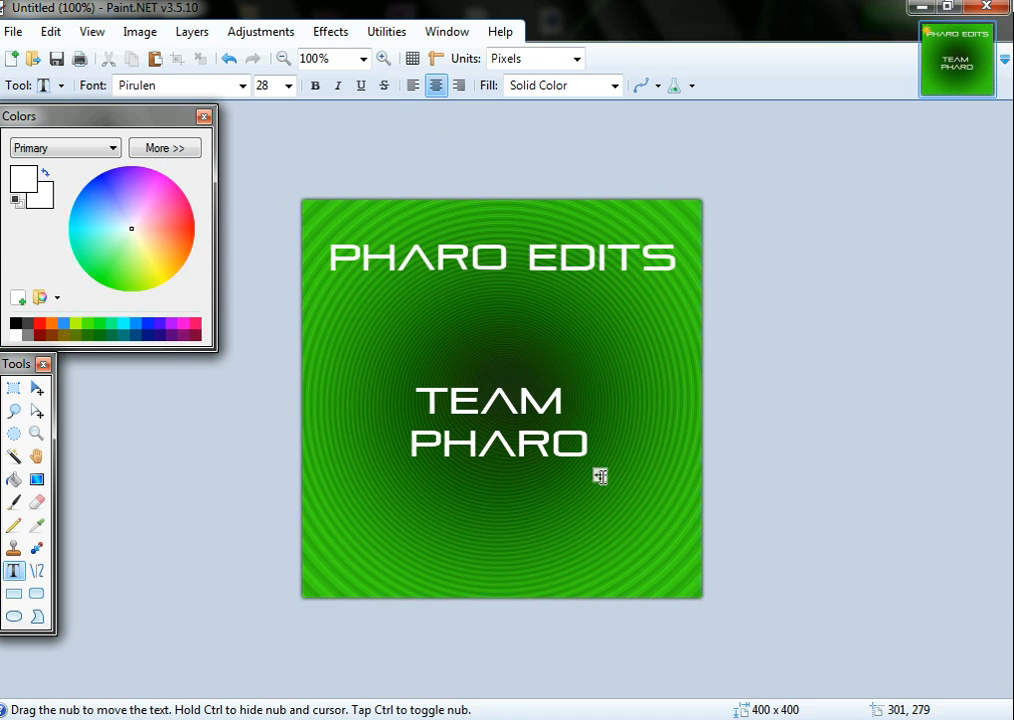
# Resize the TEAM PHARO text, trying 144 before settling on 48.
pyautogui.click(287, 85)
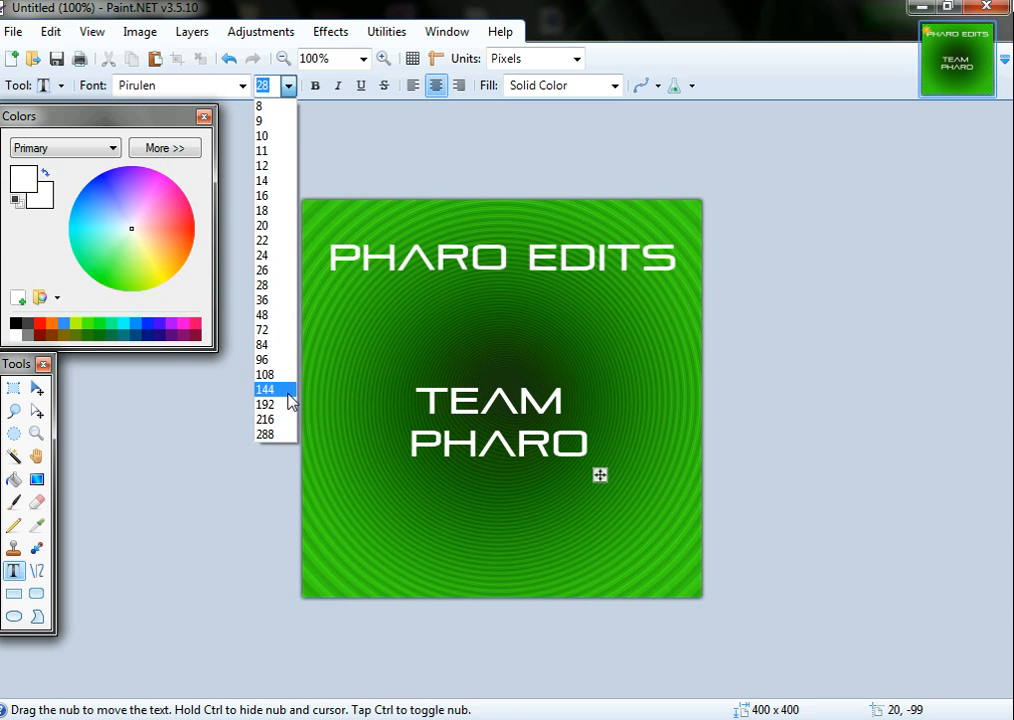
pyautogui.click(265, 389)
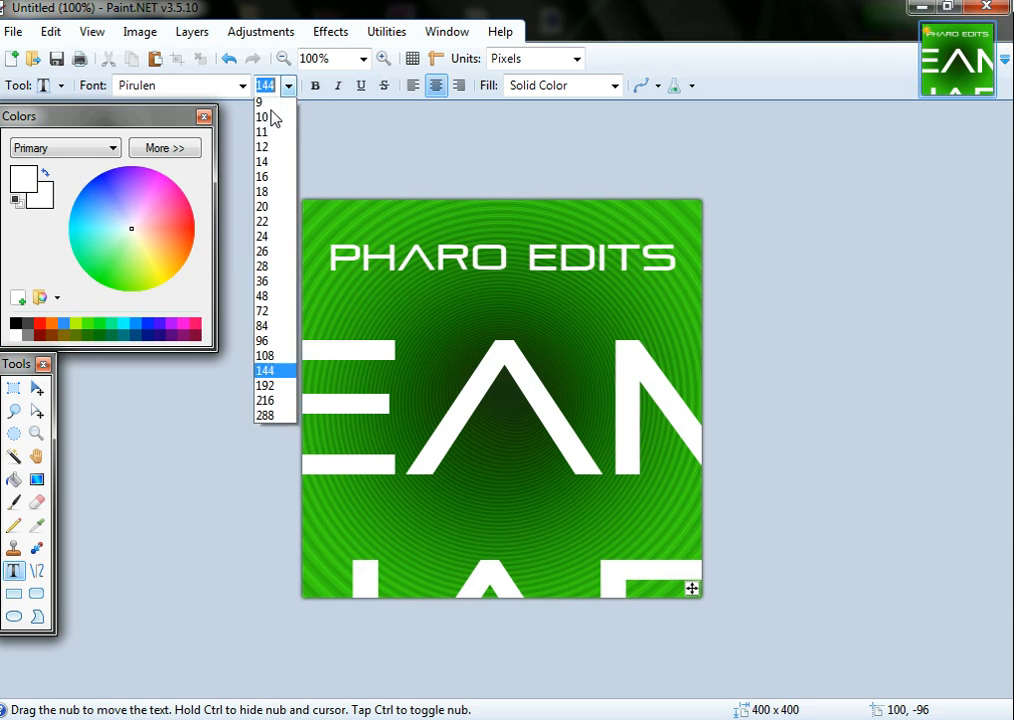
pyautogui.click(265, 340)
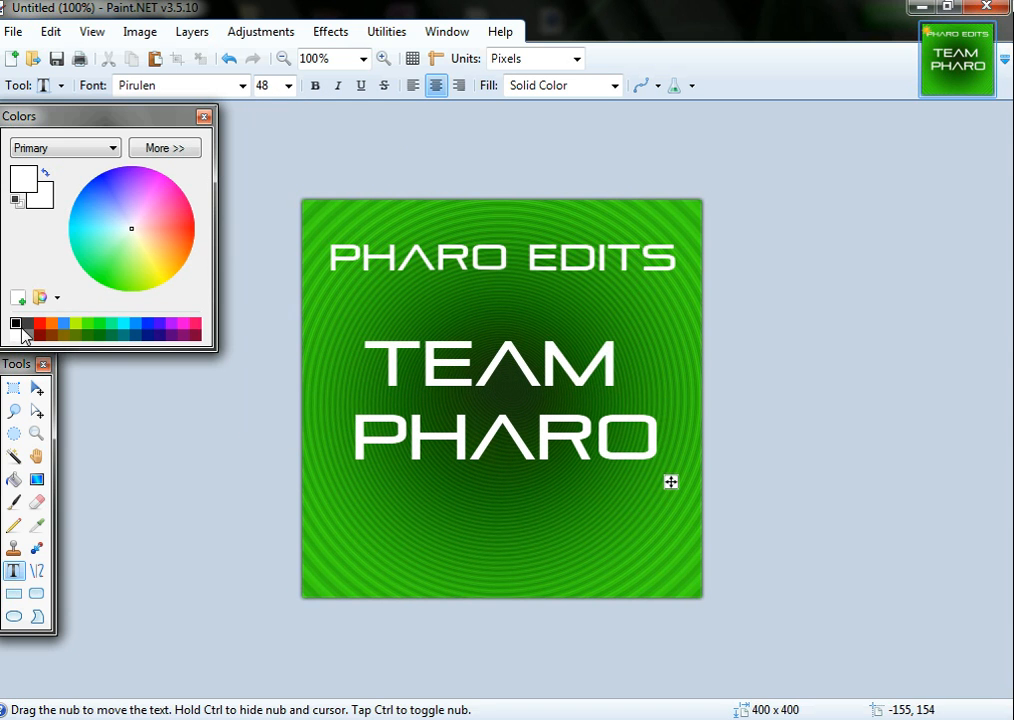
# Try blue and pink-red for TEAM PHARO, then settle on black.
pyautogui.click(125, 325)
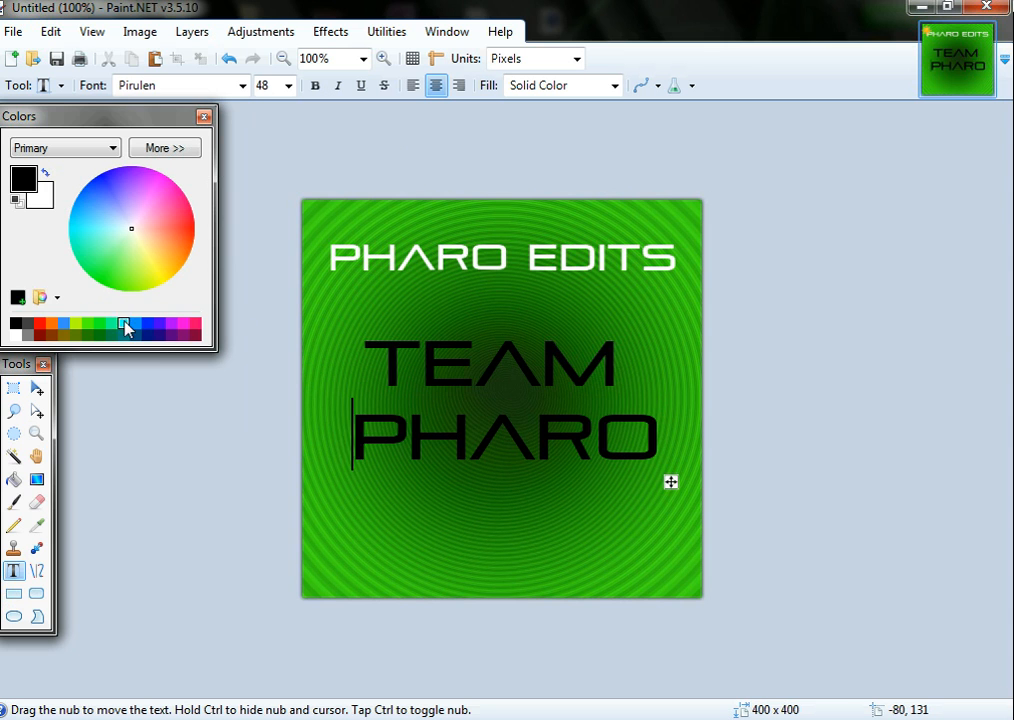
pyautogui.click(148, 326)
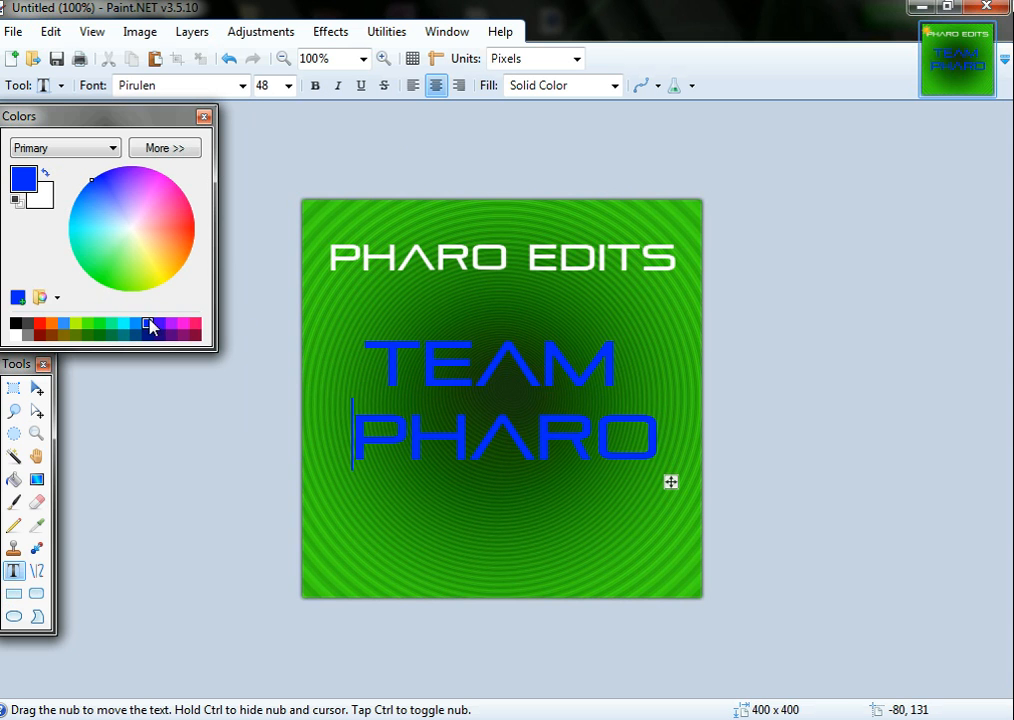
pyautogui.click(188, 328)
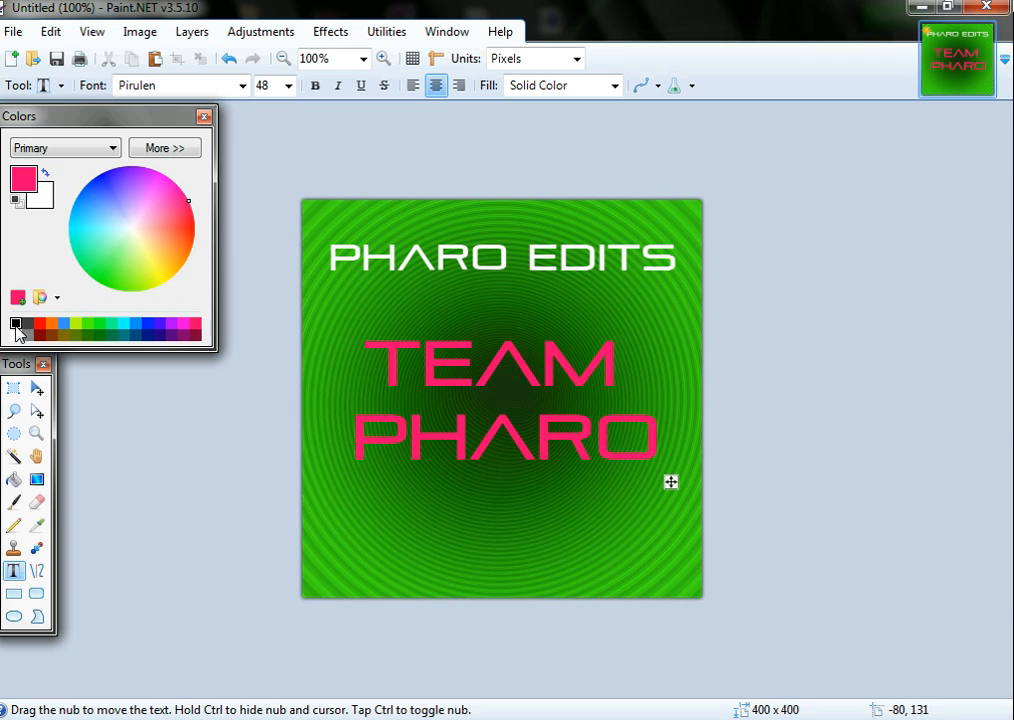
pyautogui.click(16, 326)
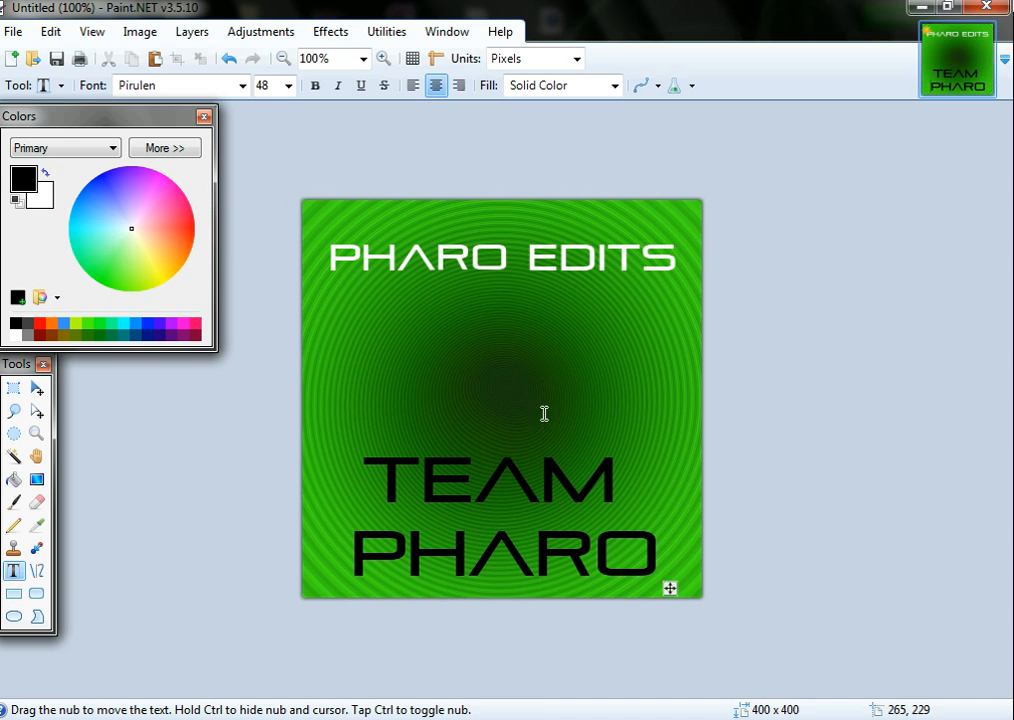
pyautogui.moveTo(426, 245)
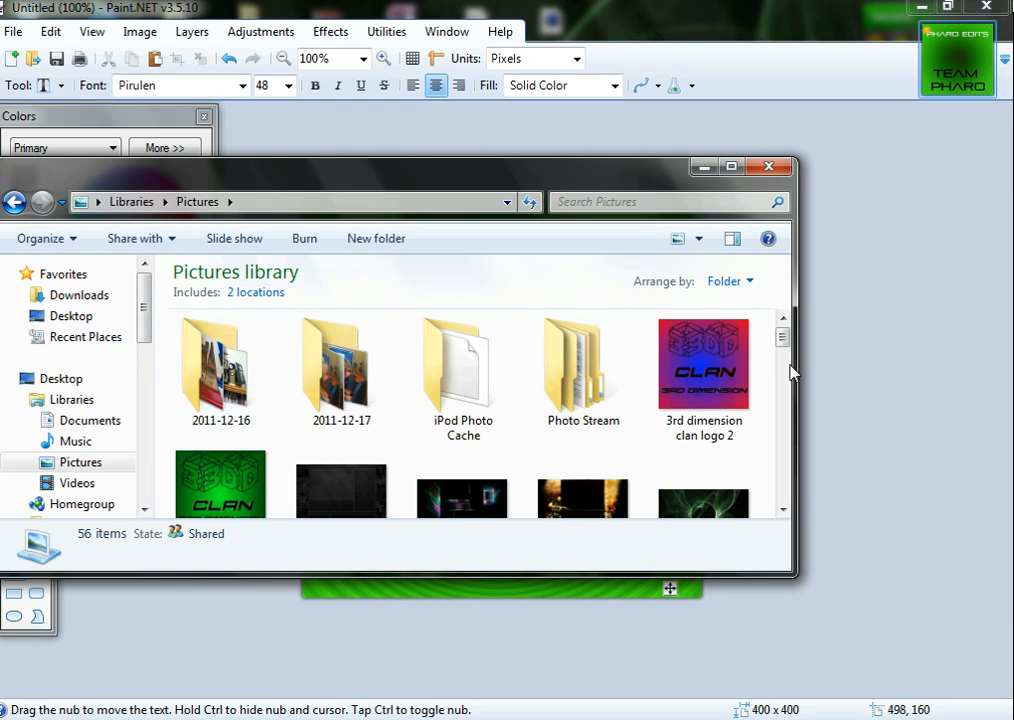
# Browse to Downloads in Explorer and drag the red diamond logo file onto Paint.NET.
pyautogui.scroll(-3)
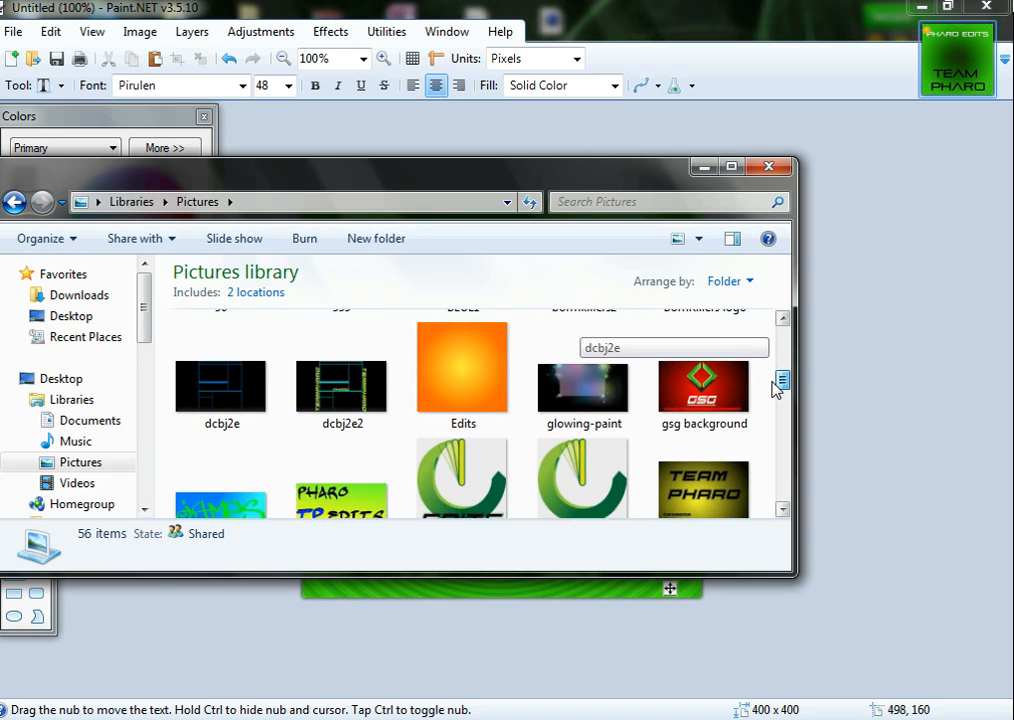
pyautogui.scroll(-3)
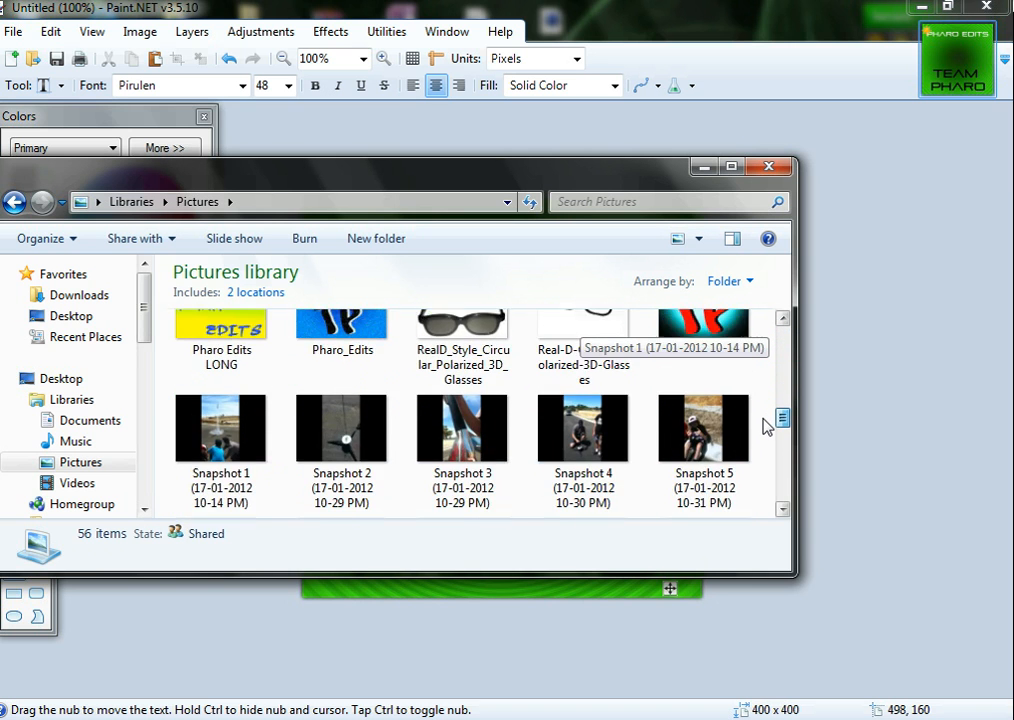
pyautogui.scroll(-3)
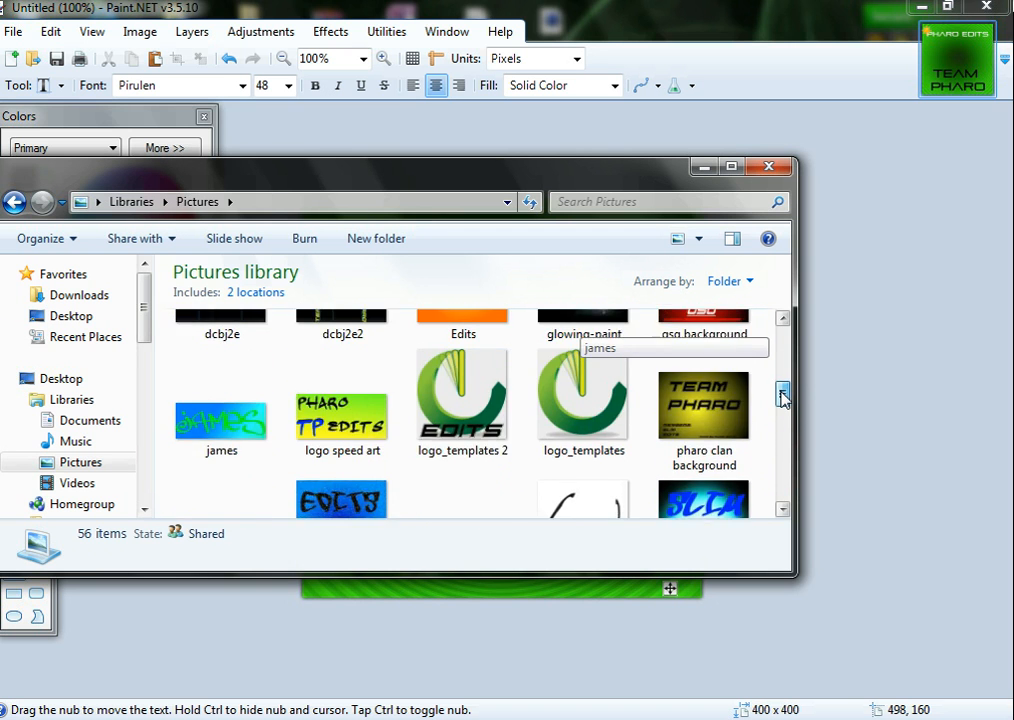
pyautogui.click(79, 295)
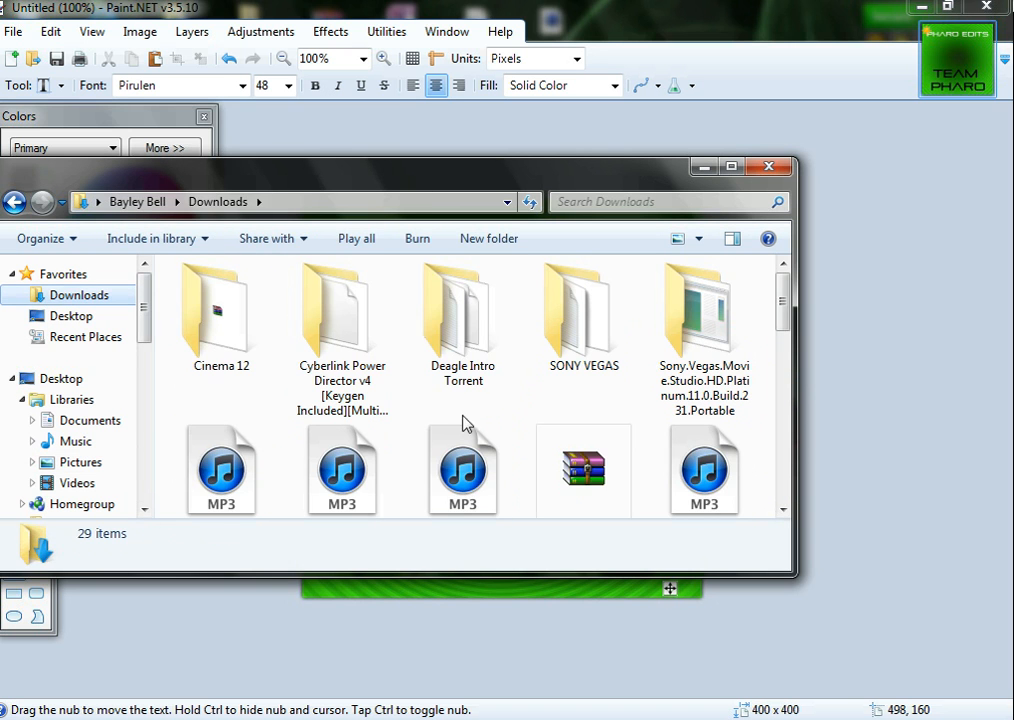
pyautogui.scroll(-3)
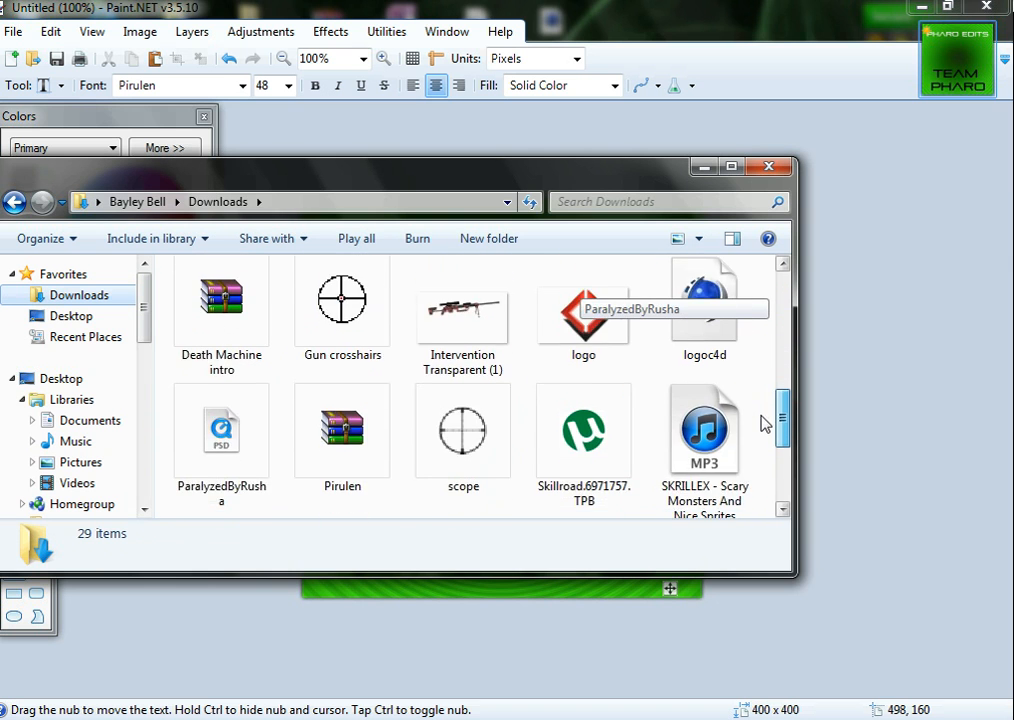
pyautogui.moveTo(400, 166); pyautogui.dragTo(420, 36)
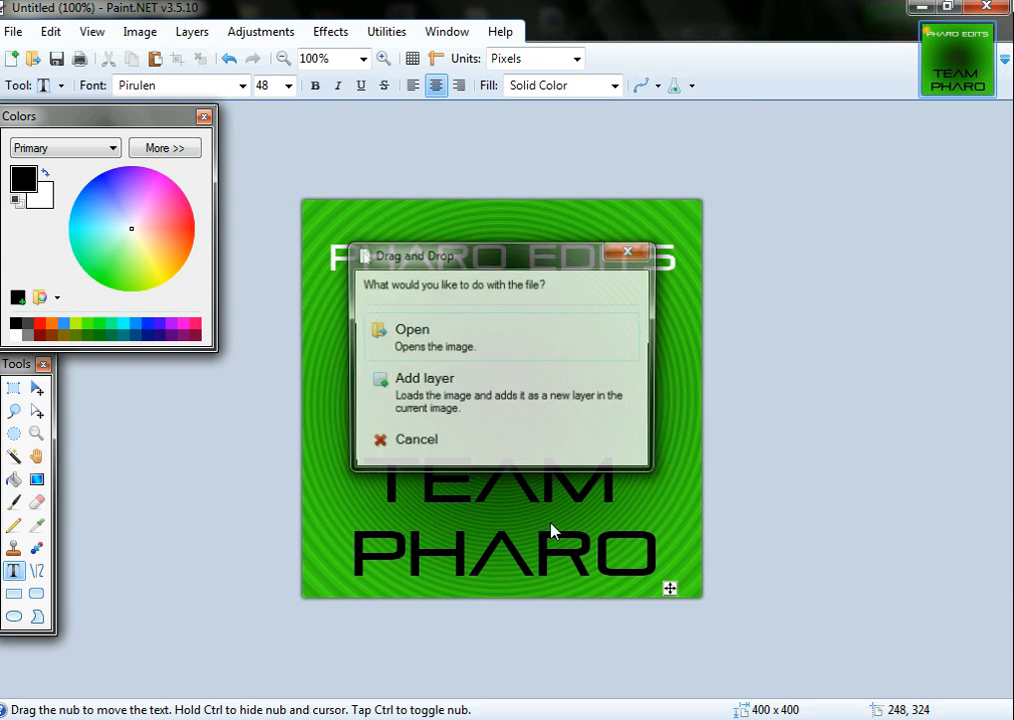
# Open the dropped red diamond logo as its own image from the Drag and Drop dialog.
pyautogui.click(411, 330)
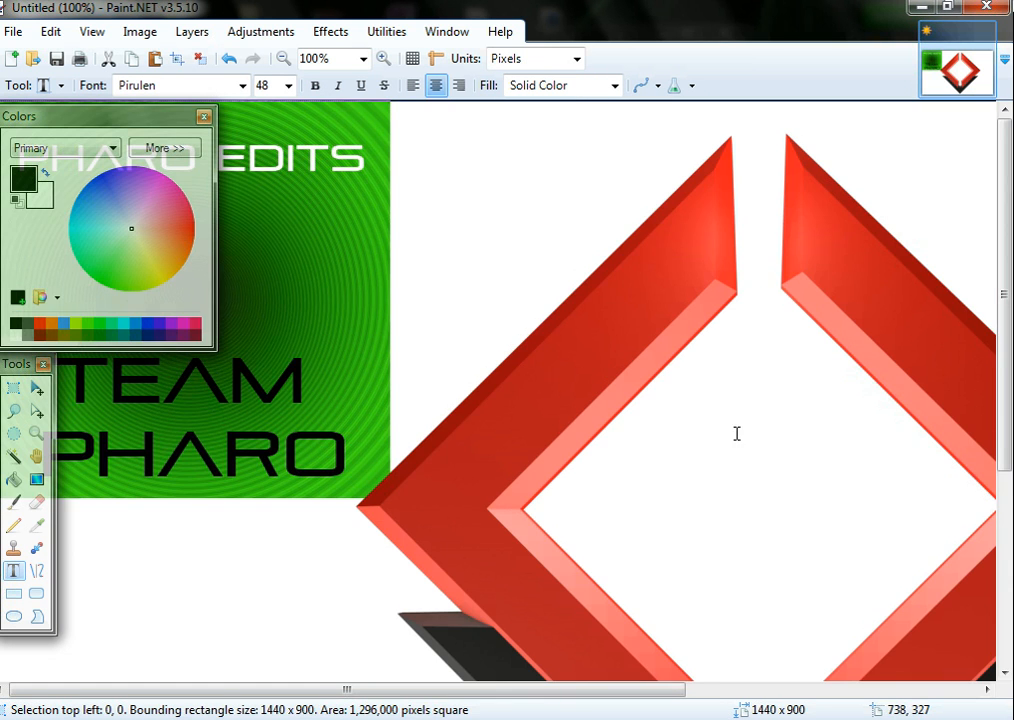
pyautogui.moveTo(737, 230)
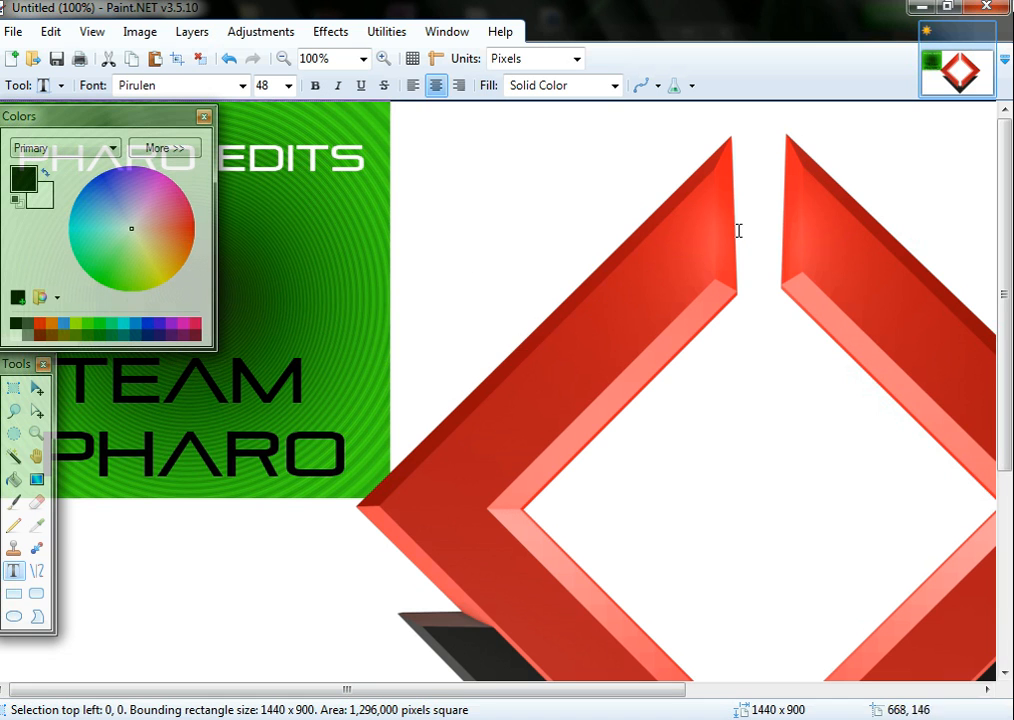
pyautogui.moveTo(265, 306)
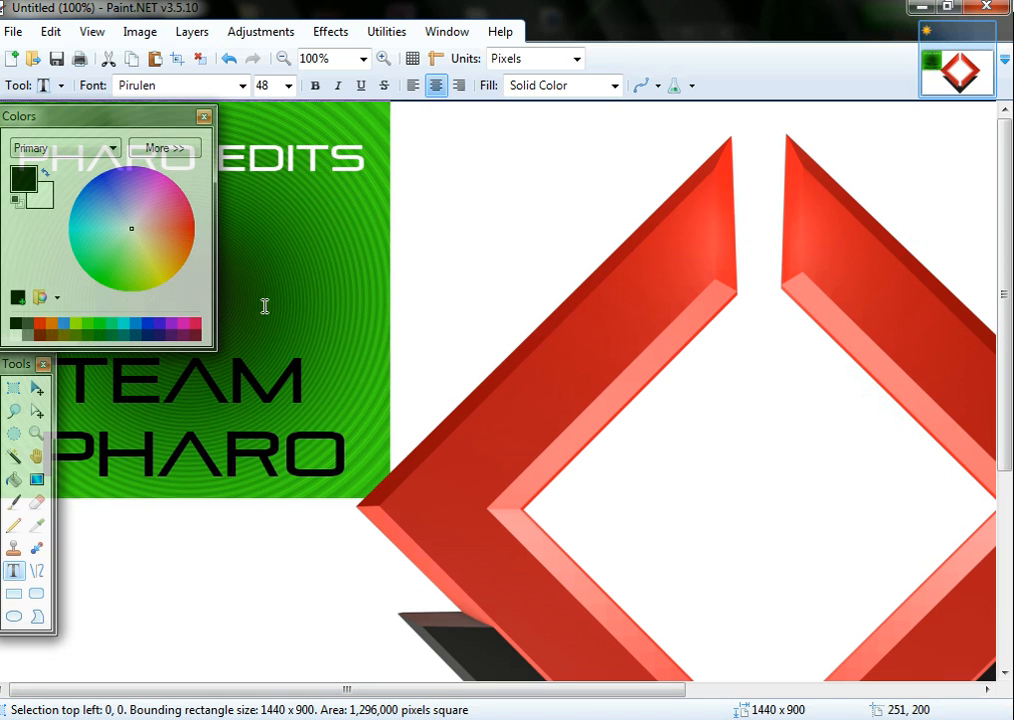
pyautogui.moveTo(815, 333)
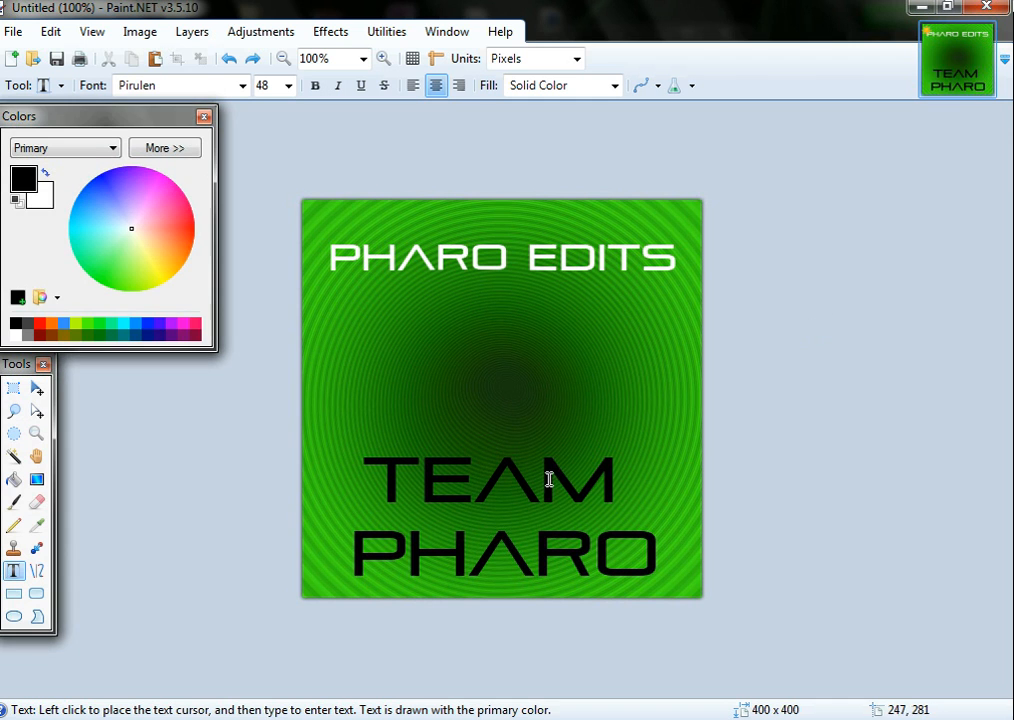
pyautogui.moveTo(86, 303)
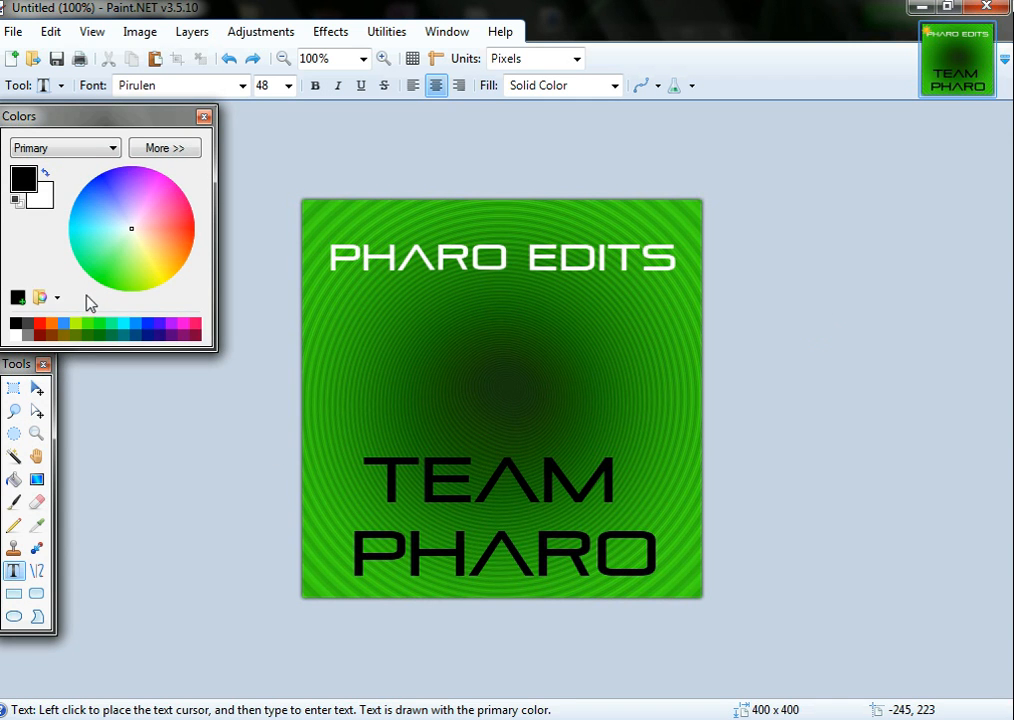
# Browse the toolbar font list up and down, leaving Pirulen selected.
pyautogui.click(210, 85)
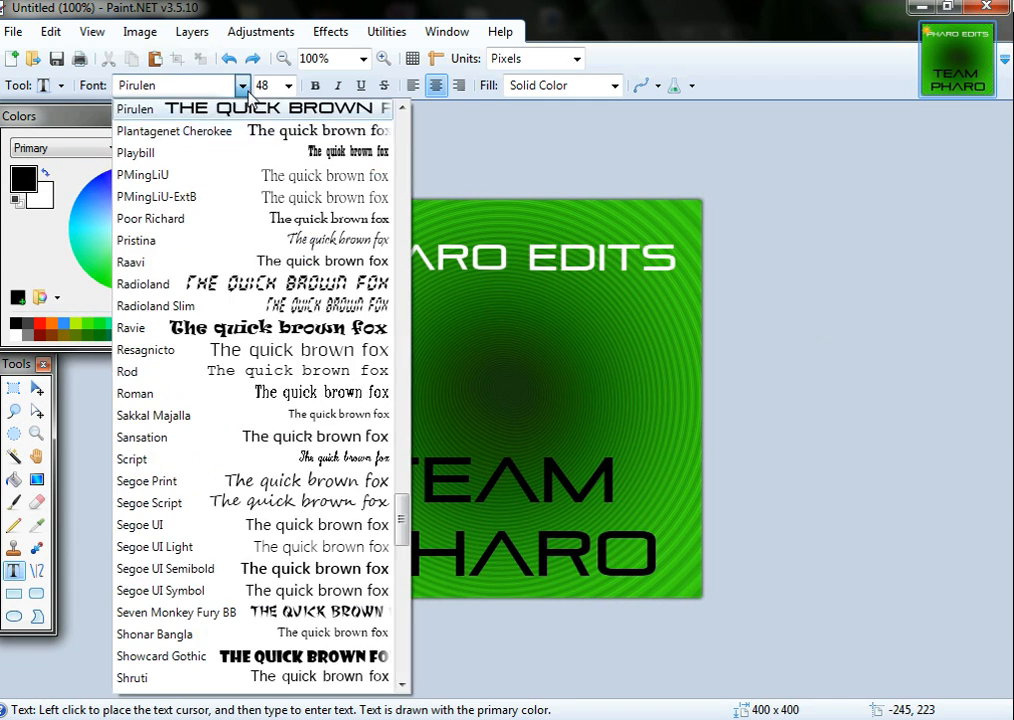
pyautogui.scroll(-3)
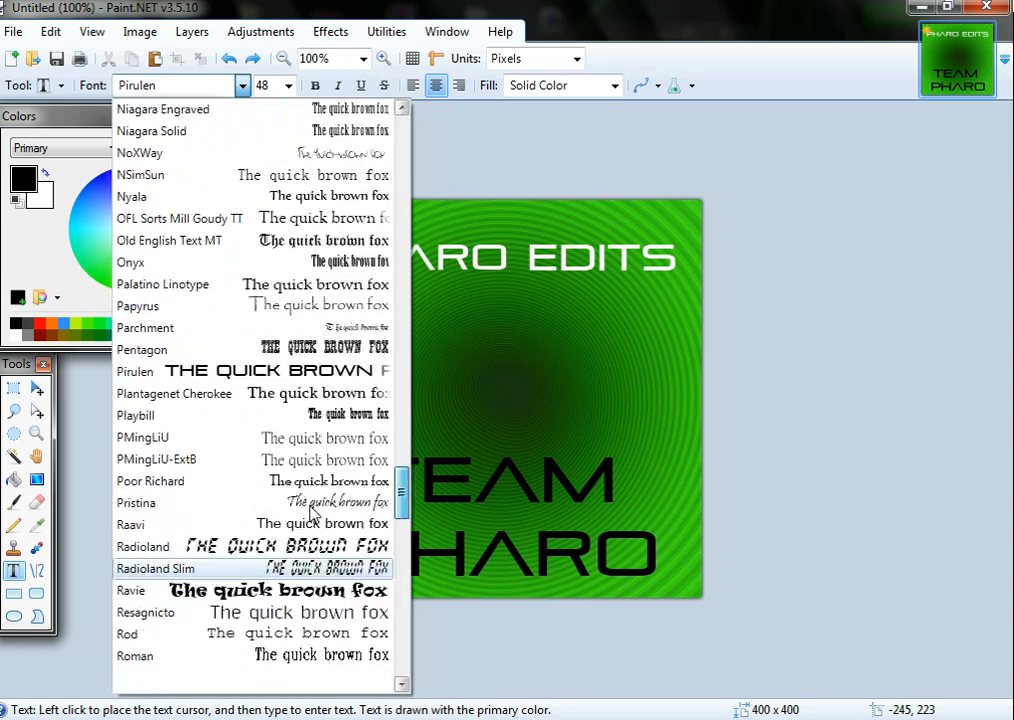
pyautogui.scroll(3)
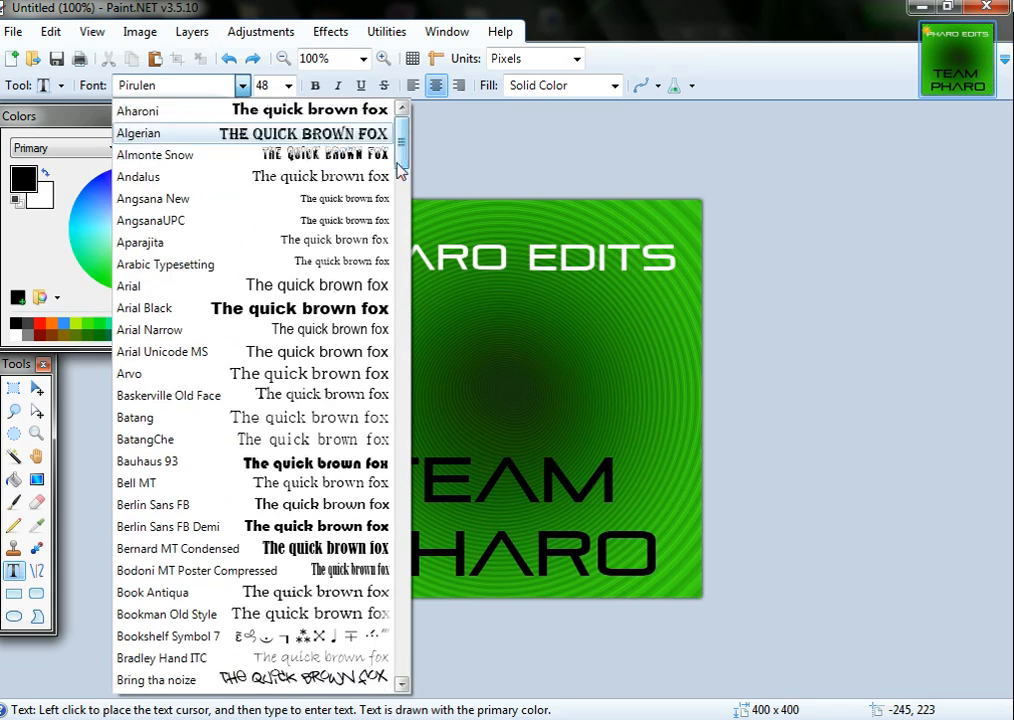
pyautogui.scroll(3)
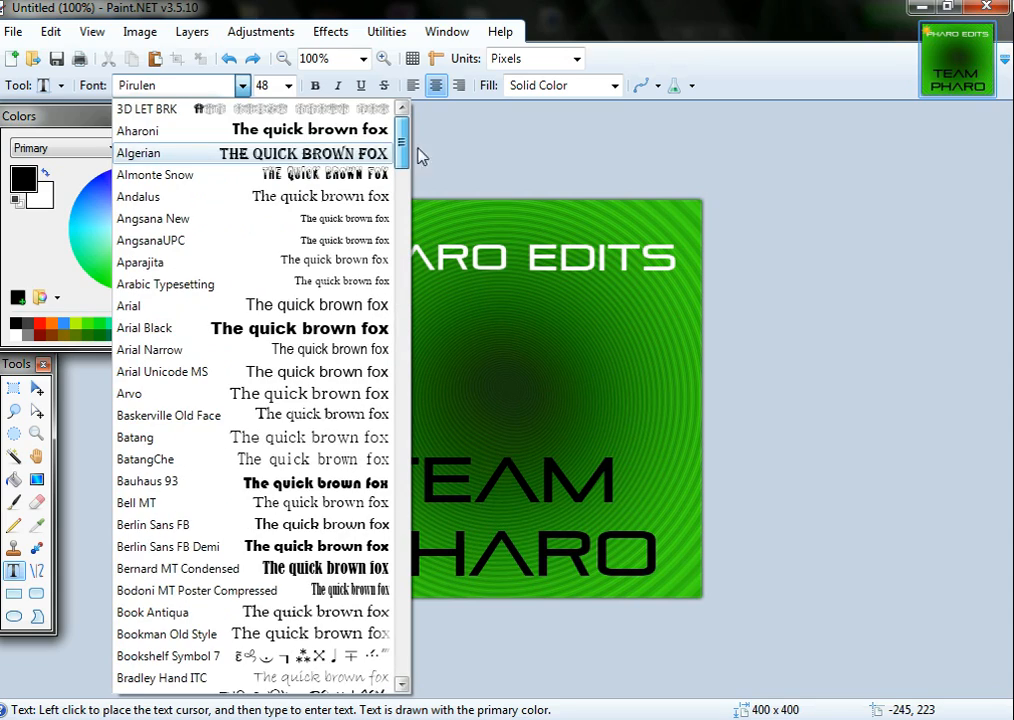
pyautogui.scroll(-3)
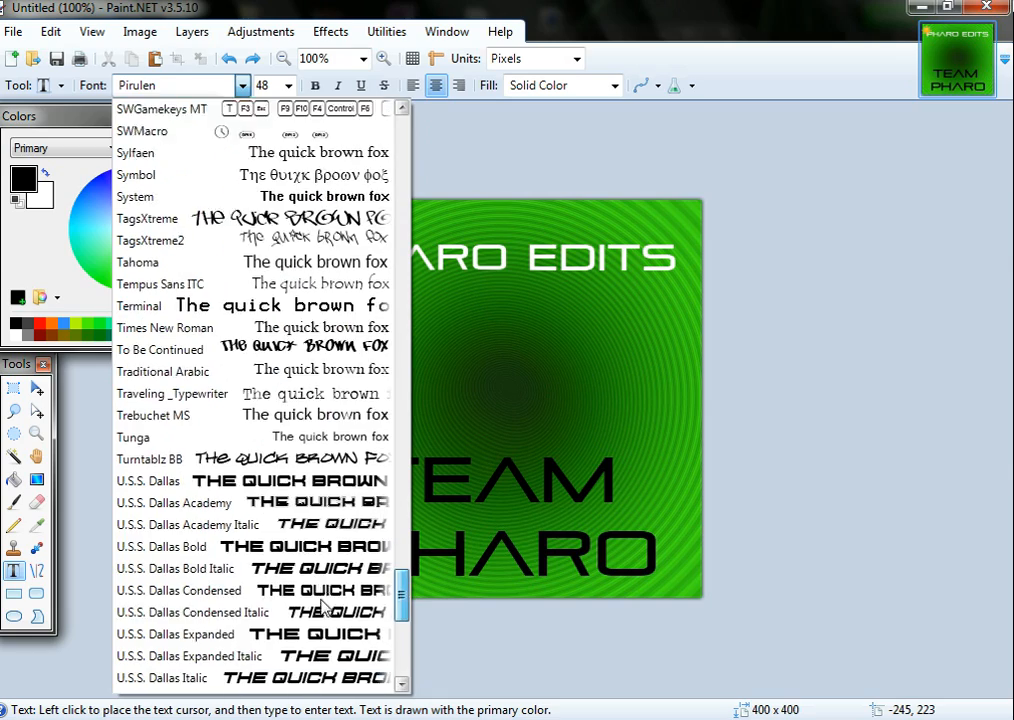
pyautogui.scroll(3)
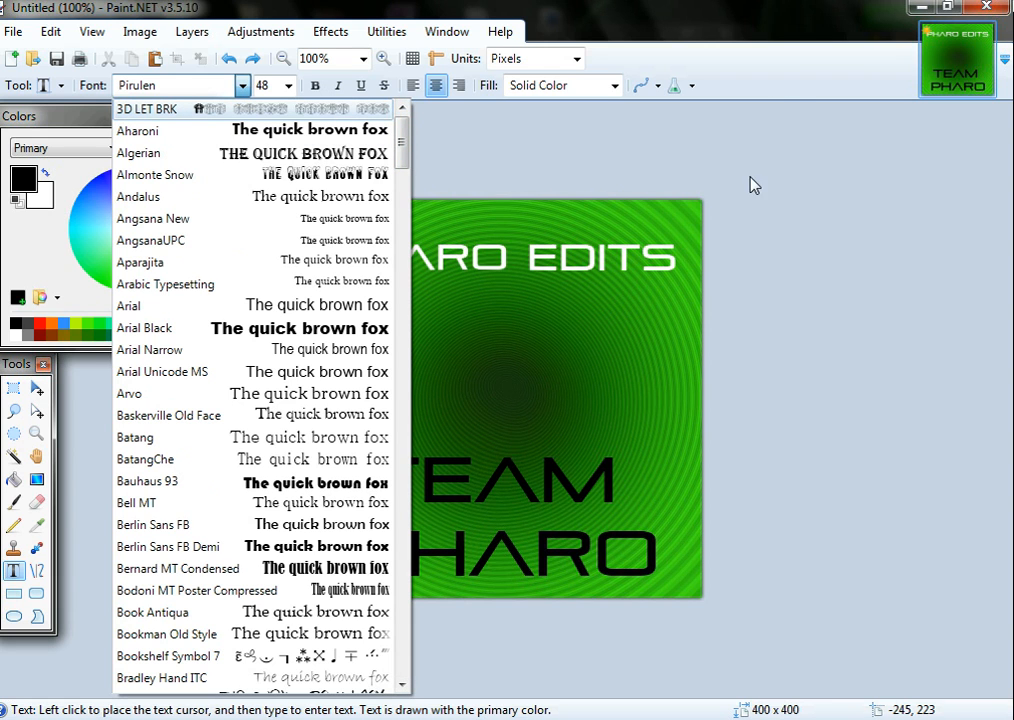
pyautogui.moveTo(653, 320)
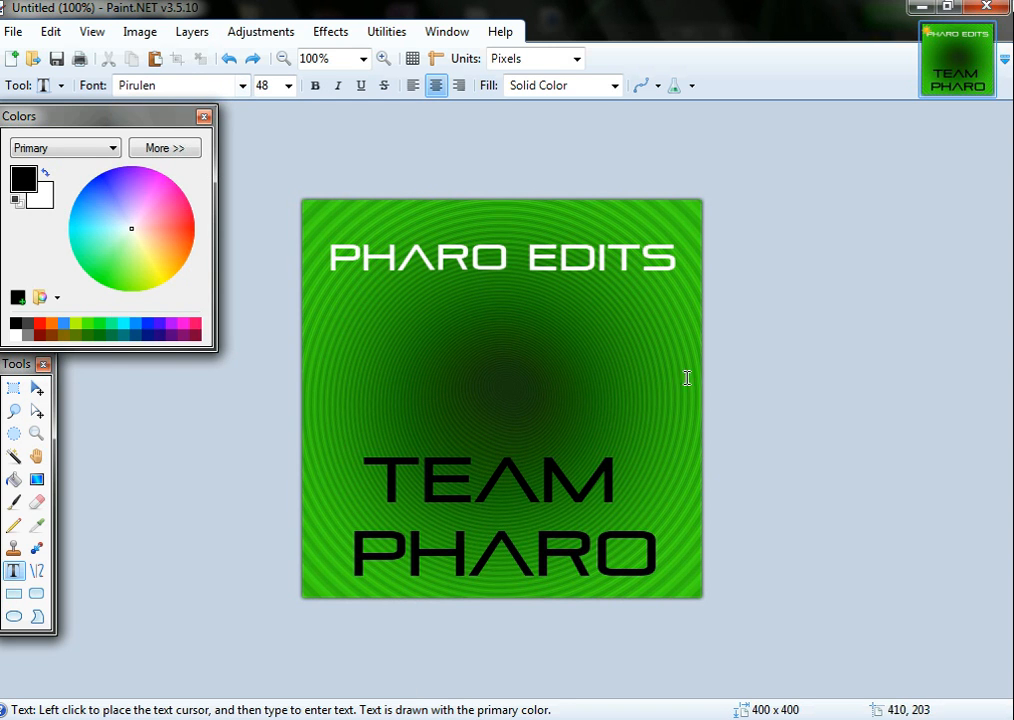
pyautogui.moveTo(718, 362)
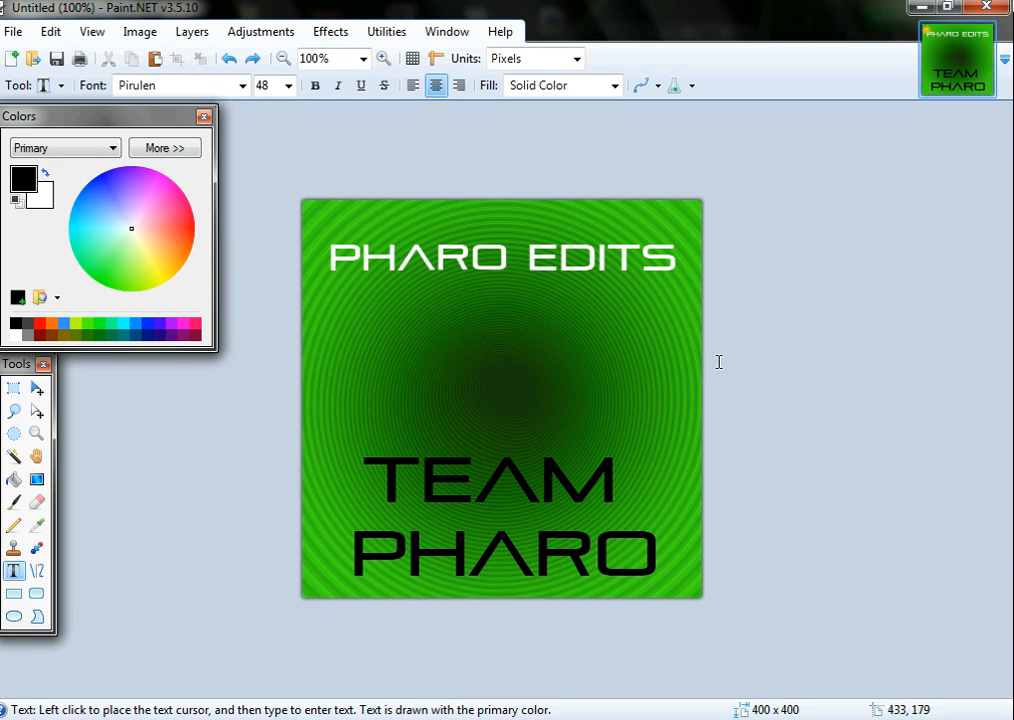
pyautogui.moveTo(674, 323)
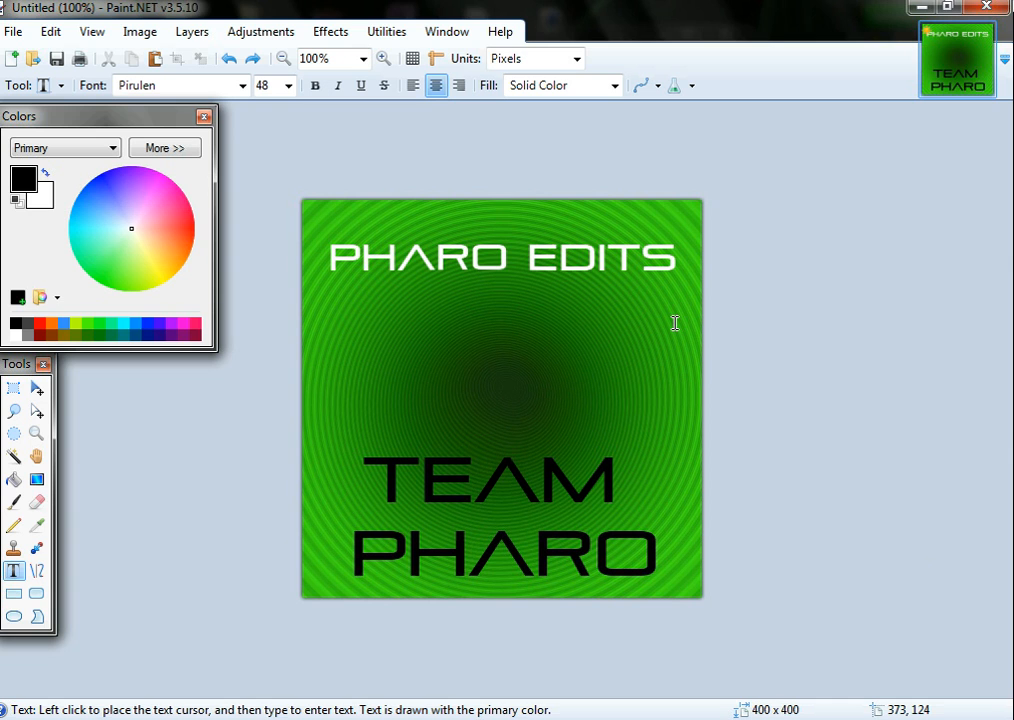